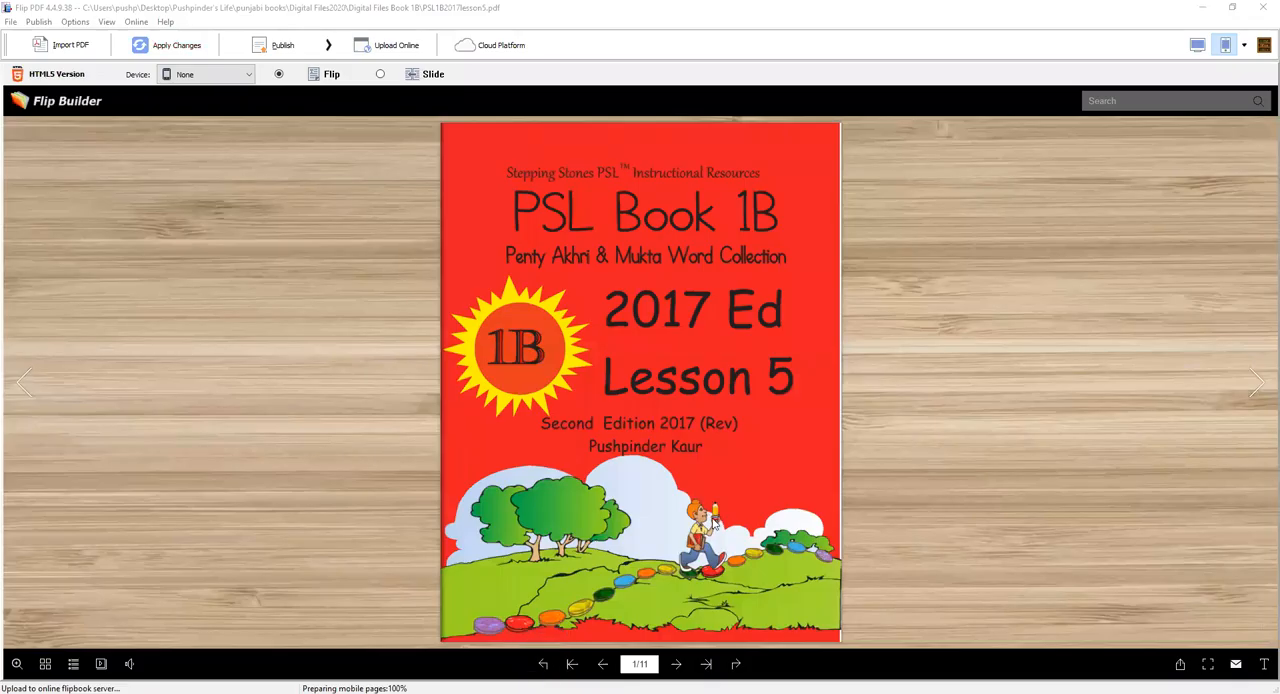
mouse_move(750, 468)
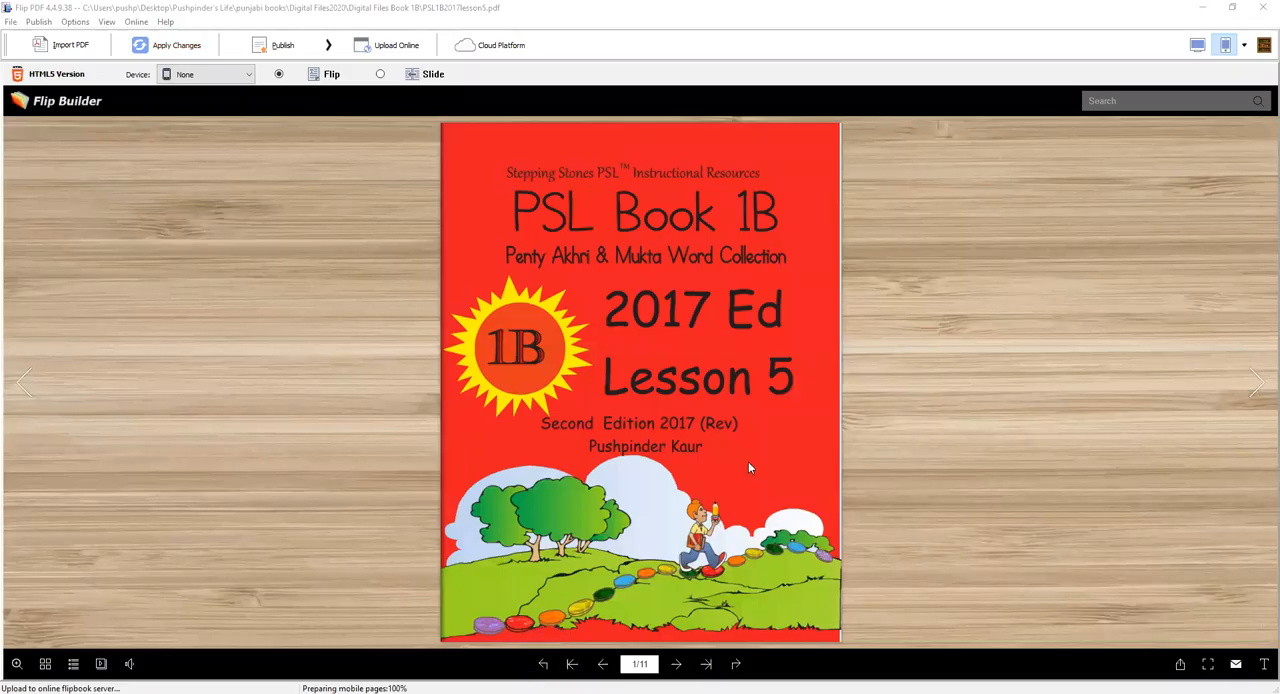
mouse_move(770, 238)
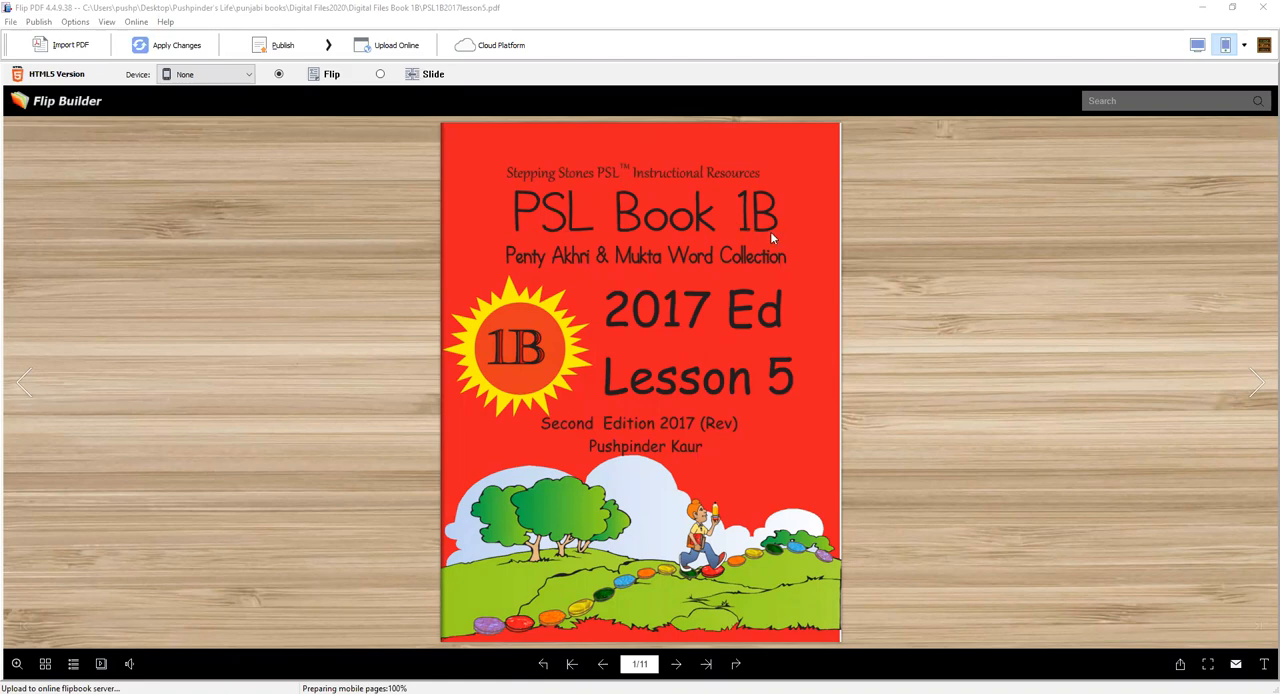
mouse_move(1206, 310)
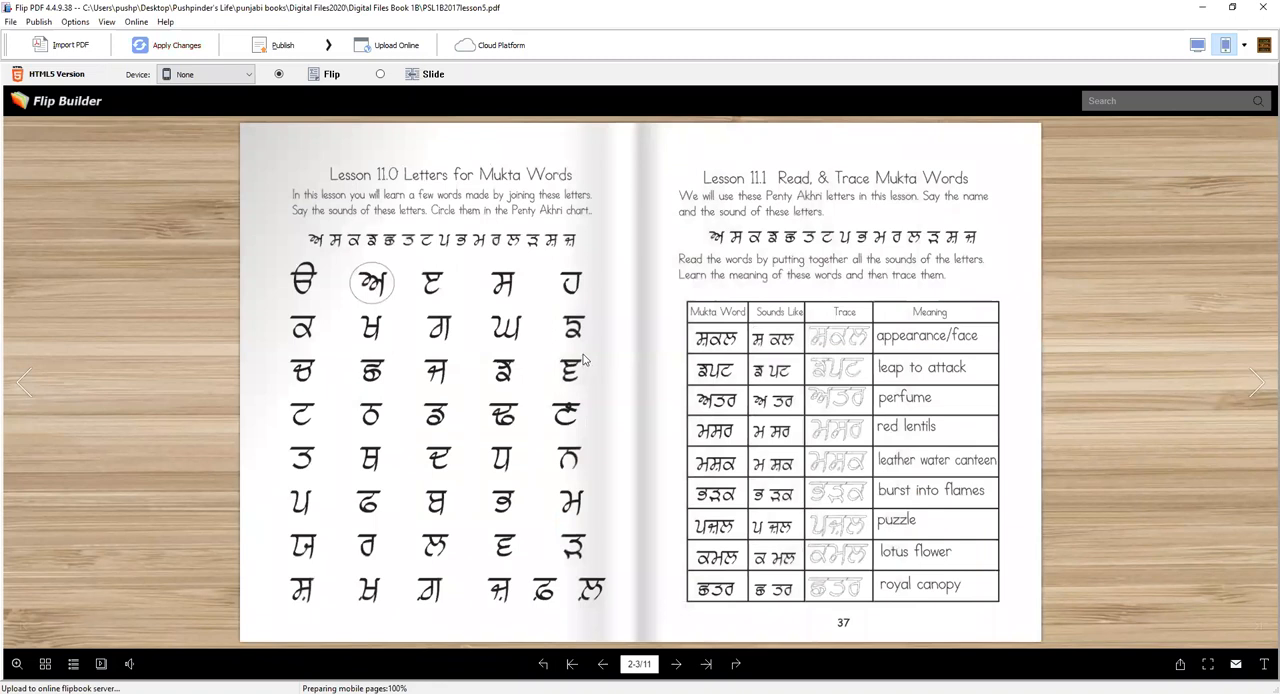
mouse_move(612, 432)
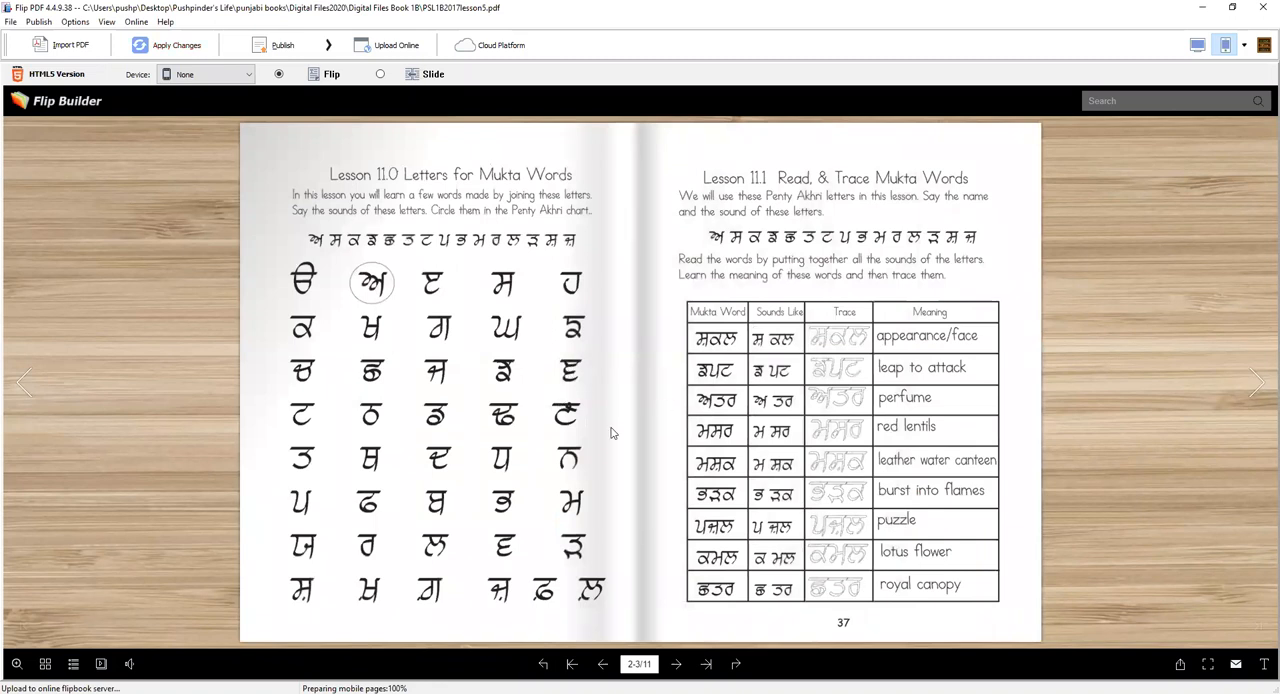
mouse_move(370, 188)
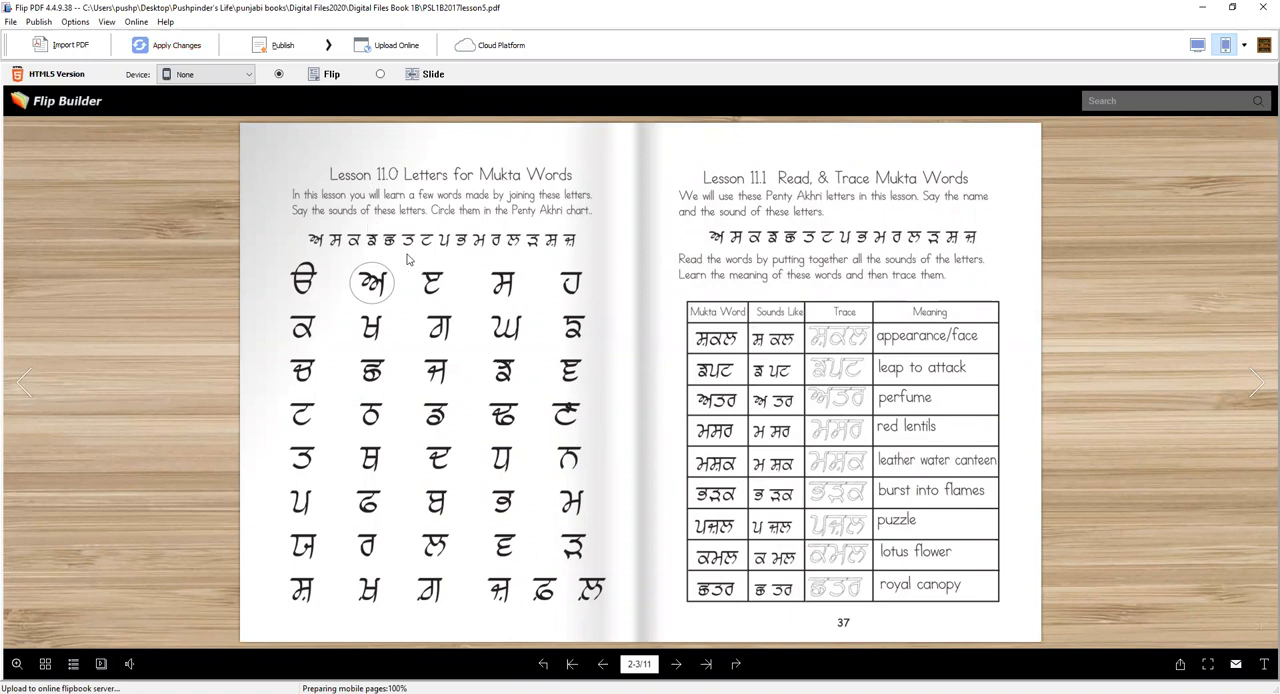
mouse_move(788, 318)
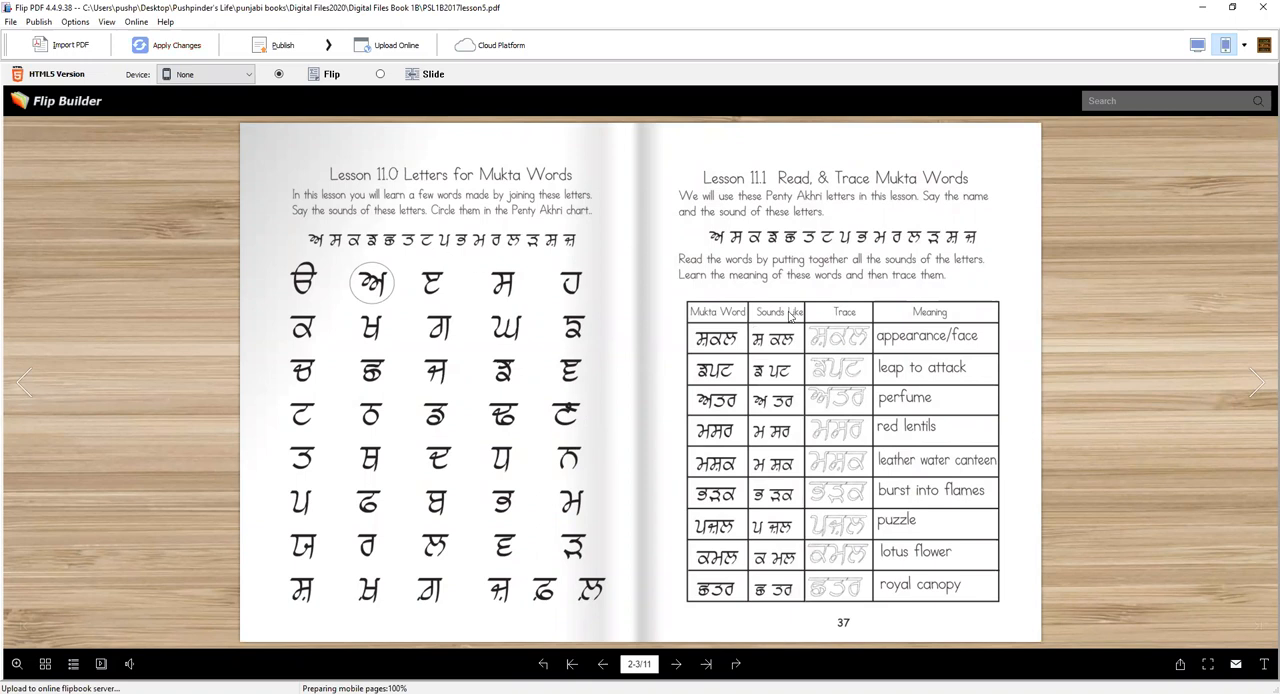
mouse_move(320, 258)
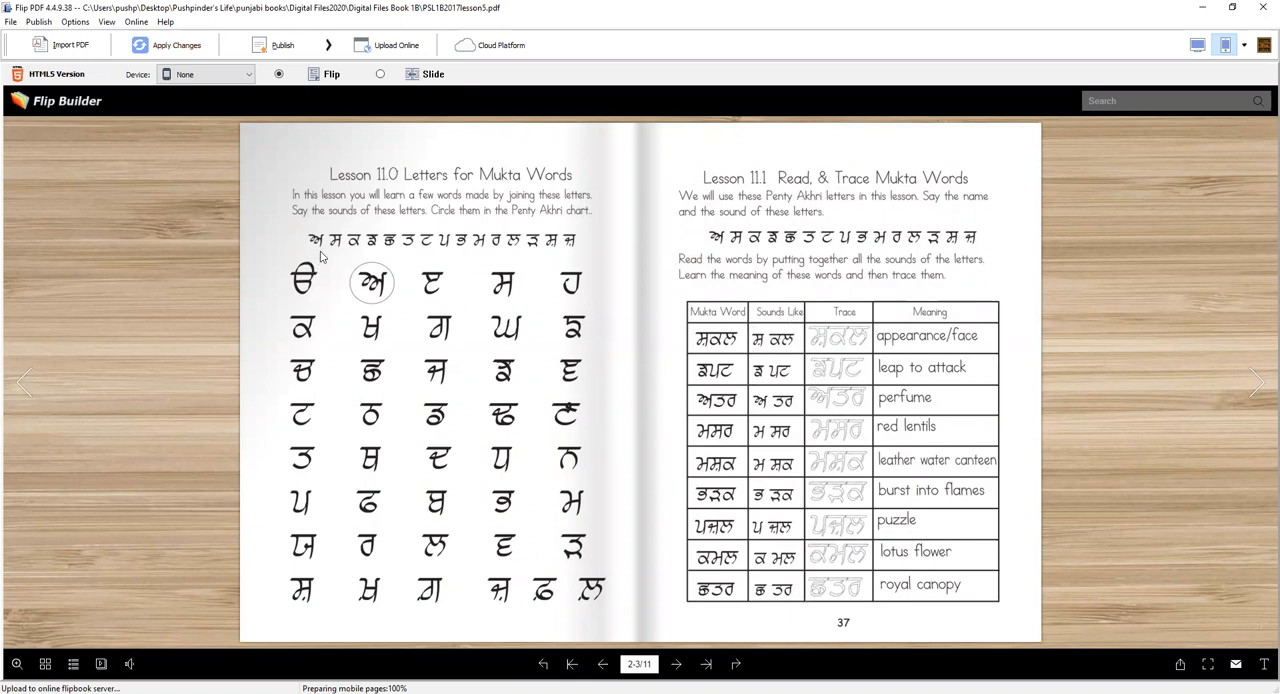
mouse_move(584, 256)
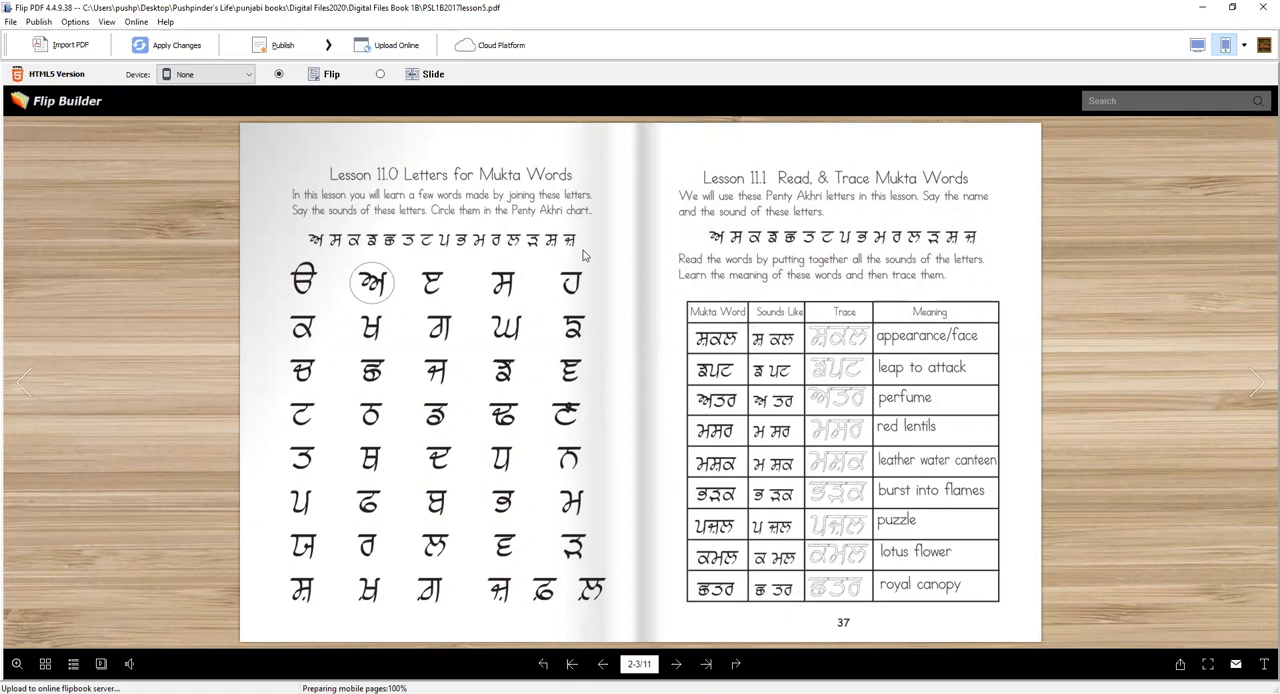
mouse_move(310, 252)
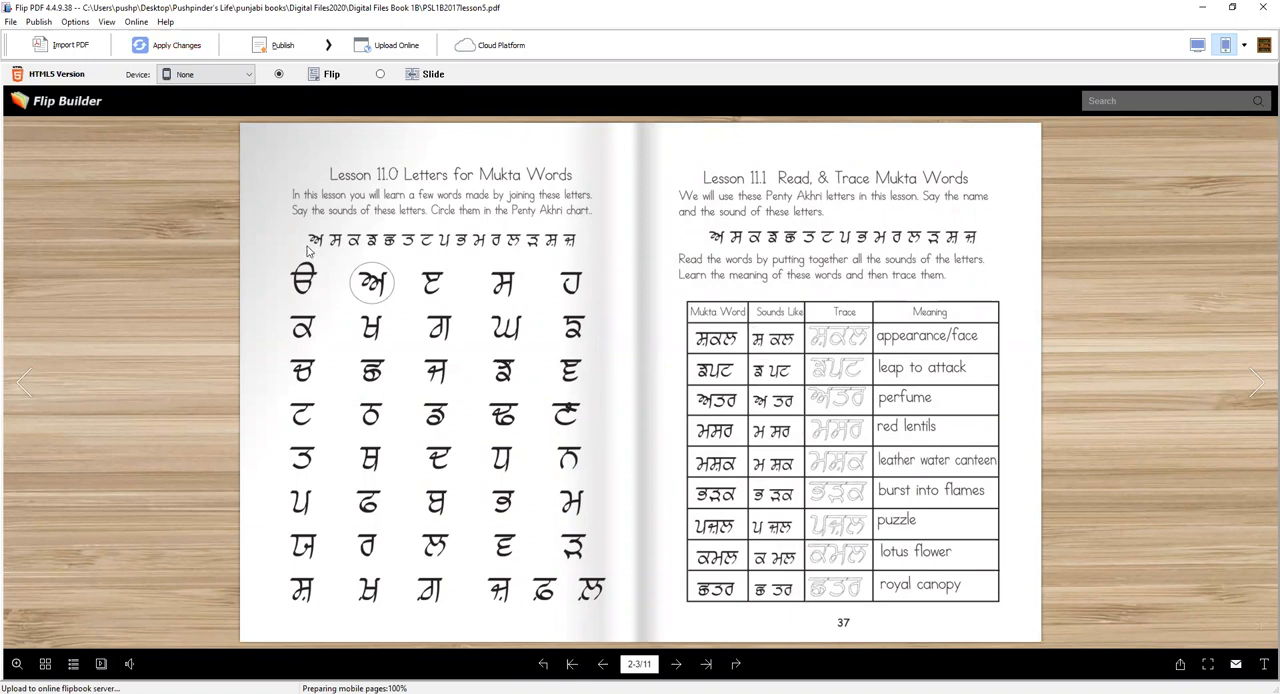
mouse_move(312, 252)
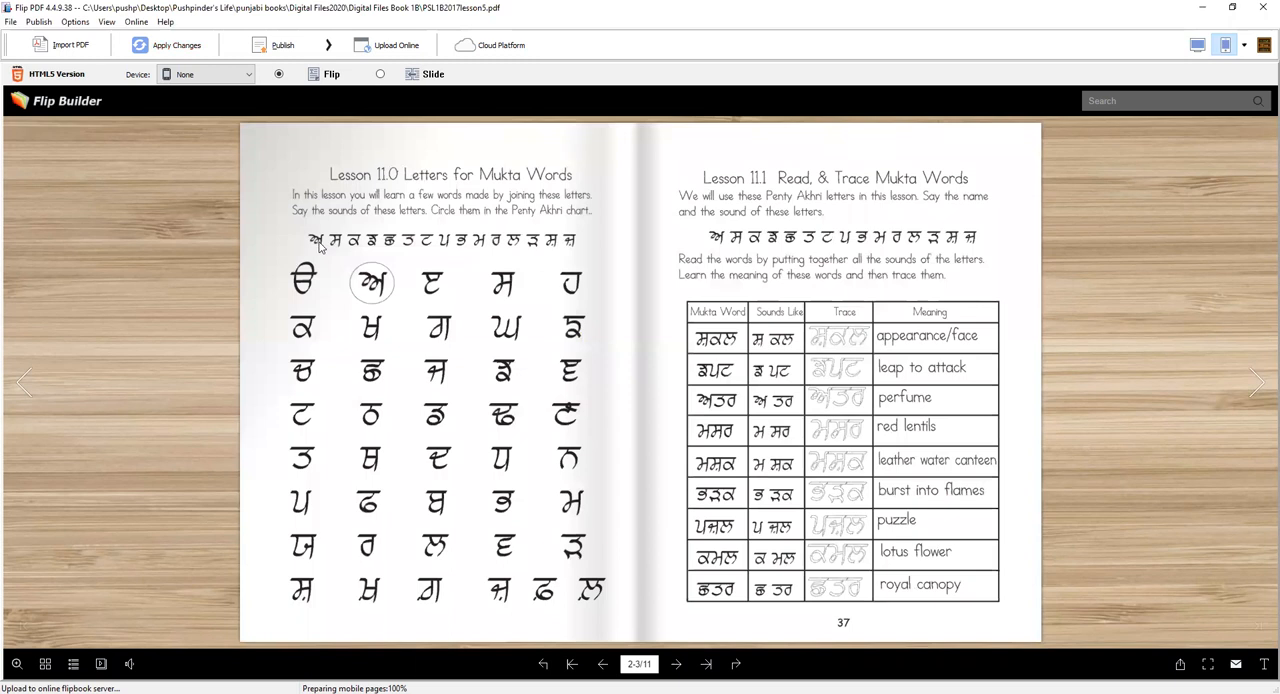
mouse_move(340, 252)
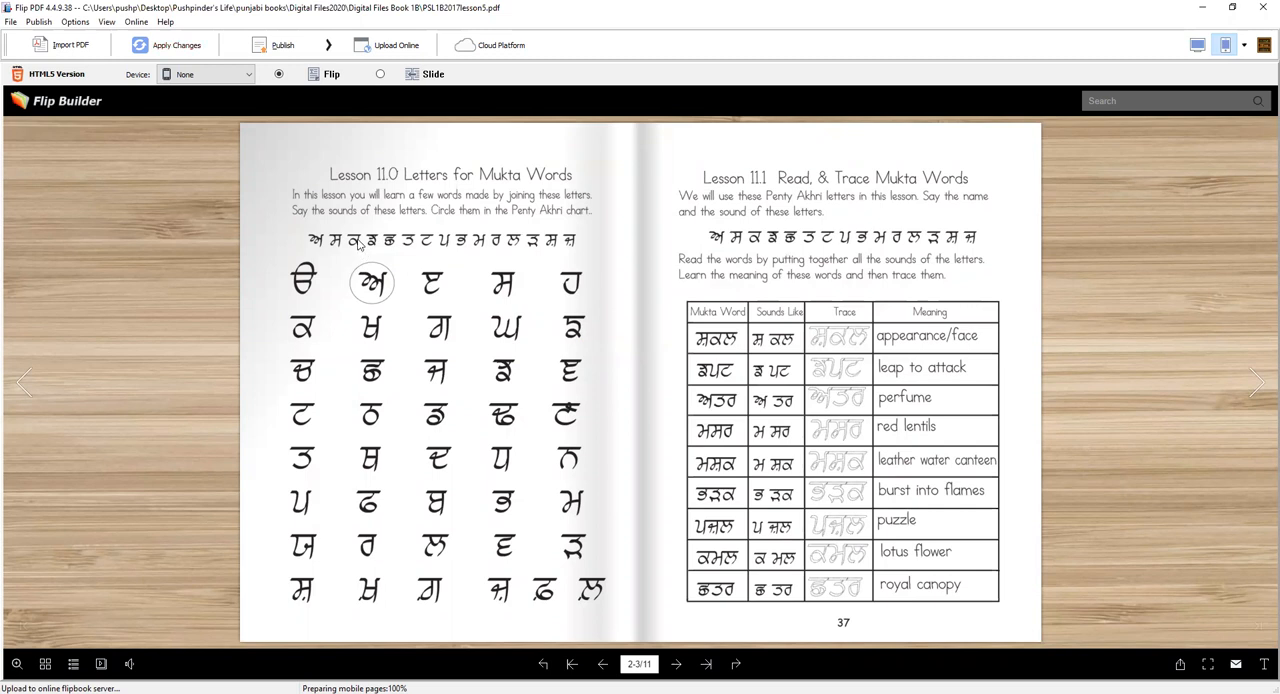
mouse_move(376, 248)
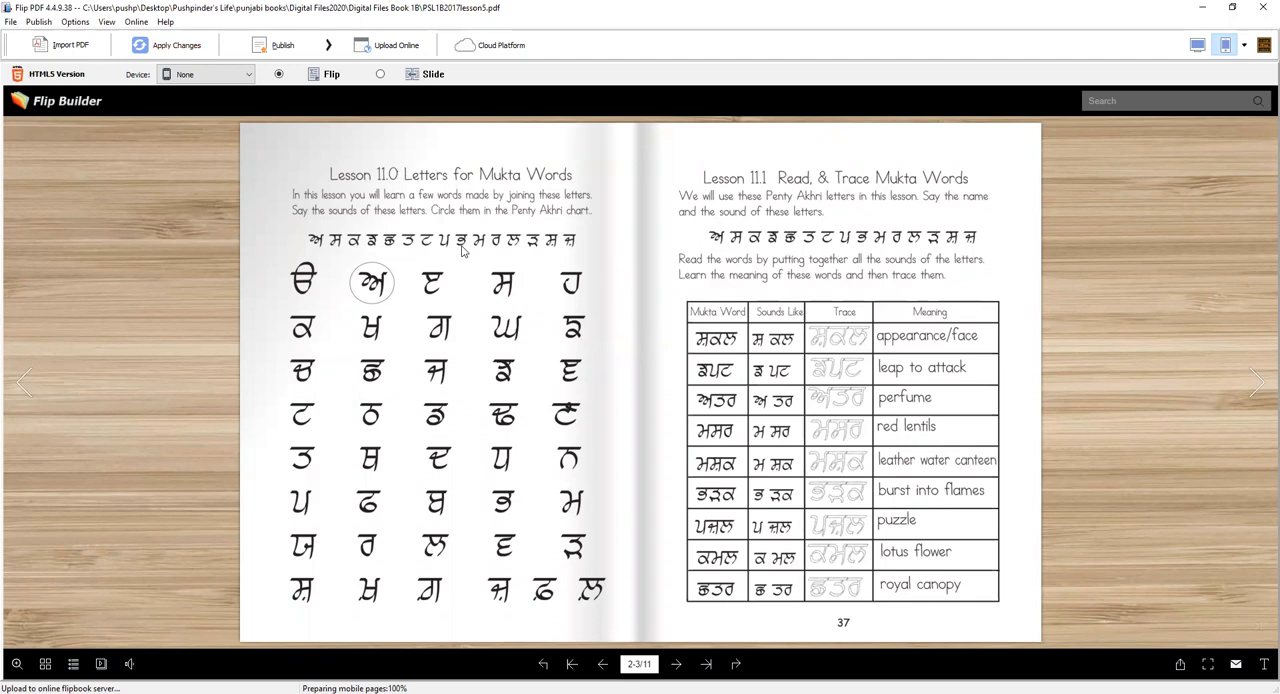
mouse_move(480, 248)
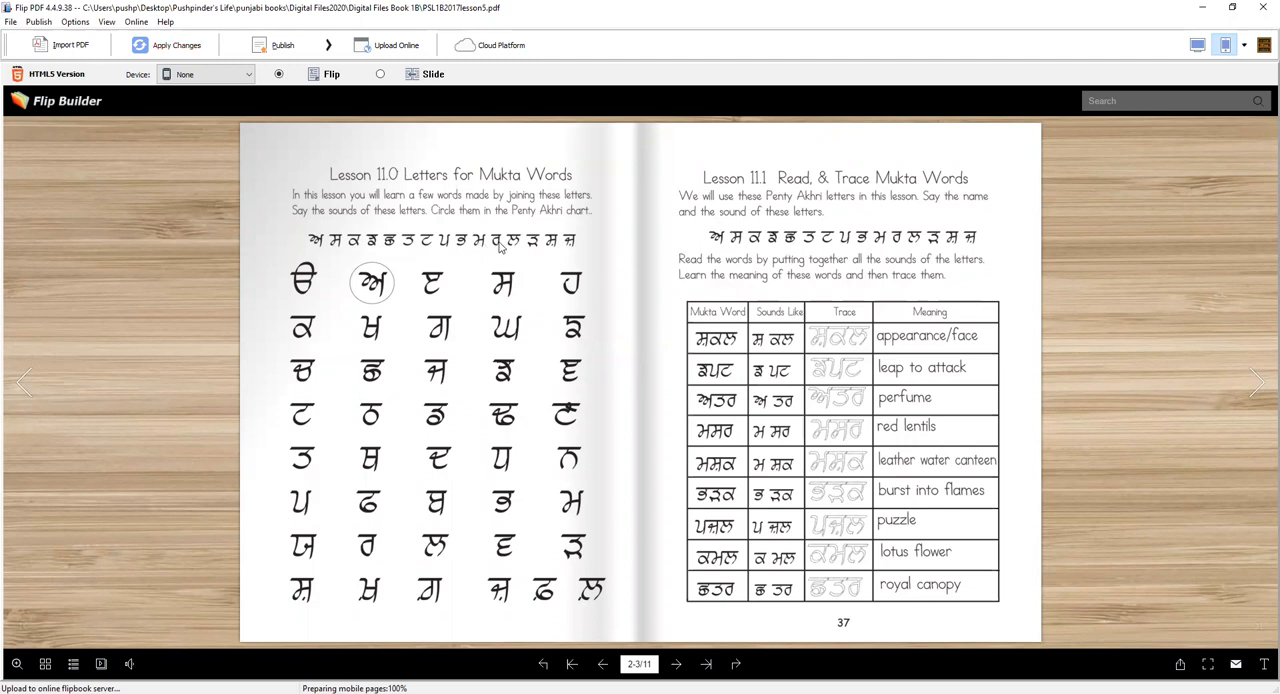
mouse_move(516, 248)
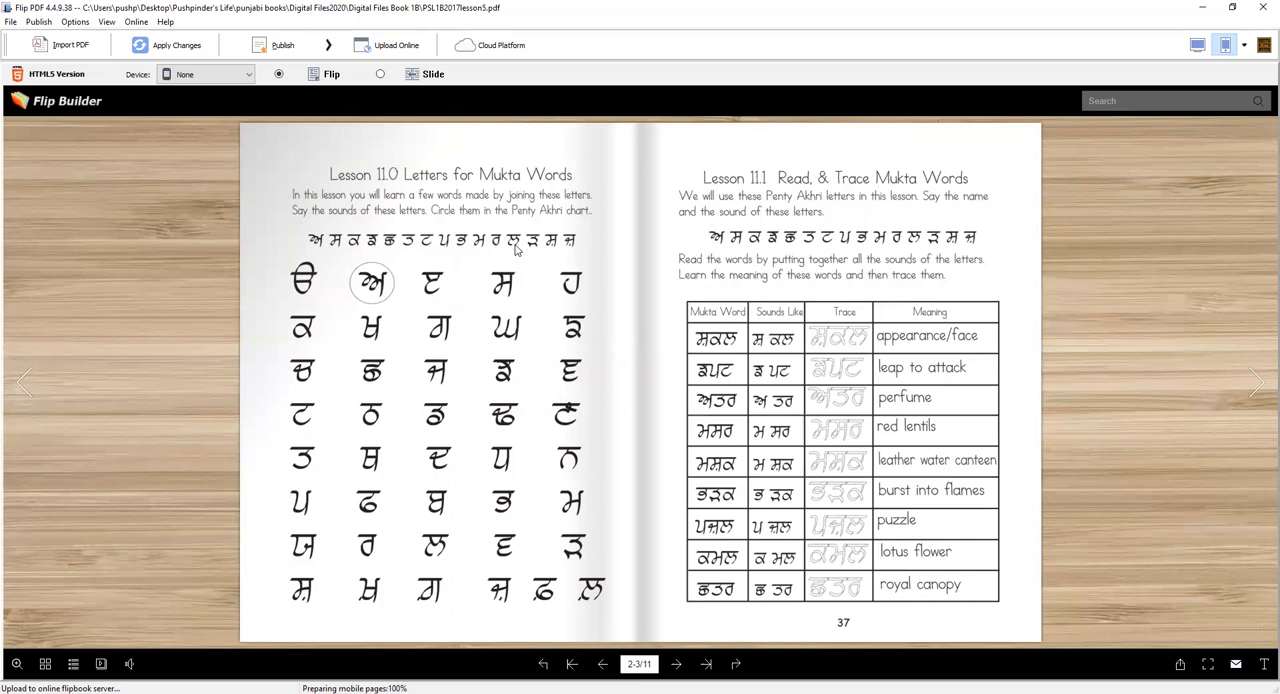
mouse_move(532, 250)
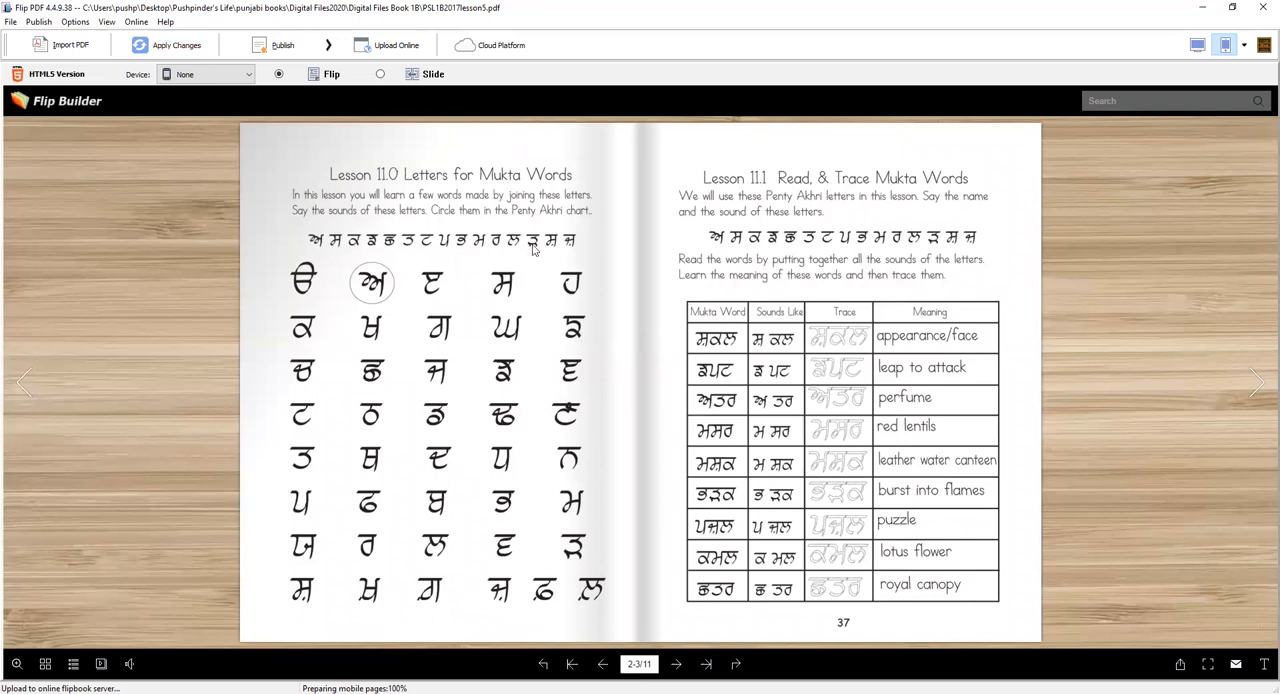
mouse_move(556, 252)
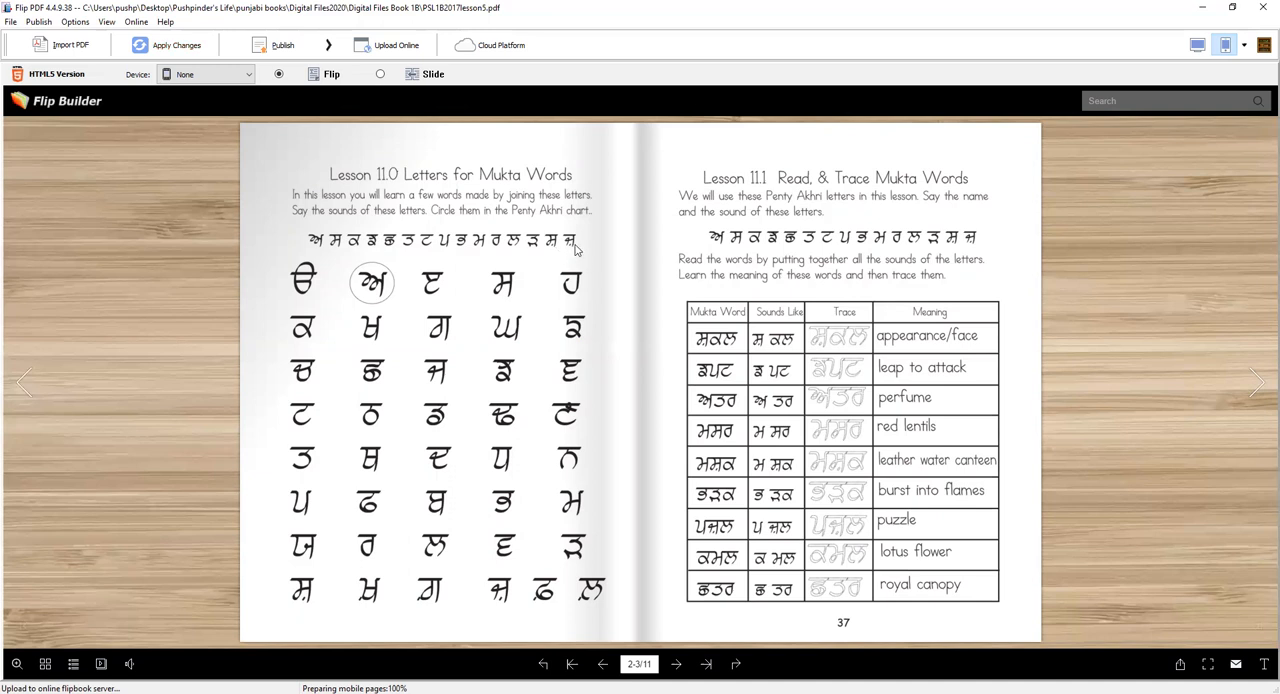
mouse_move(392, 308)
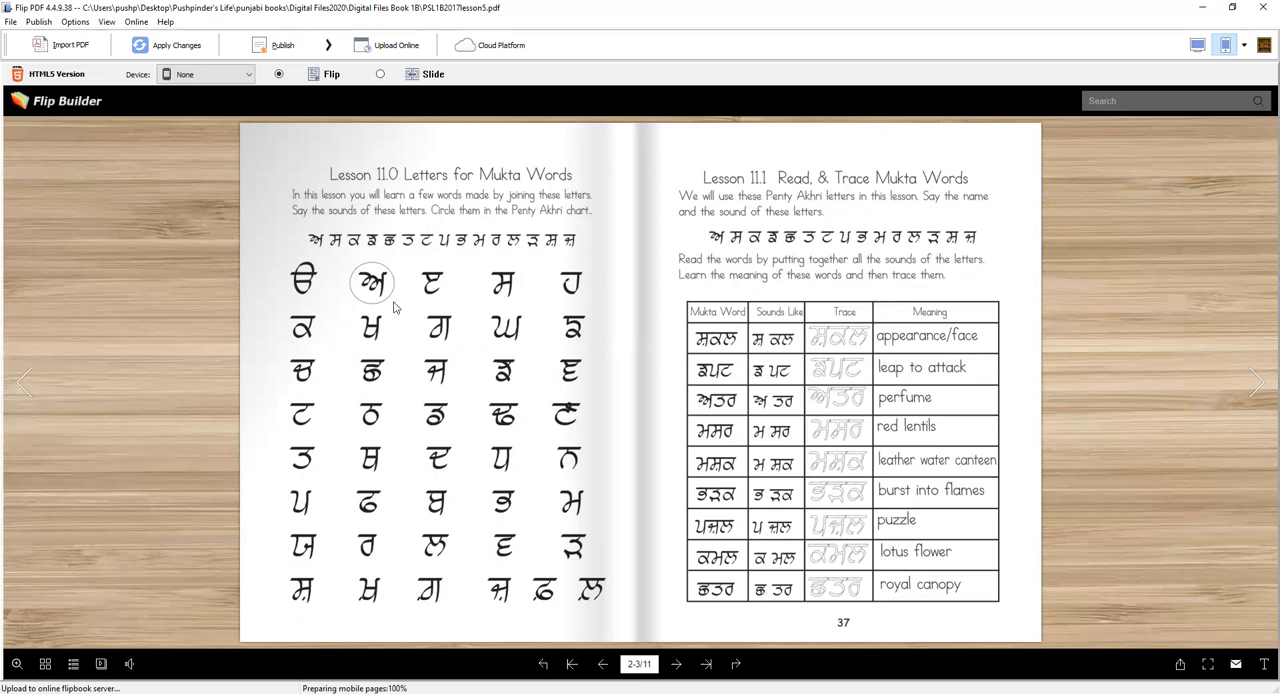
mouse_move(344, 250)
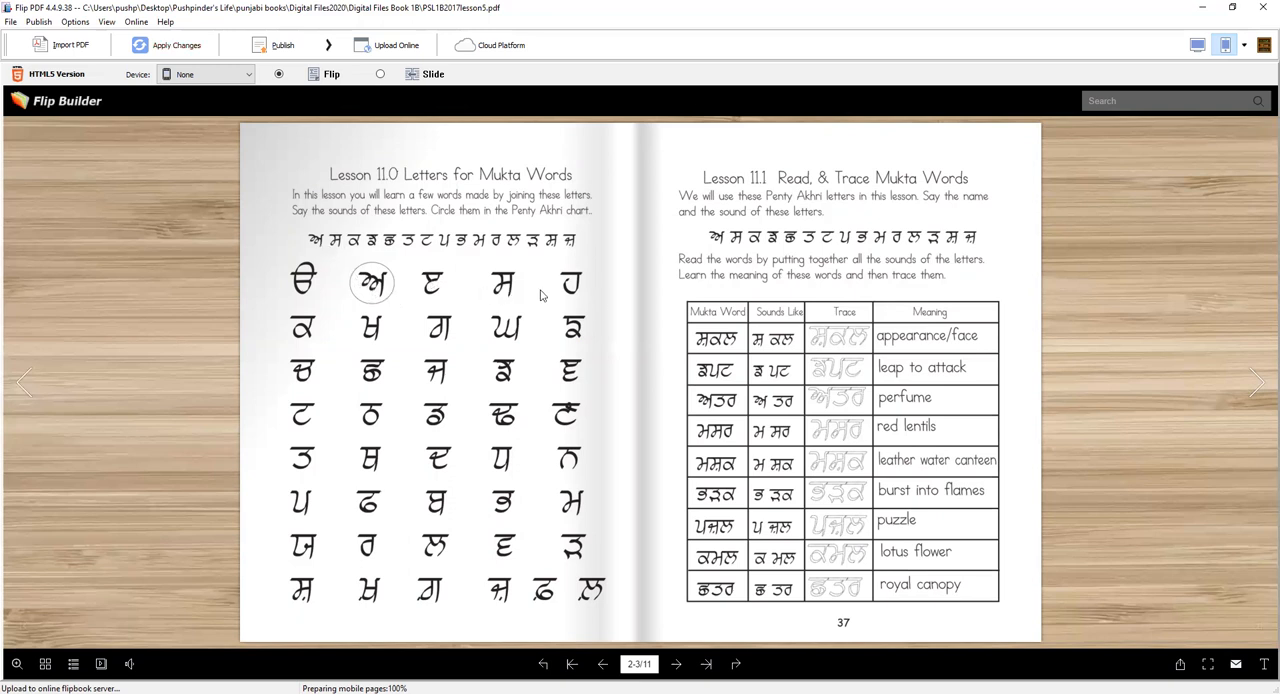
mouse_move(644, 242)
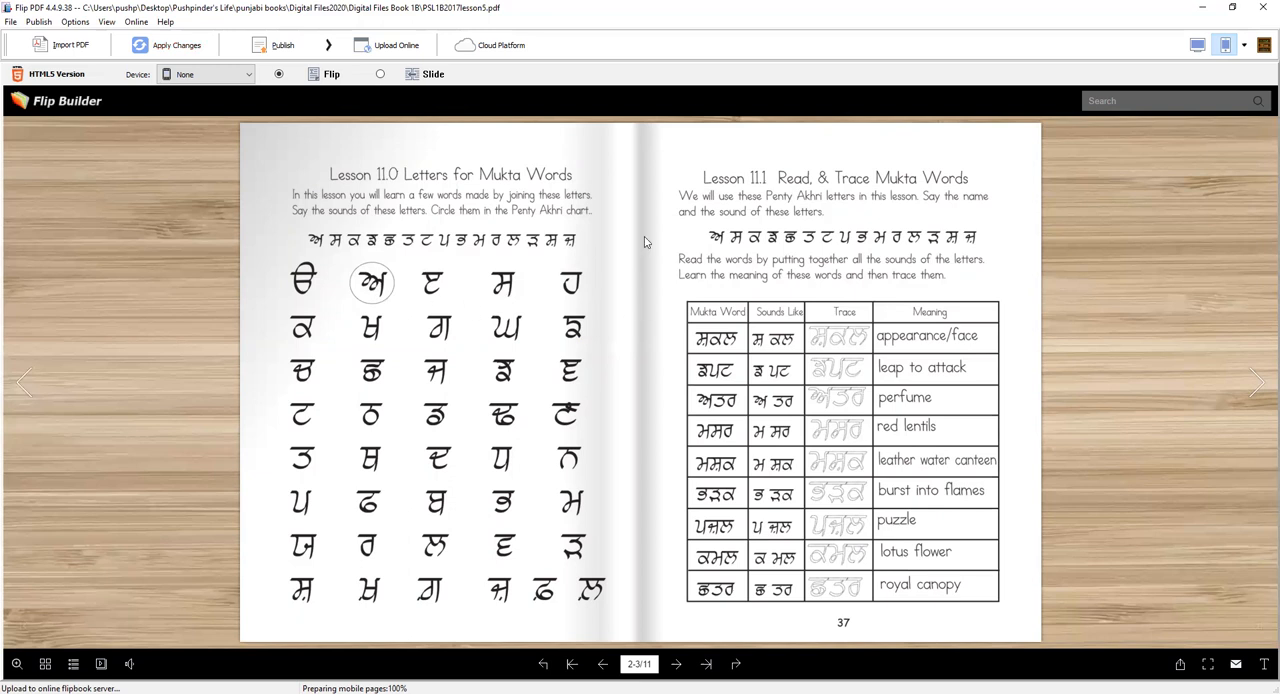
mouse_move(808, 196)
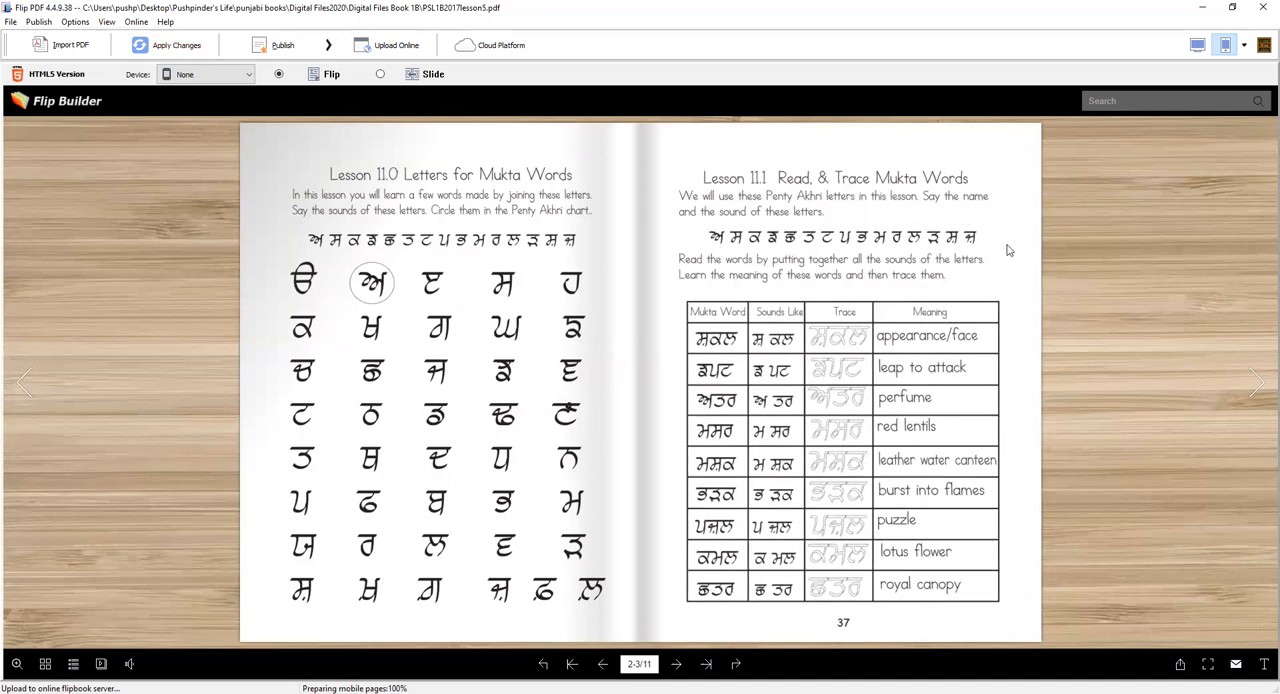
mouse_move(716, 252)
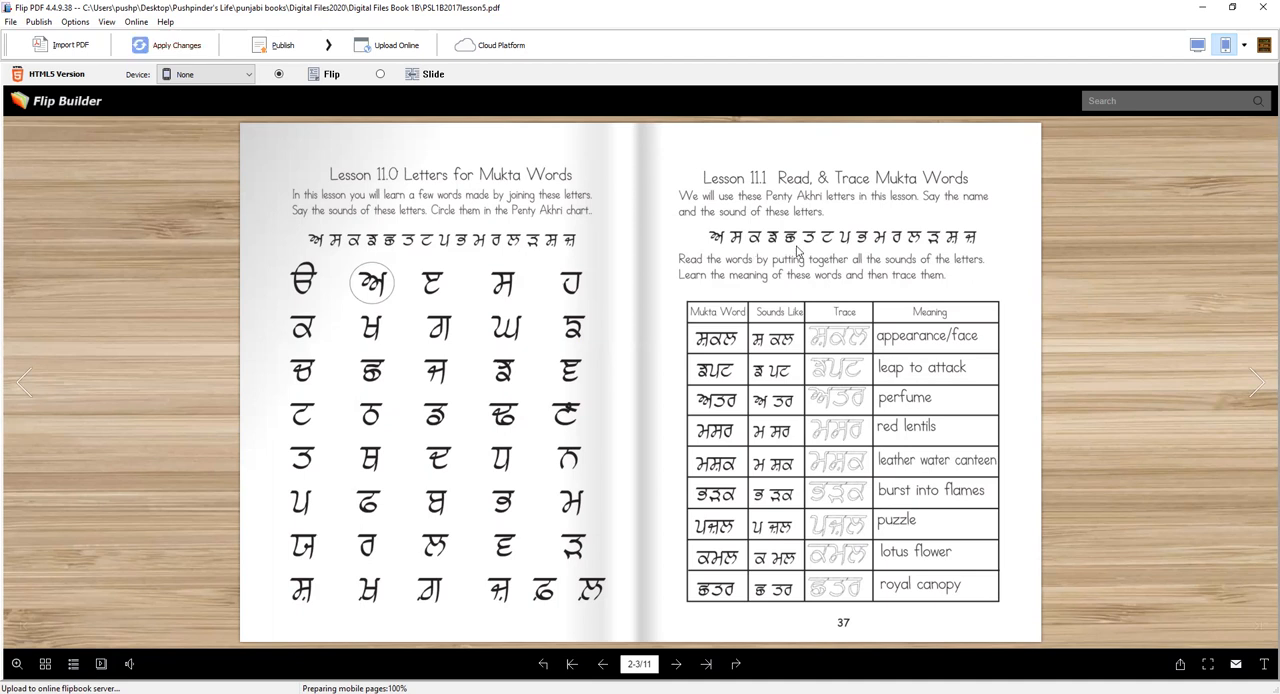
mouse_move(804, 250)
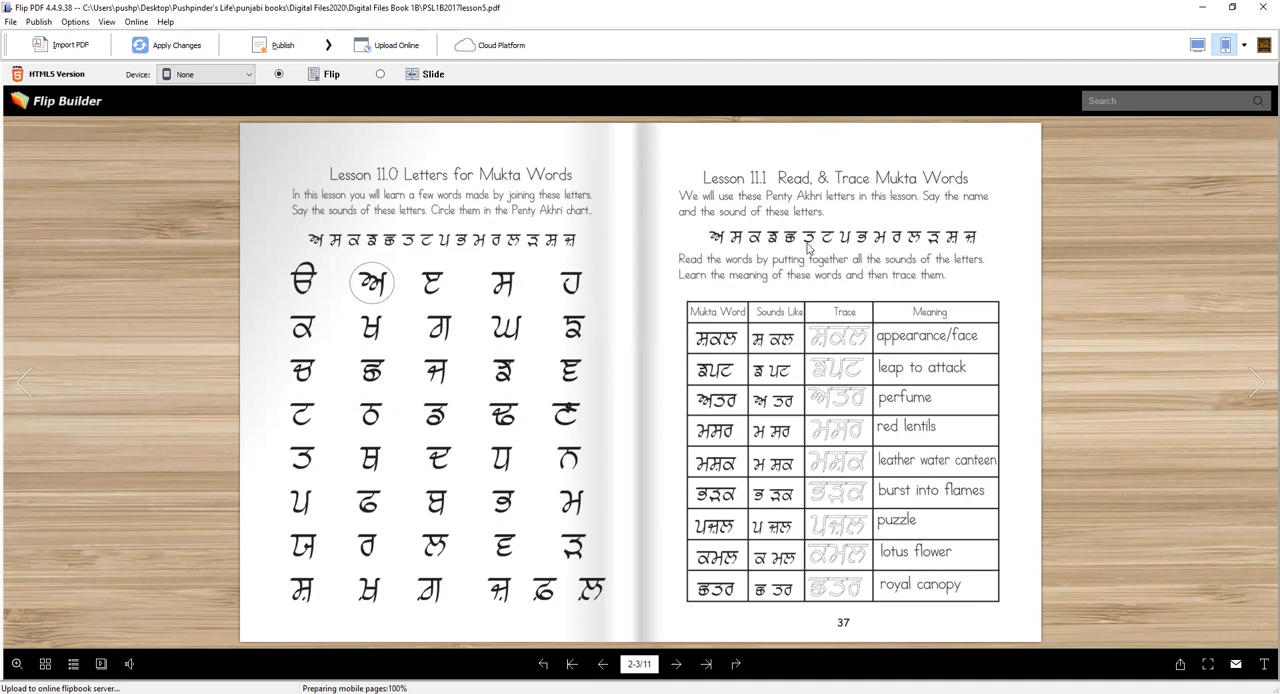
mouse_move(824, 250)
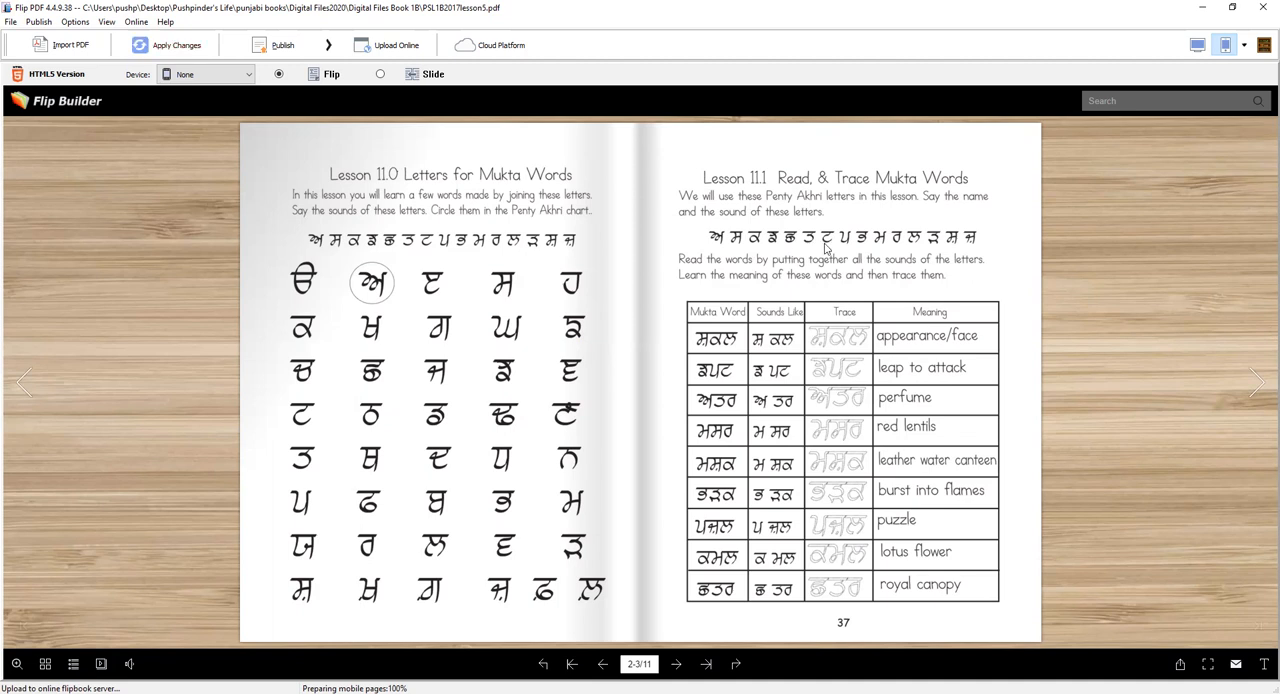
mouse_move(848, 250)
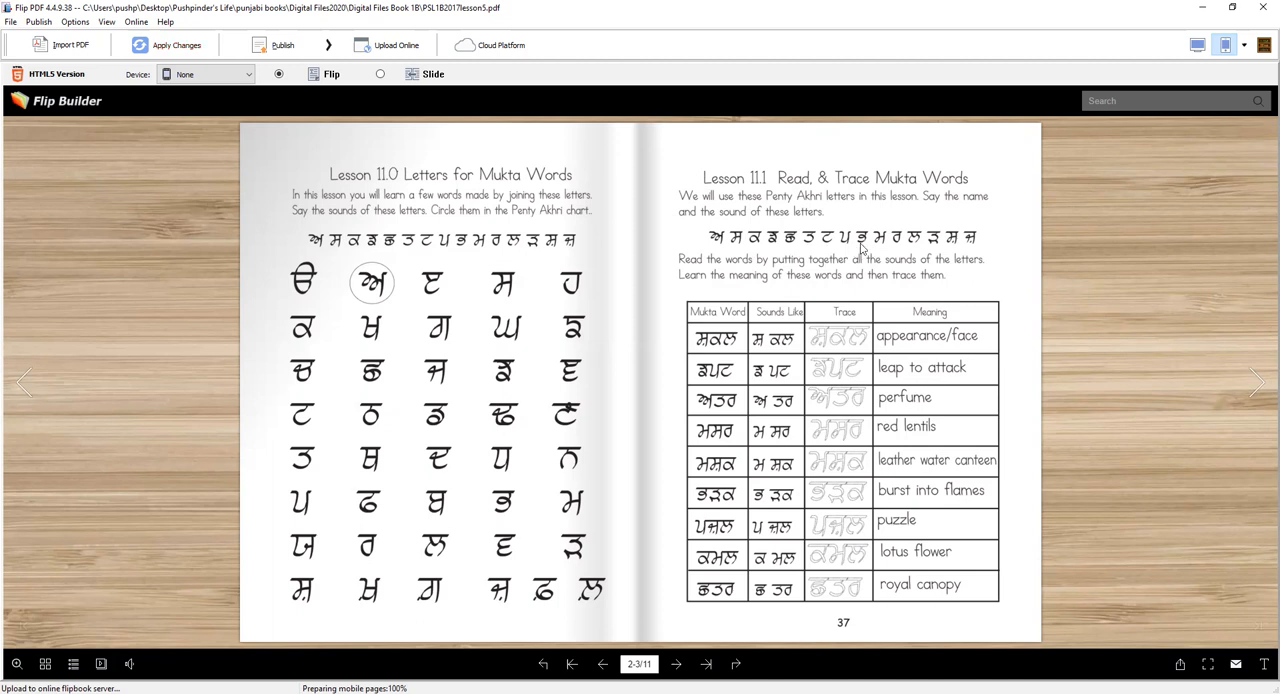
mouse_move(884, 248)
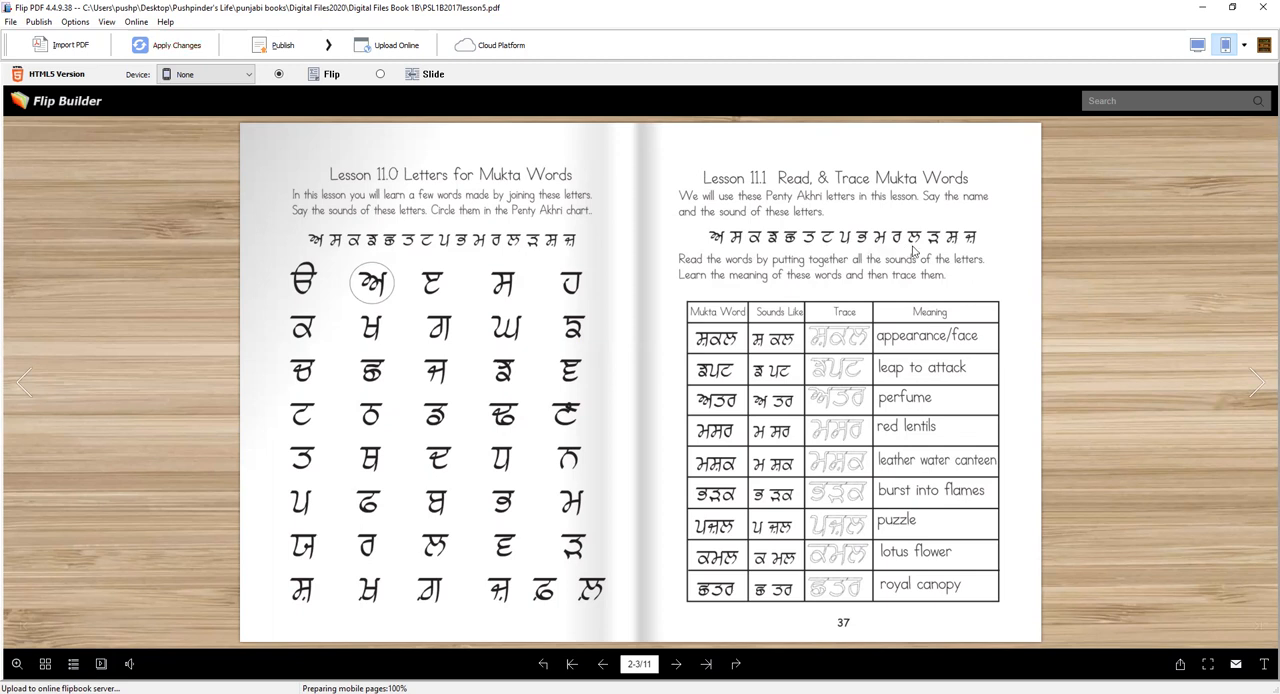
mouse_move(930, 250)
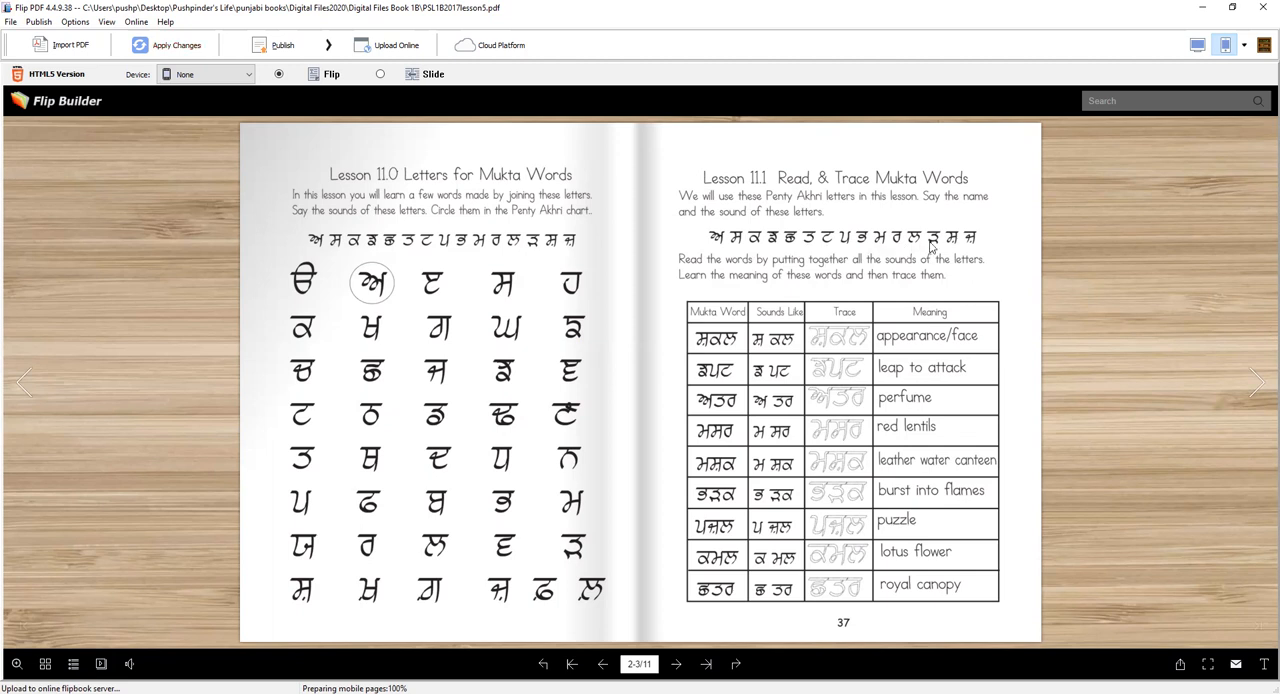
mouse_move(956, 248)
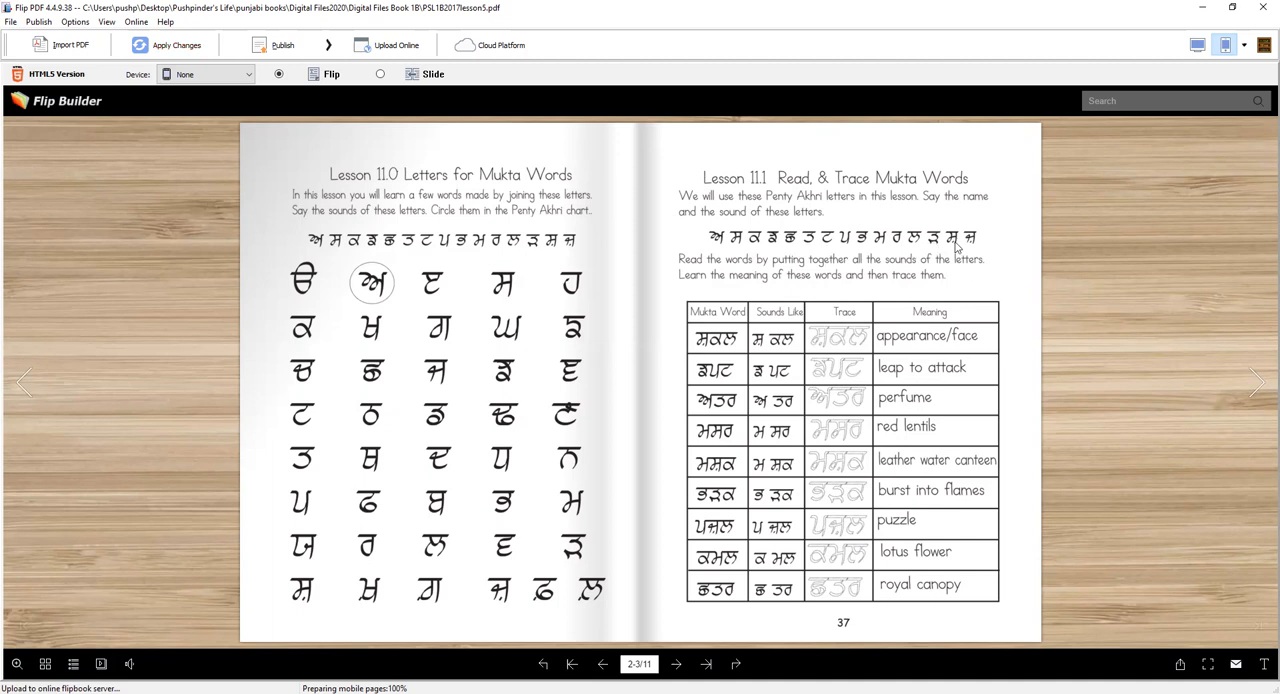
mouse_move(980, 248)
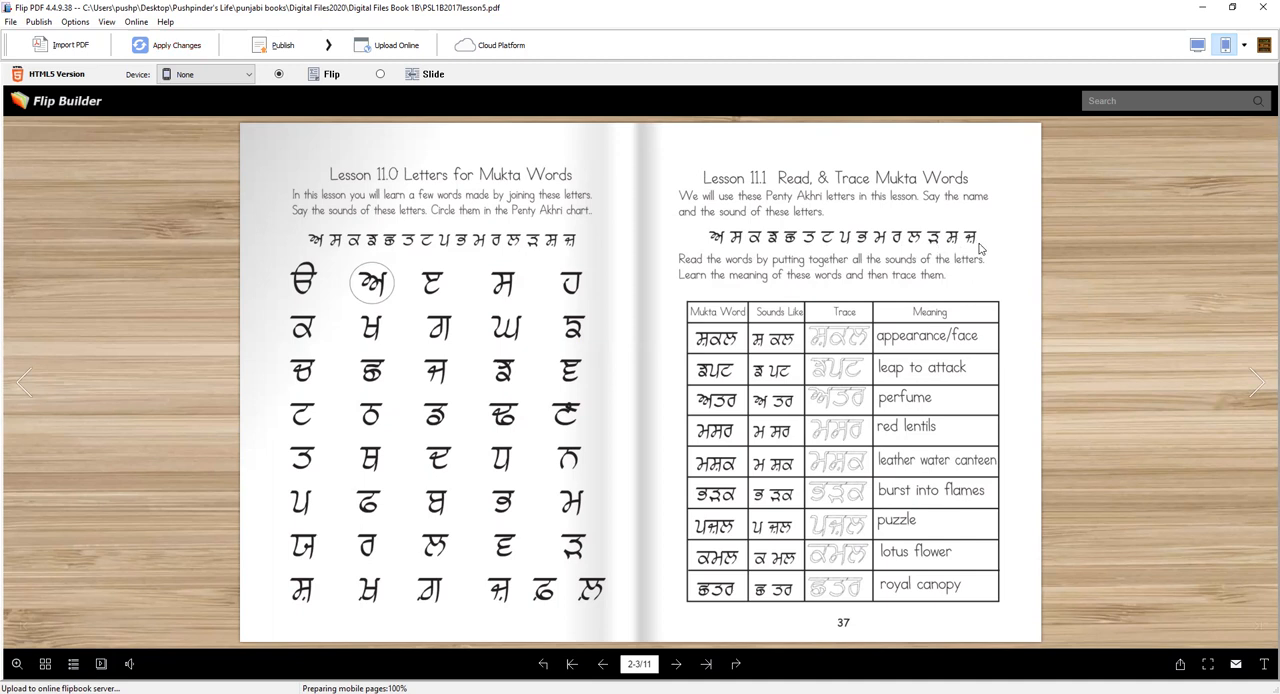
mouse_move(736, 298)
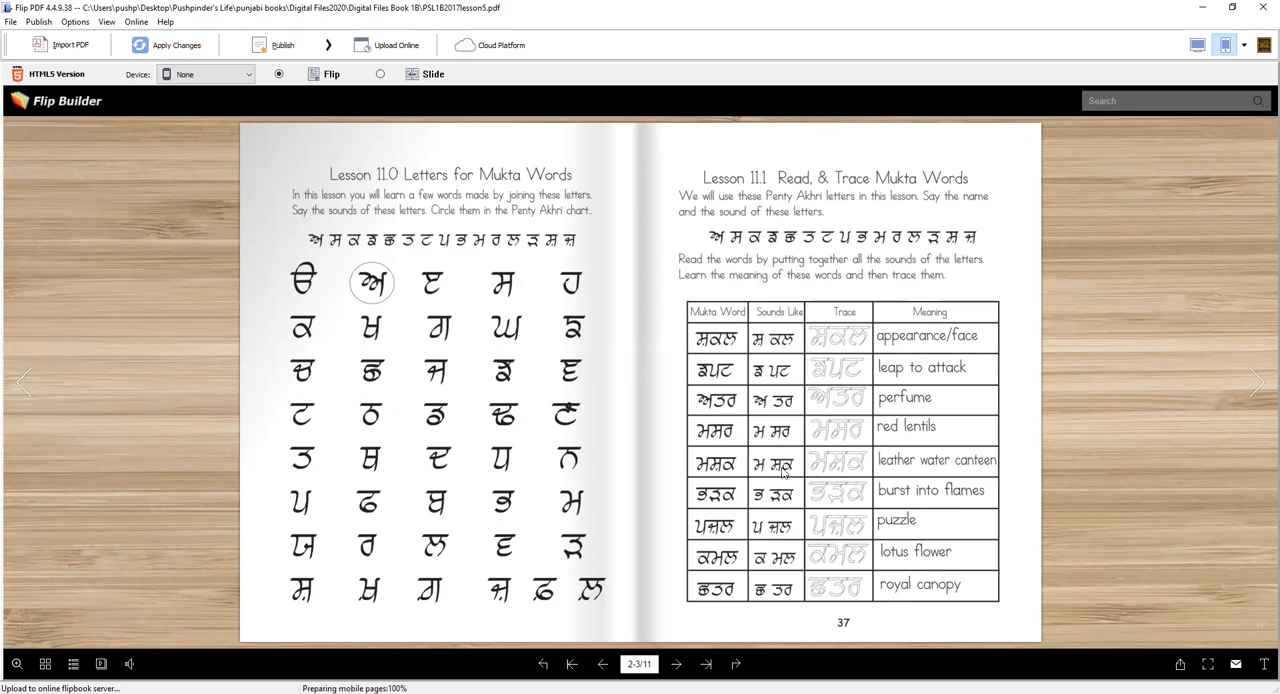
mouse_move(778, 354)
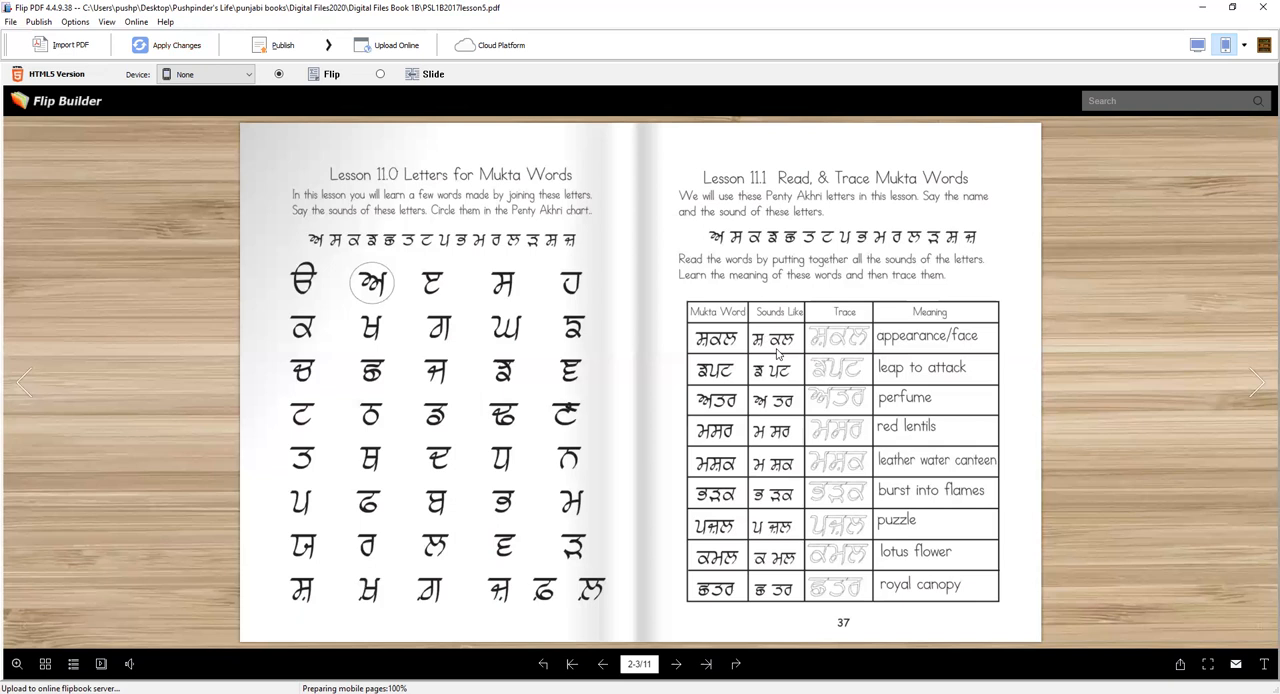
mouse_move(888, 344)
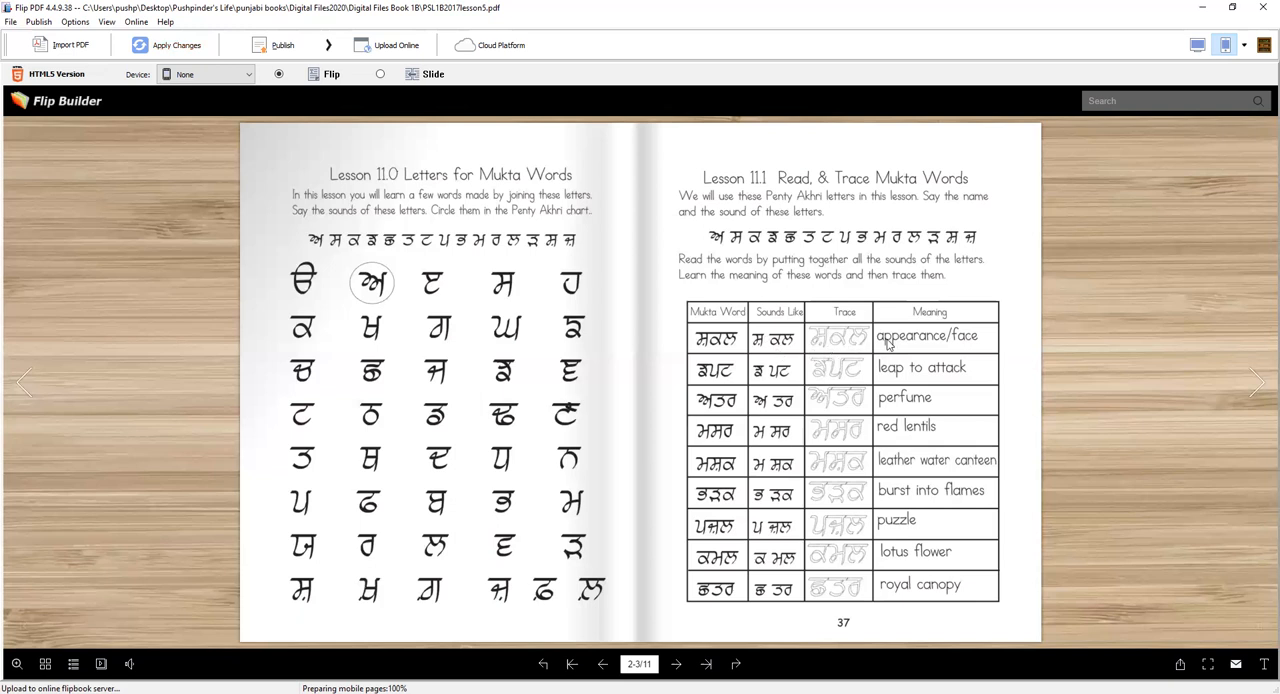
mouse_move(930, 510)
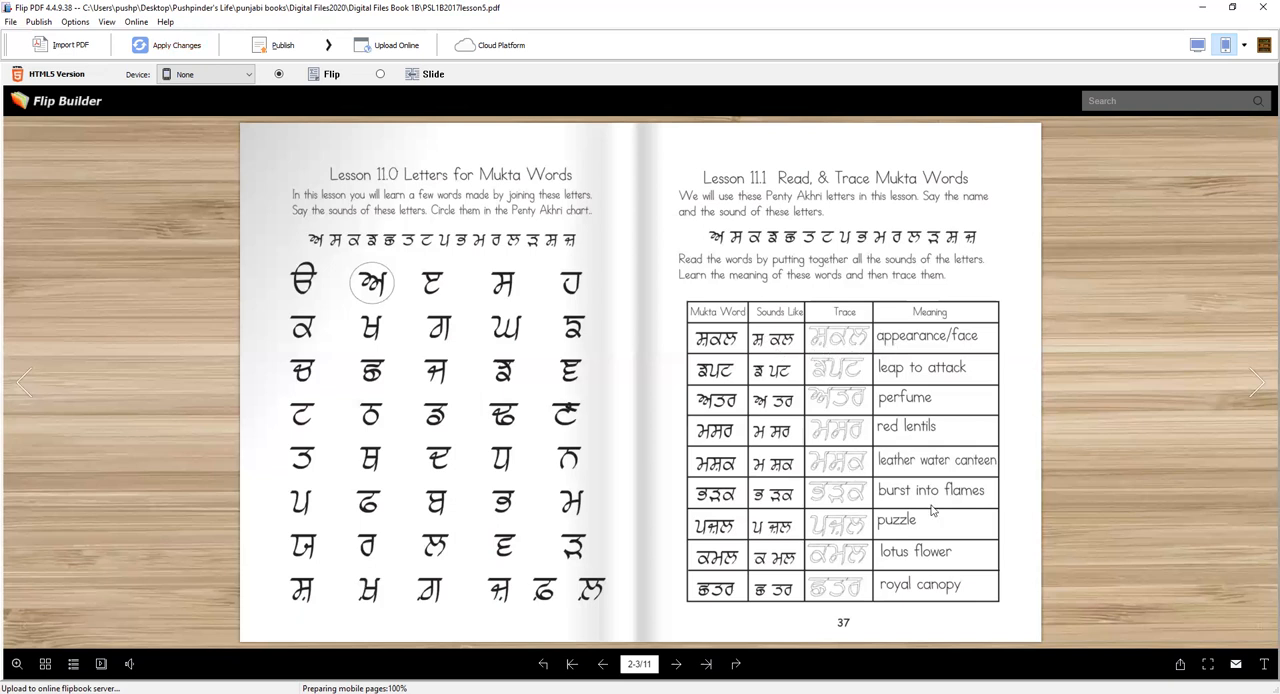
mouse_move(698, 358)
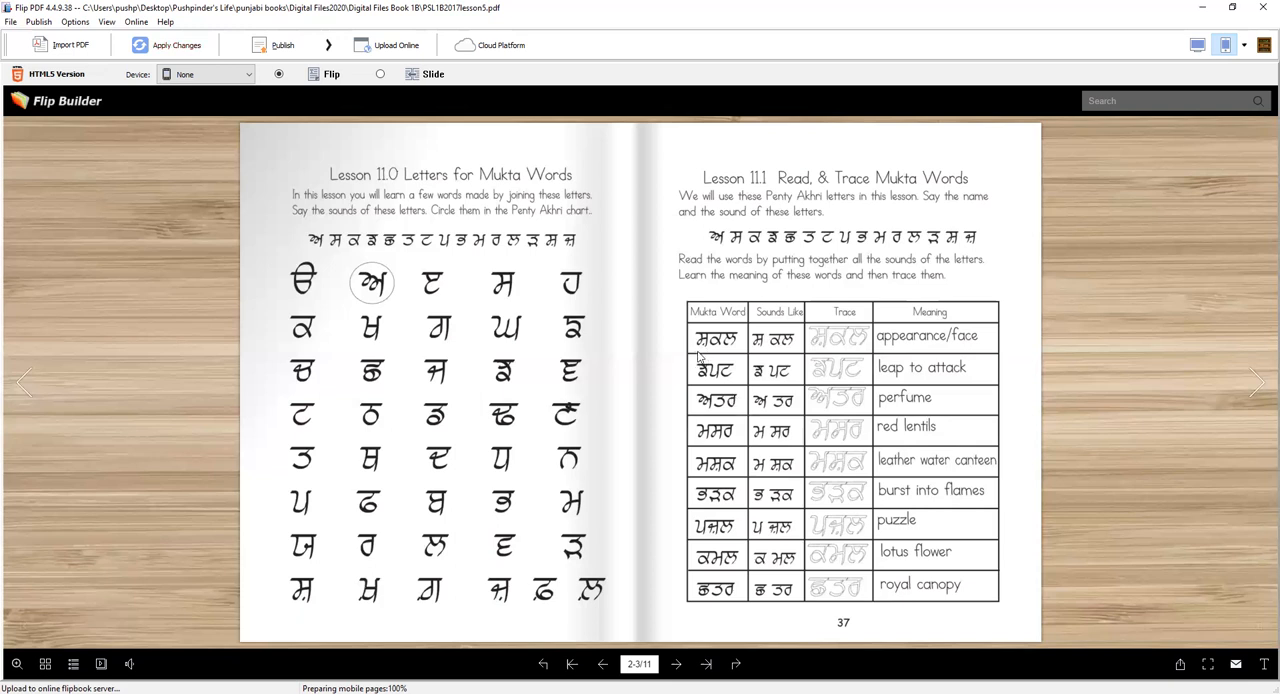
mouse_move(738, 352)
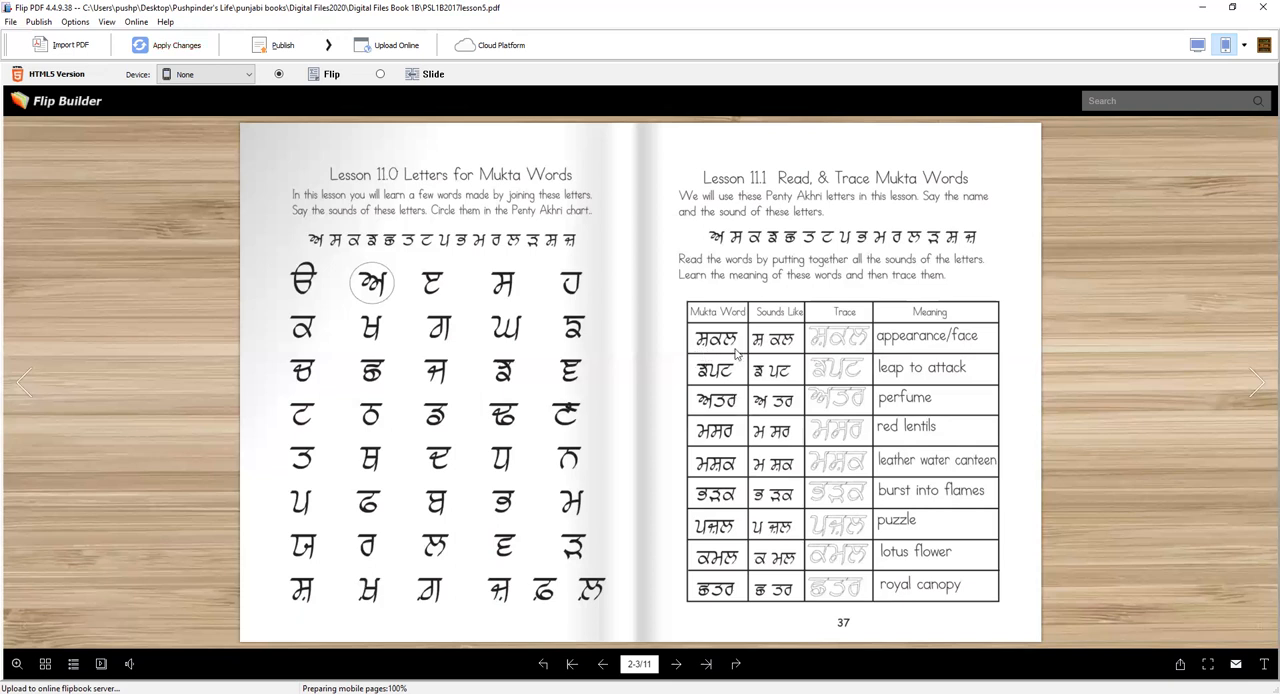
mouse_move(776, 350)
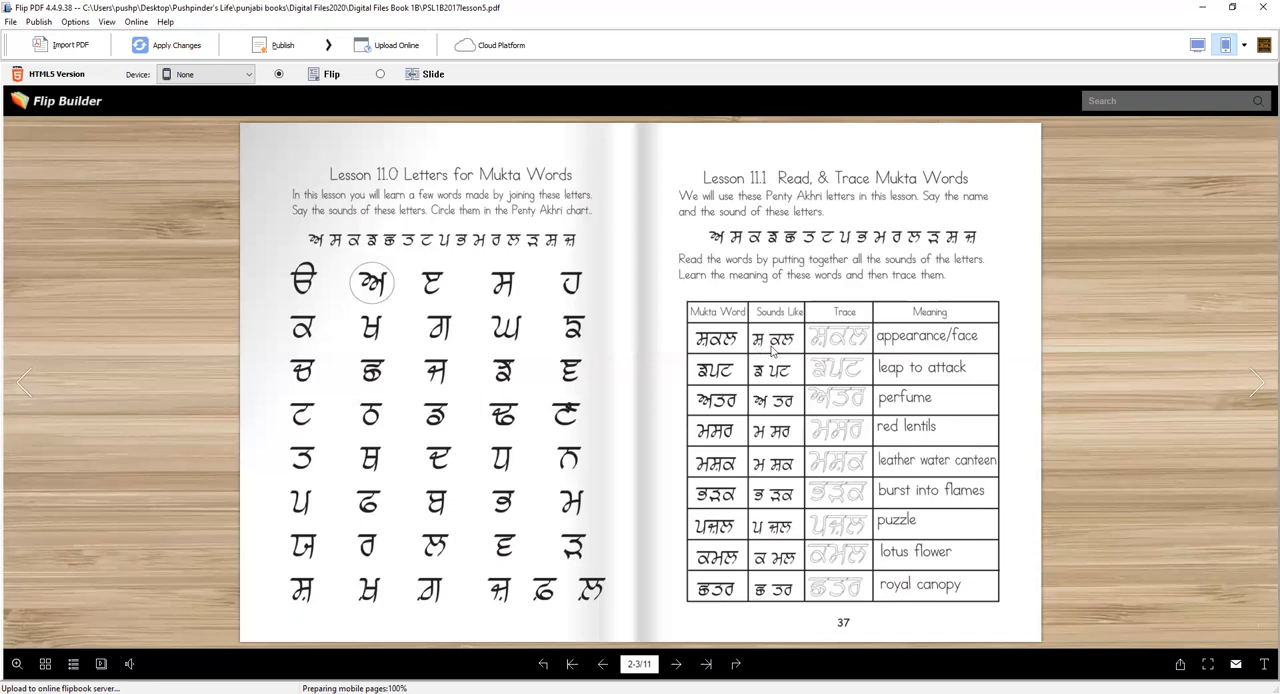
mouse_move(844, 350)
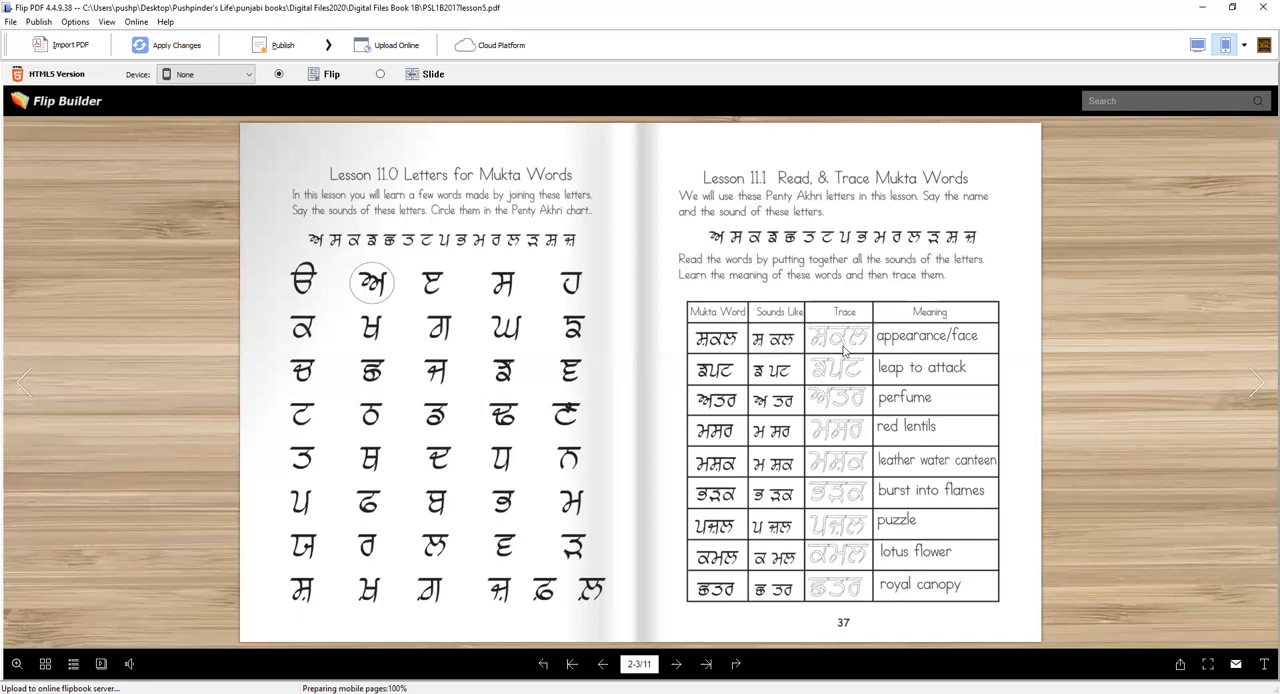
mouse_move(970, 350)
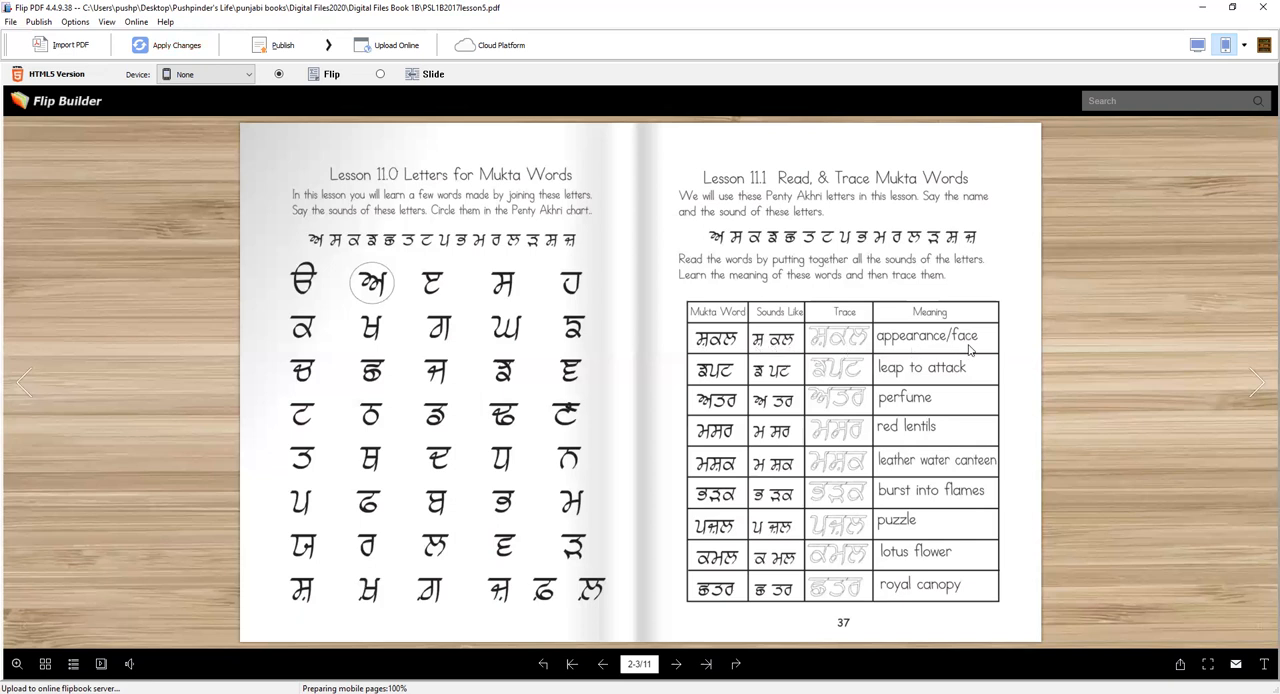
mouse_move(772, 350)
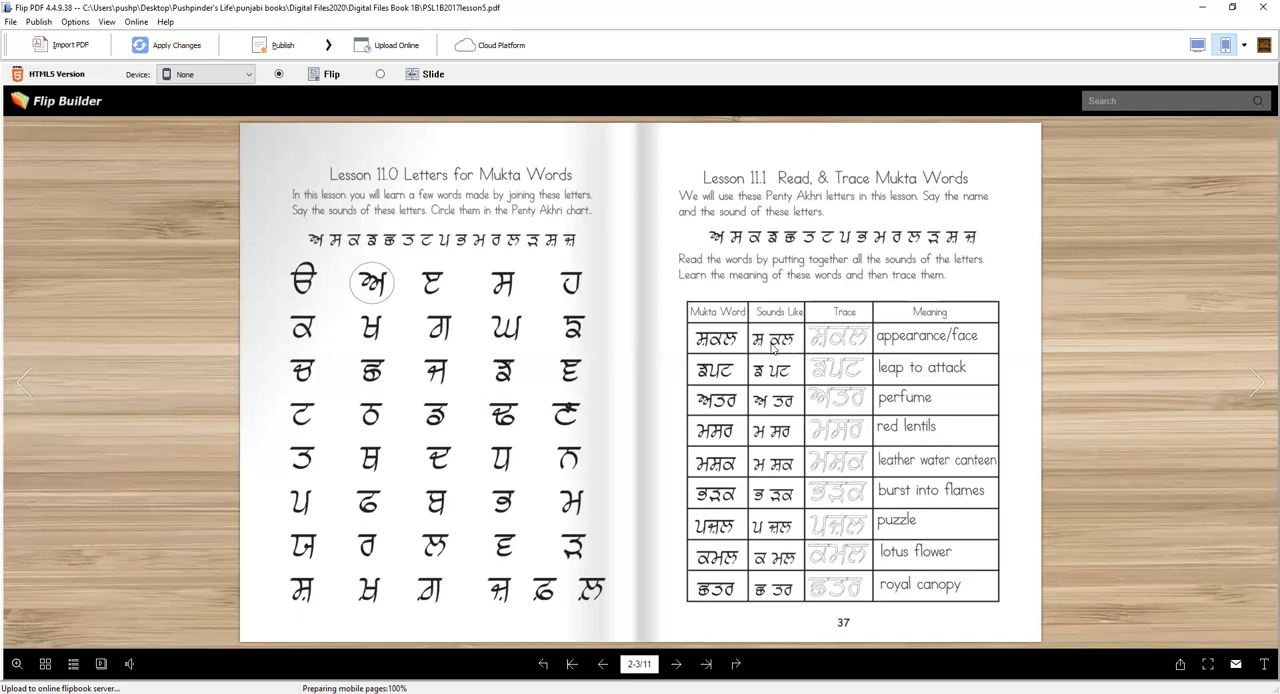
mouse_move(736, 382)
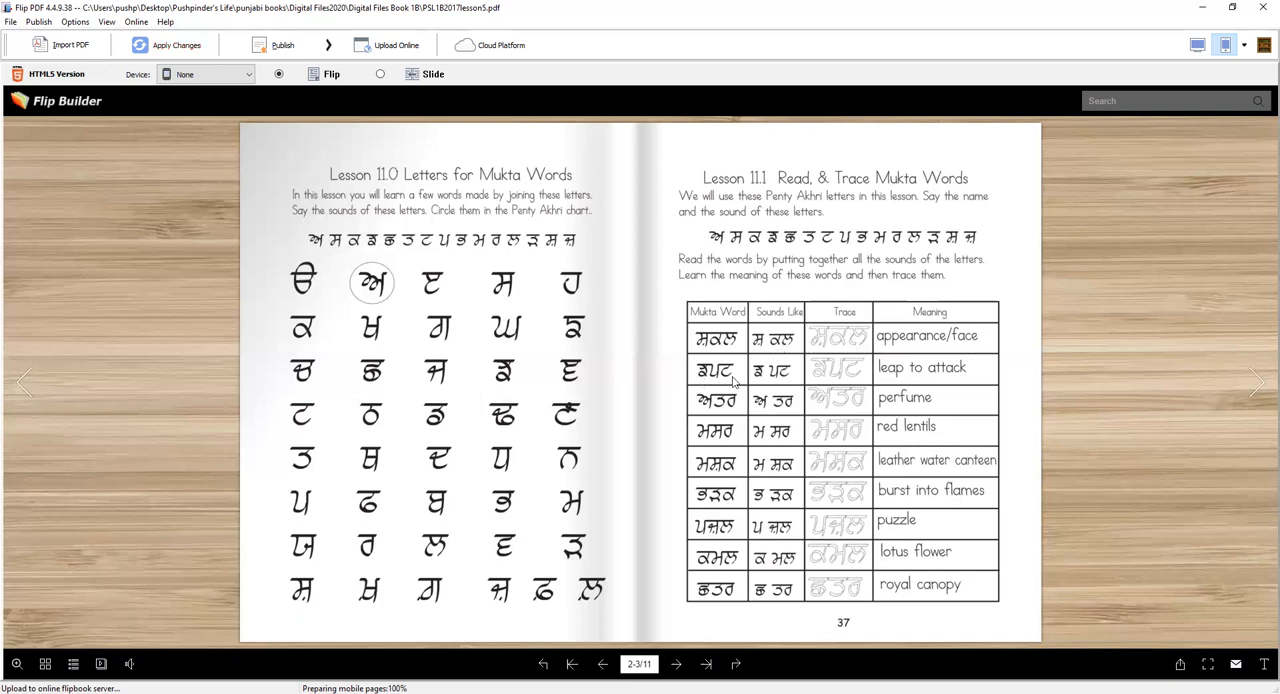
mouse_move(770, 388)
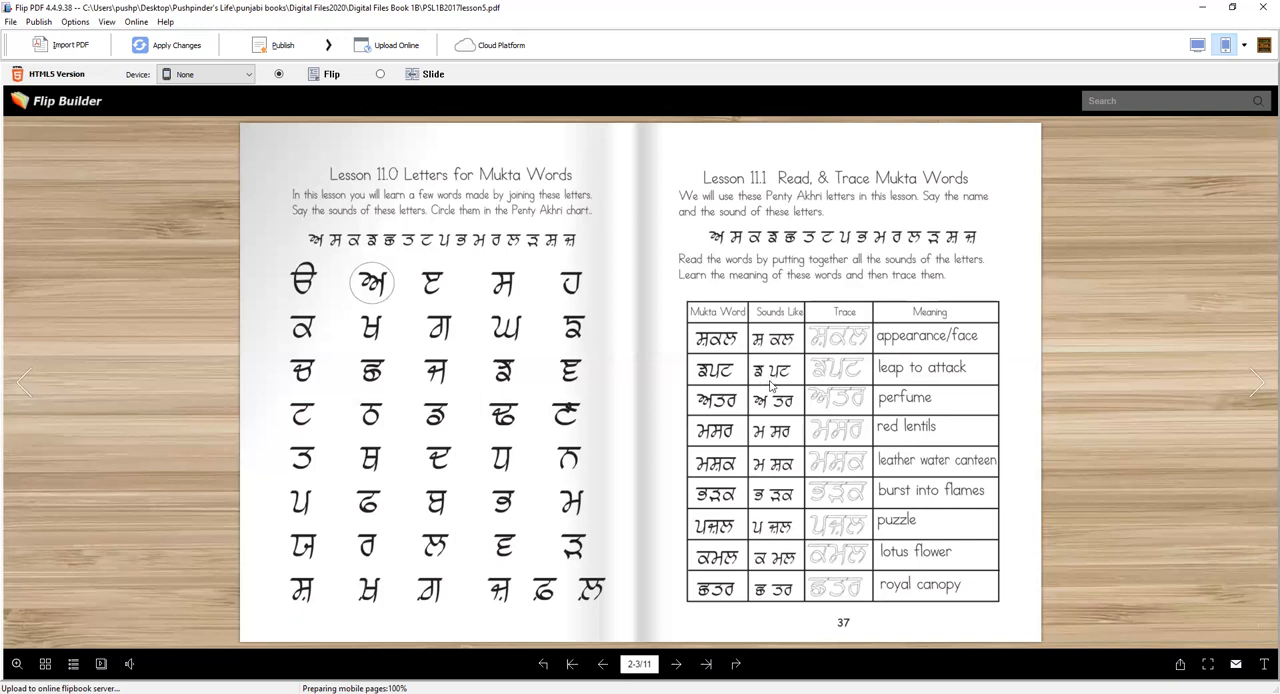
mouse_move(848, 384)
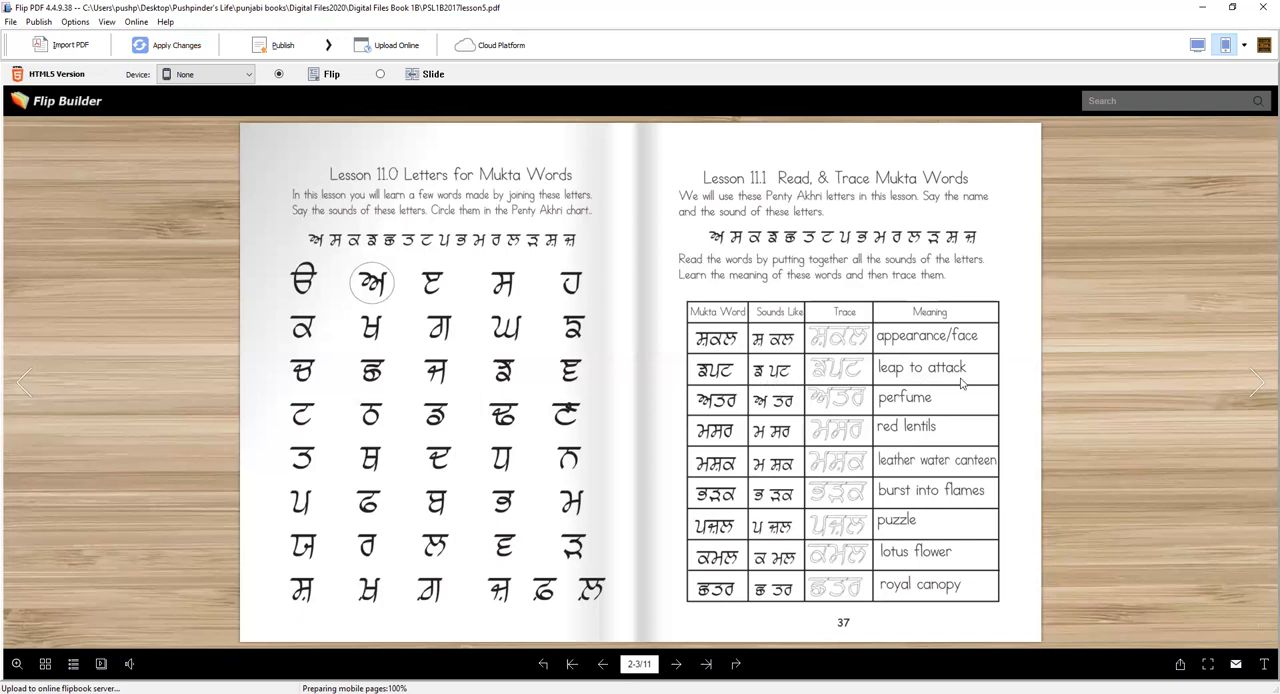
mouse_move(884, 384)
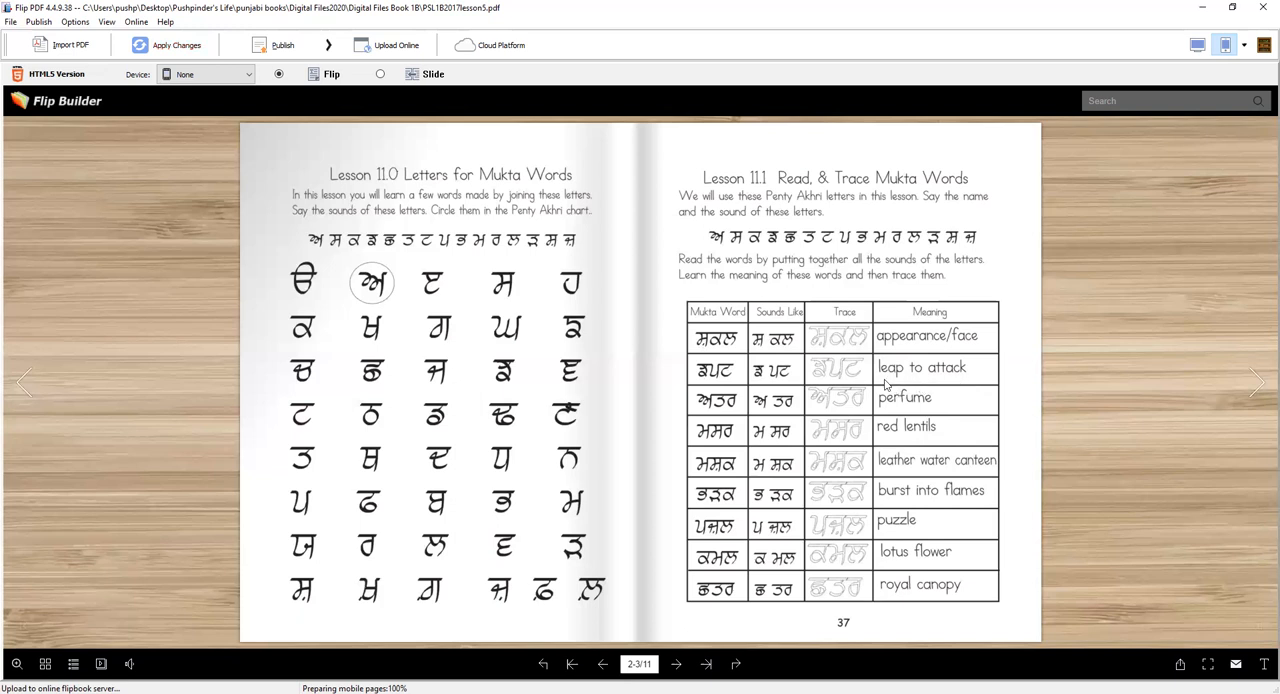
mouse_move(928, 384)
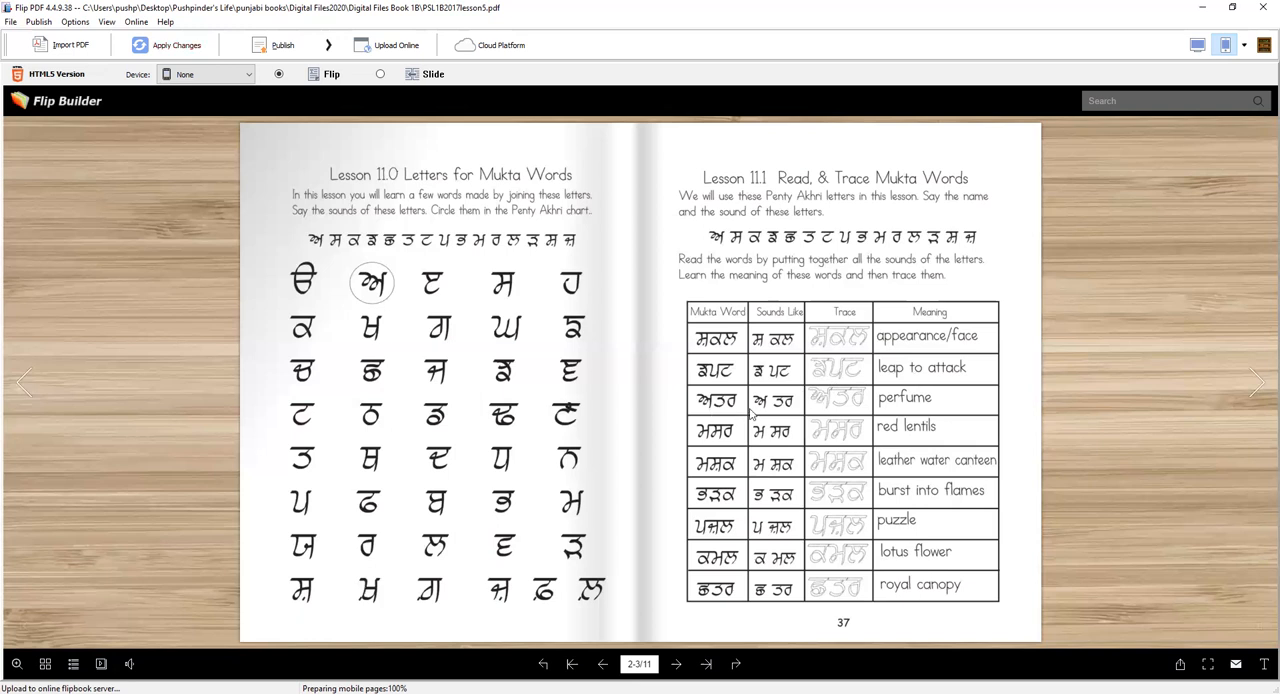
mouse_move(788, 410)
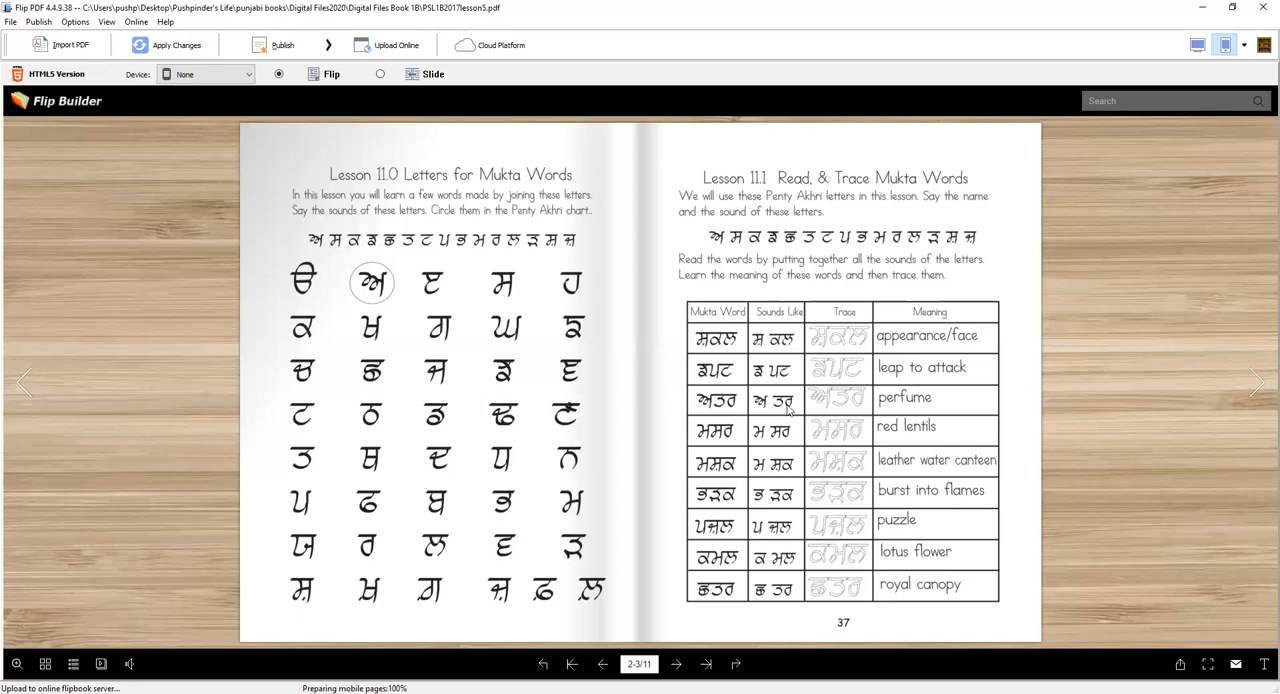
mouse_move(916, 412)
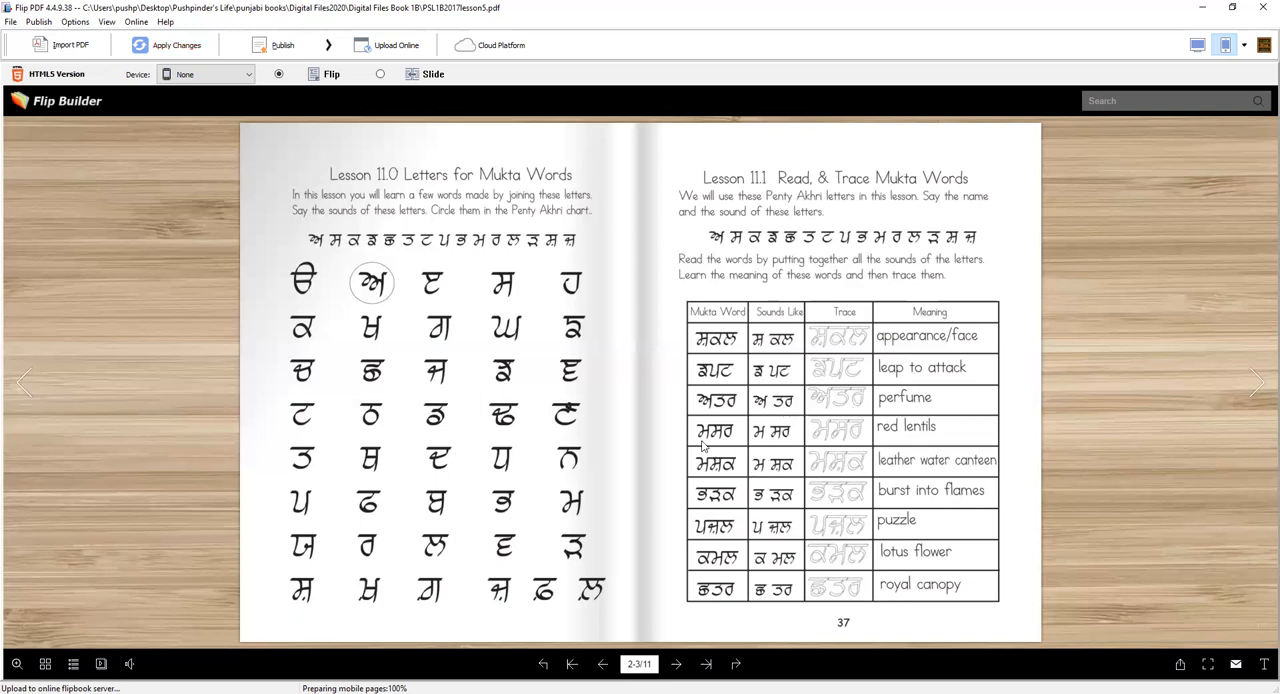
mouse_move(782, 444)
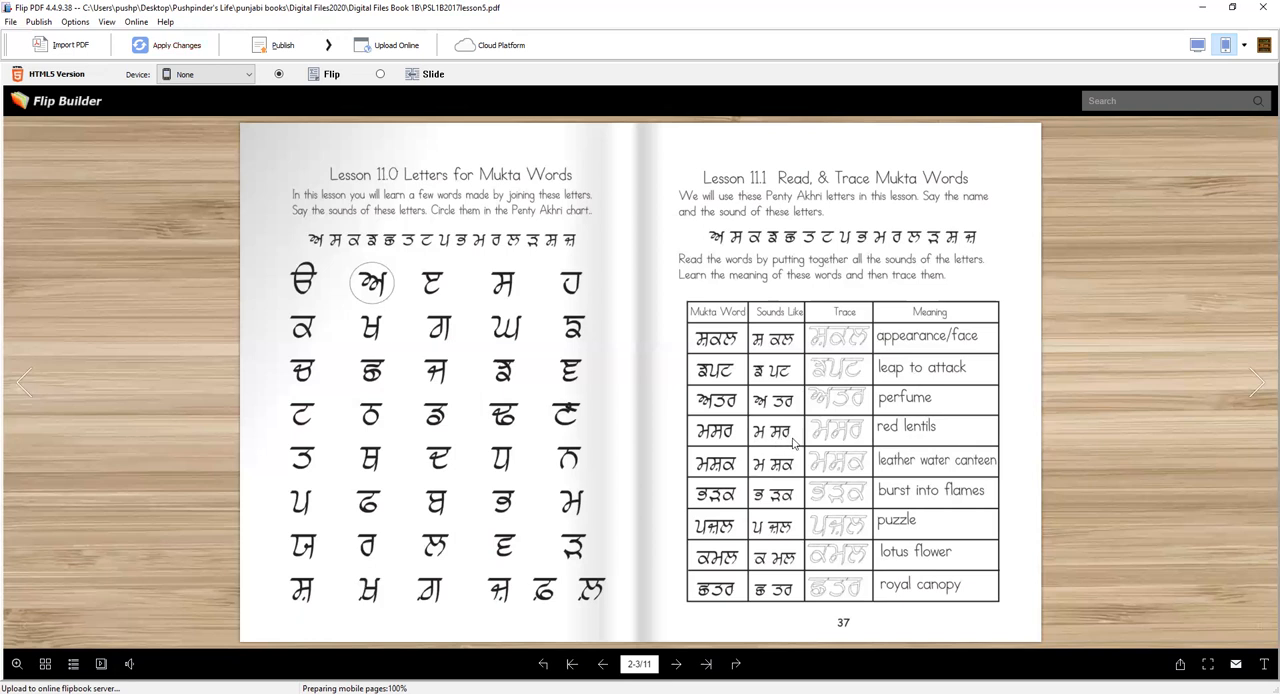
mouse_move(932, 440)
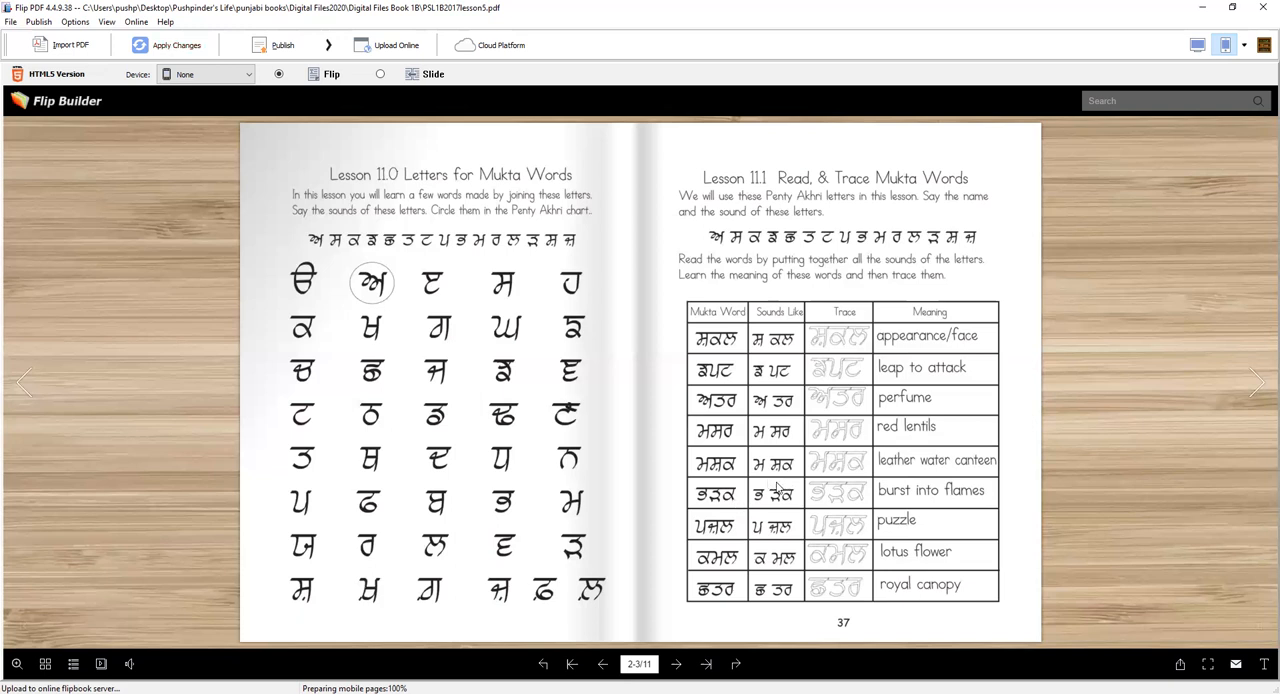
mouse_move(780, 484)
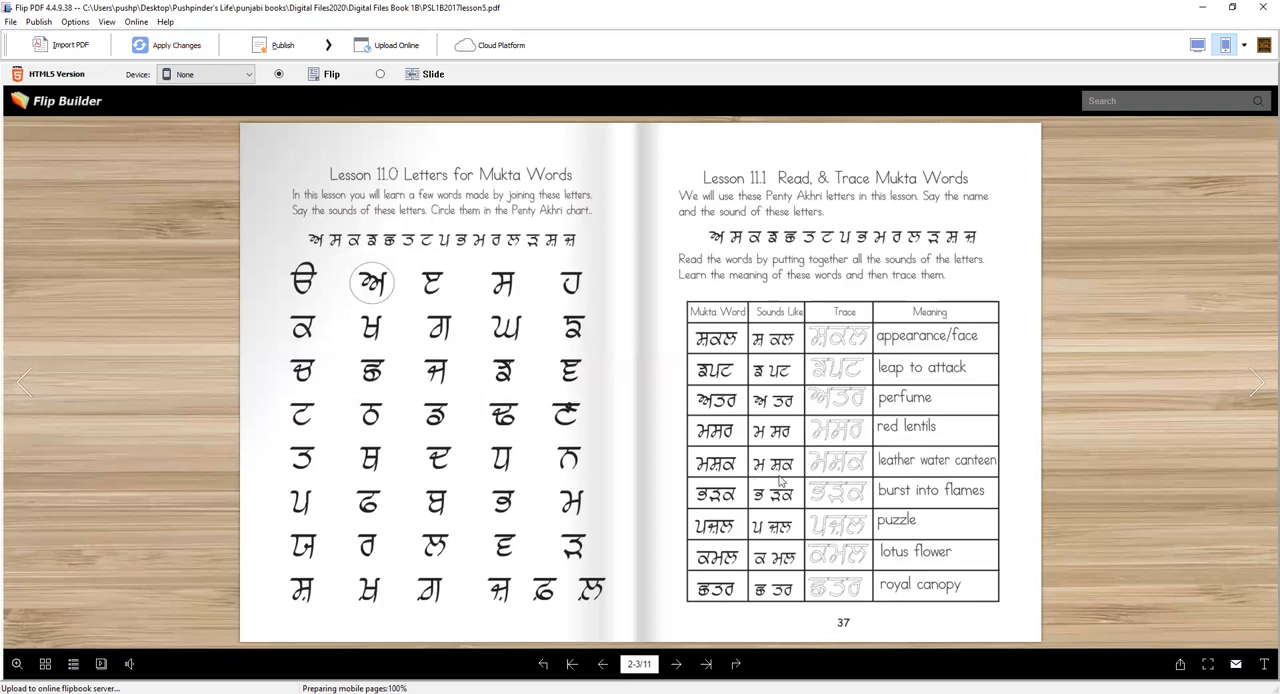
mouse_move(818, 478)
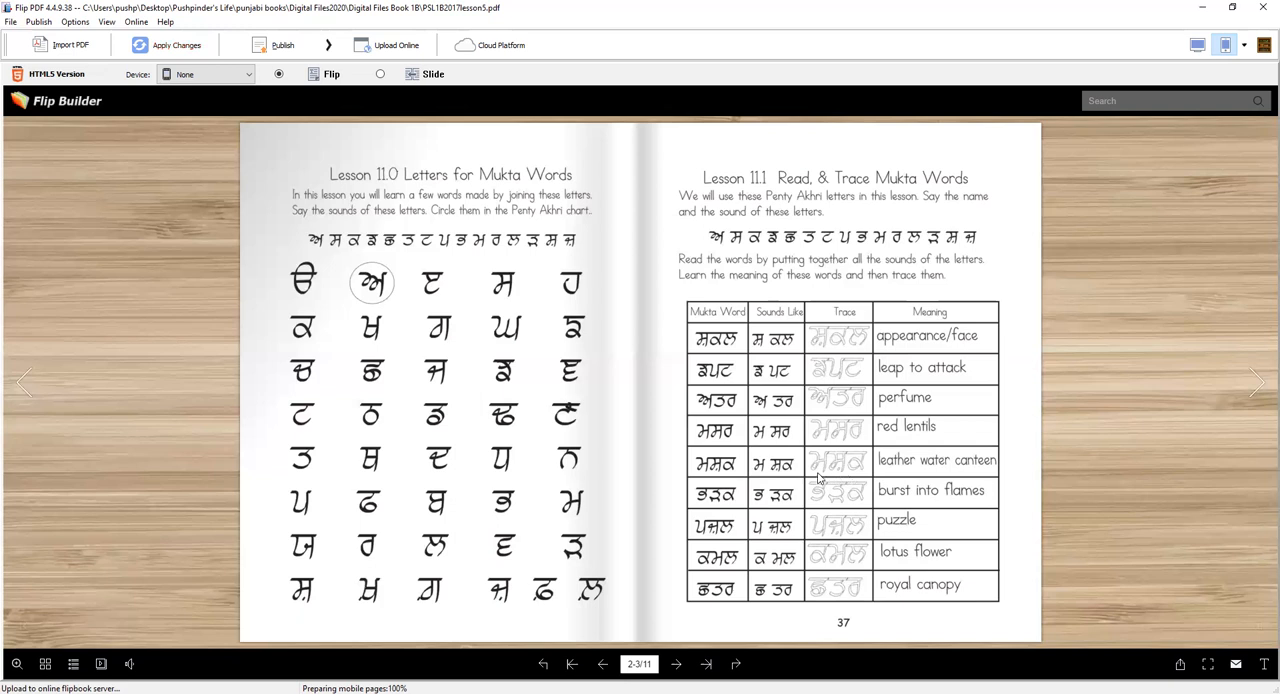
mouse_move(984, 478)
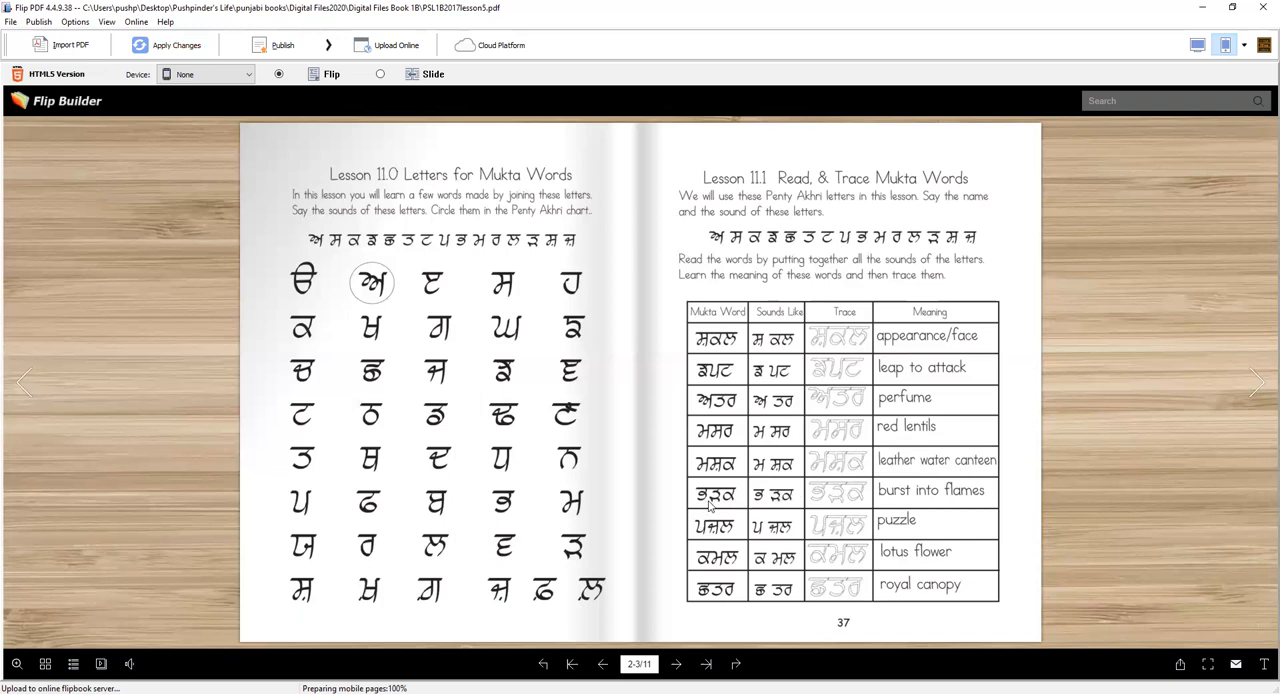
mouse_move(764, 506)
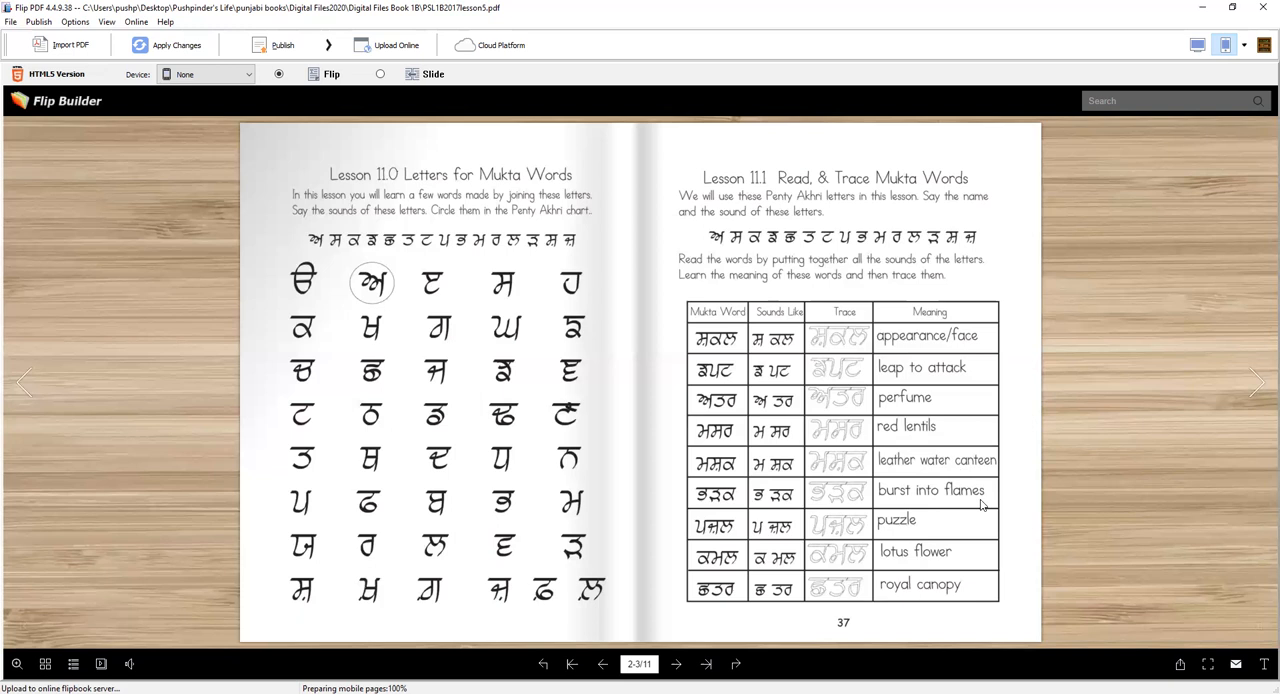
mouse_move(870, 508)
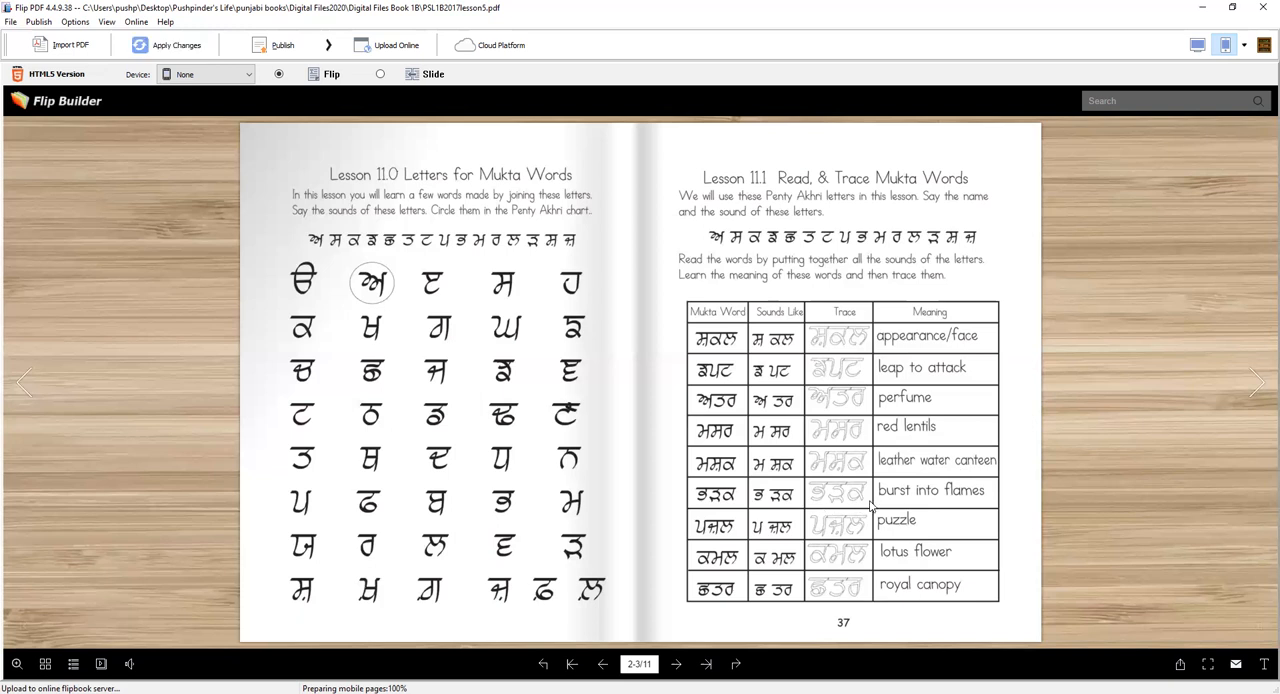
mouse_move(724, 540)
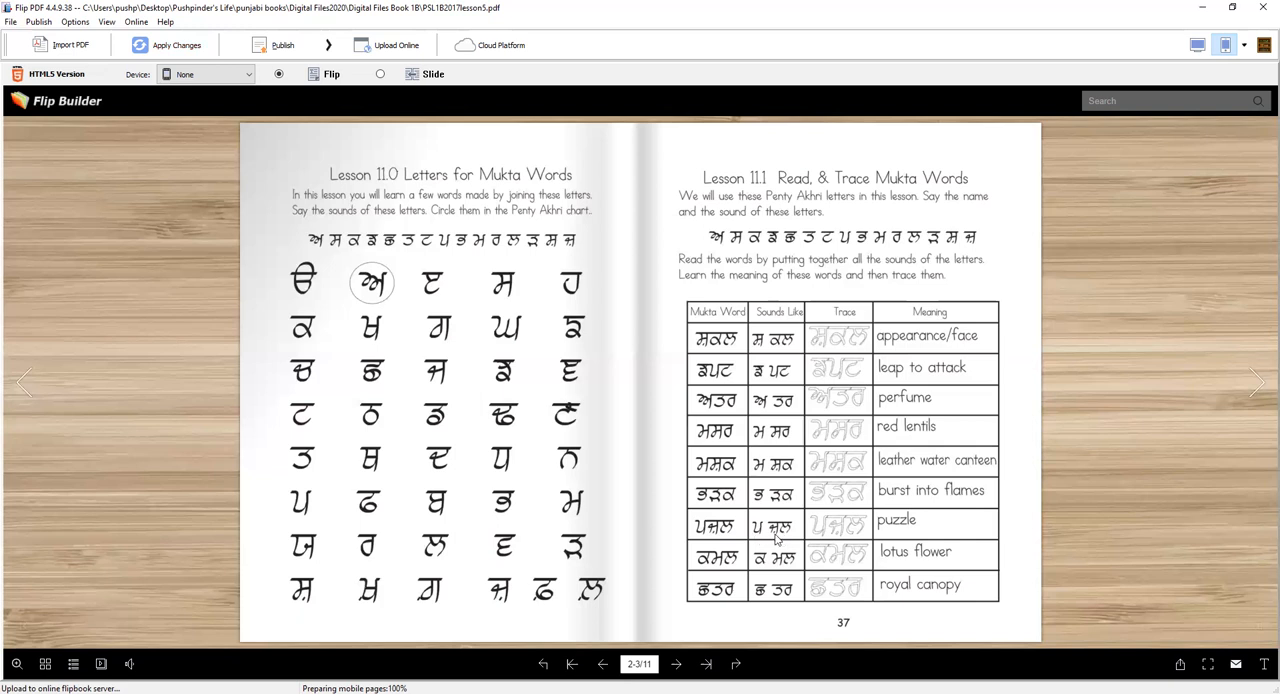
mouse_move(898, 536)
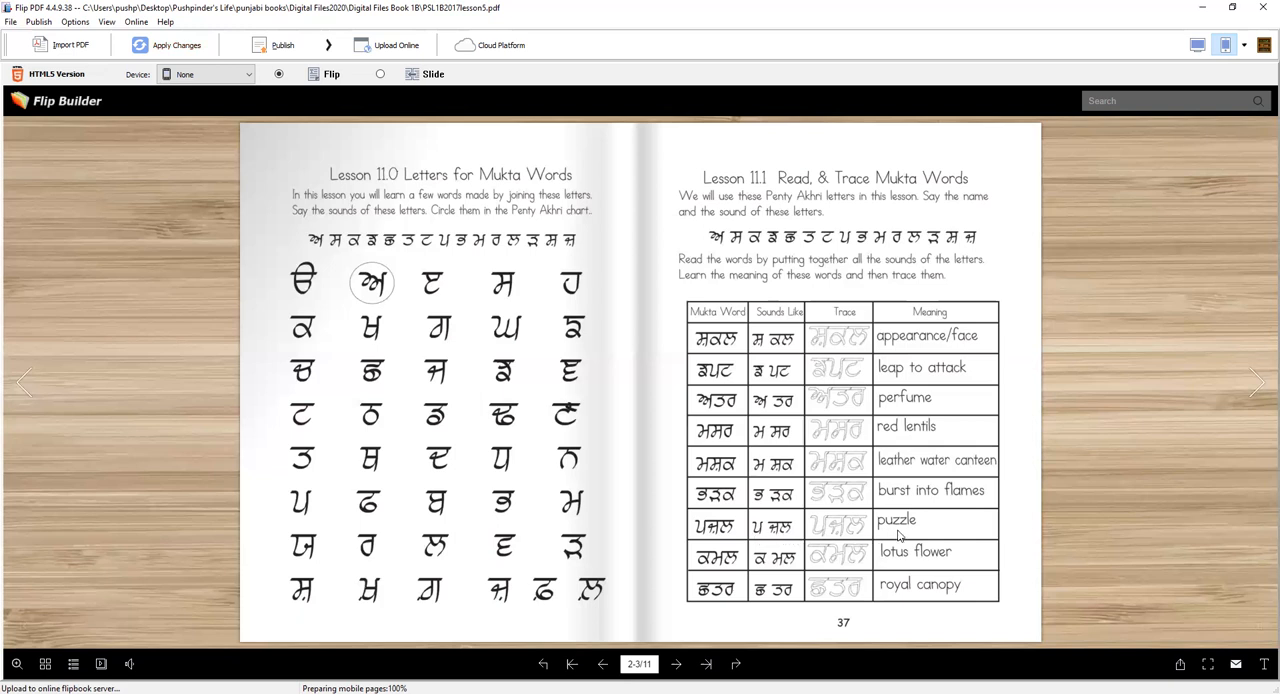
mouse_move(716, 572)
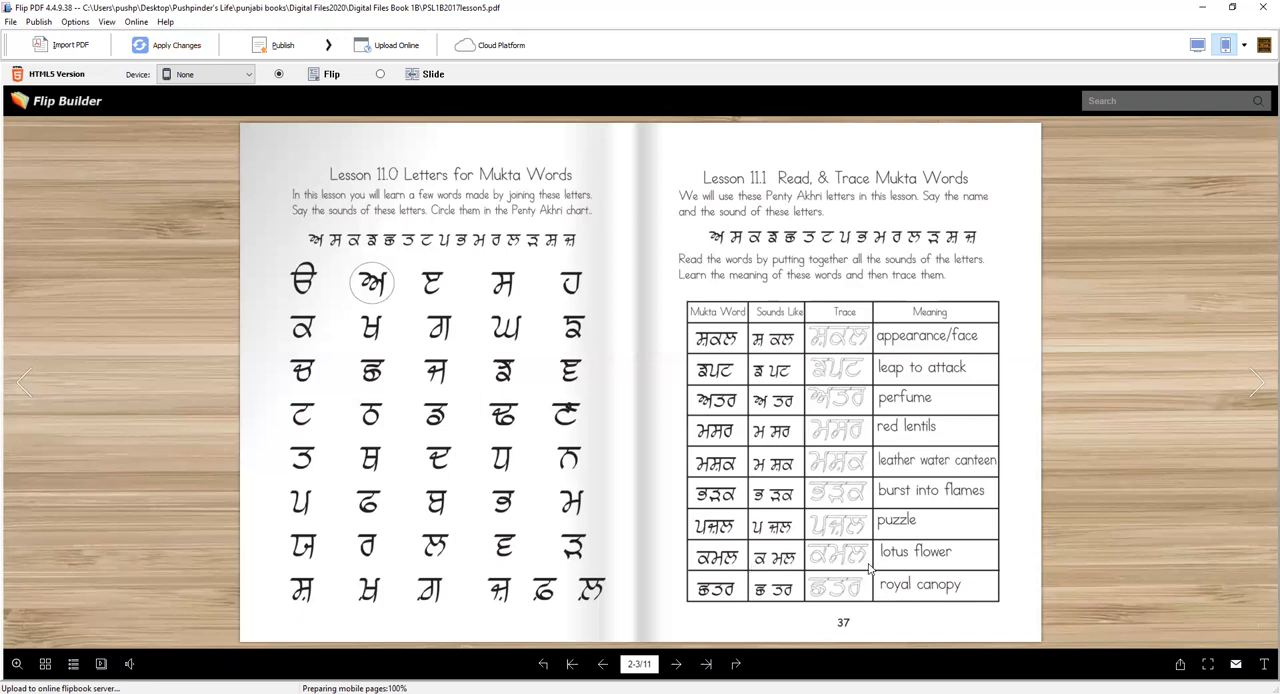
mouse_move(948, 564)
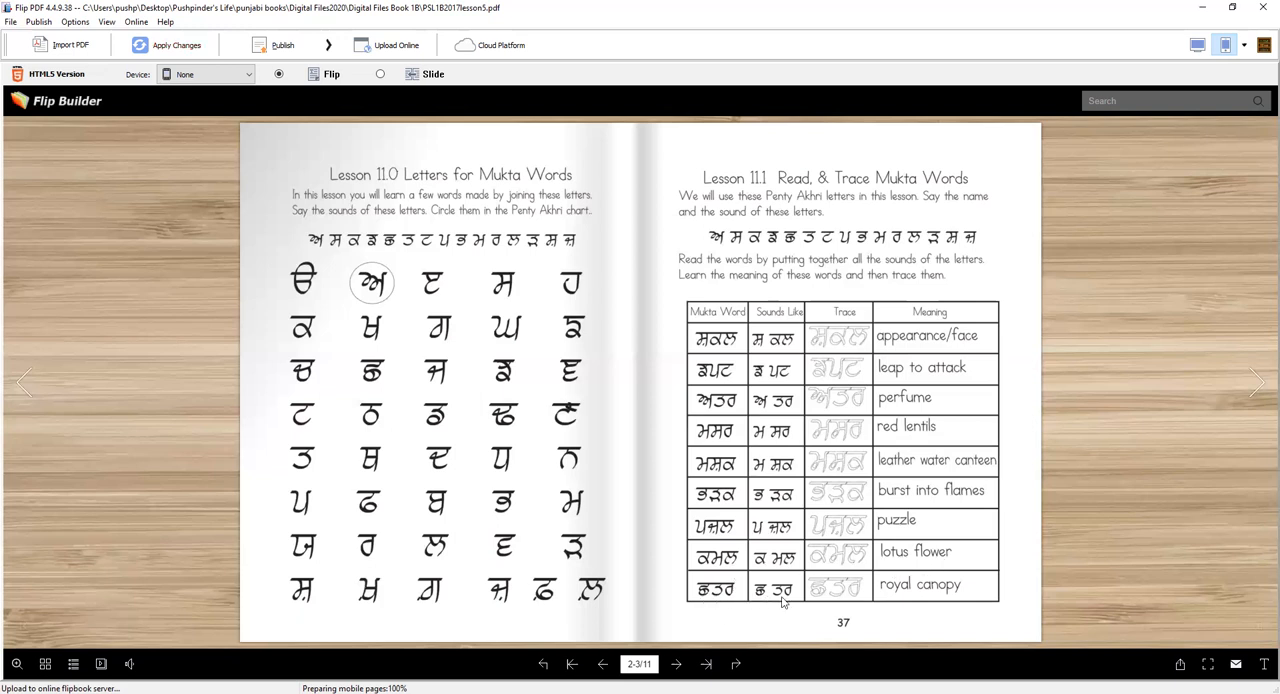
mouse_move(888, 600)
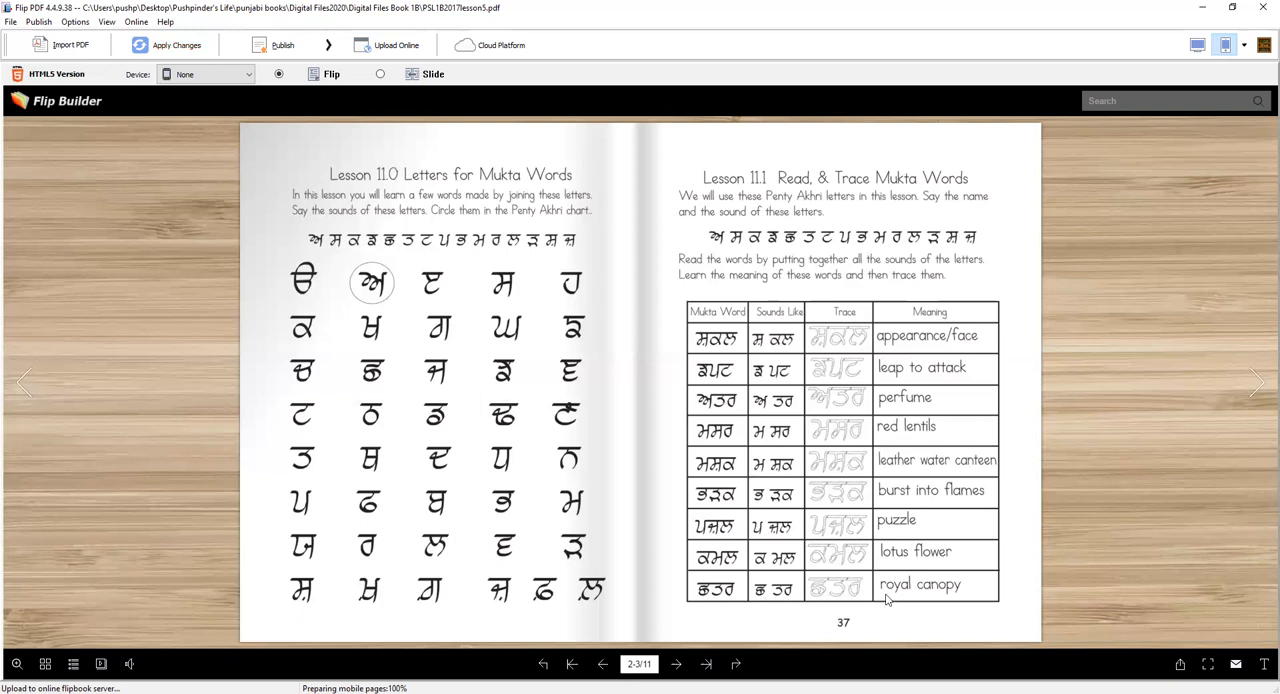
mouse_move(1260, 360)
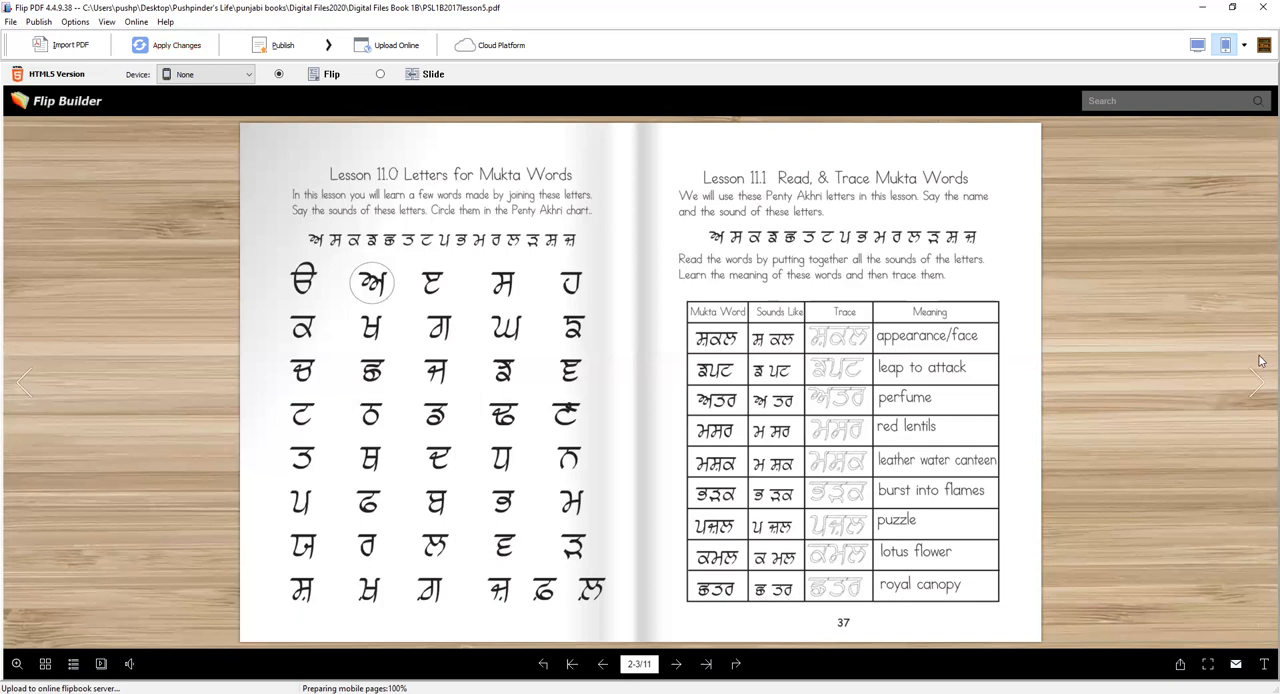
Step: Flip forward to pages 38–39 with Activity 11.2 Mukta Word Reading and 11.3 Mukta Word Writing
left_click(1256, 384)
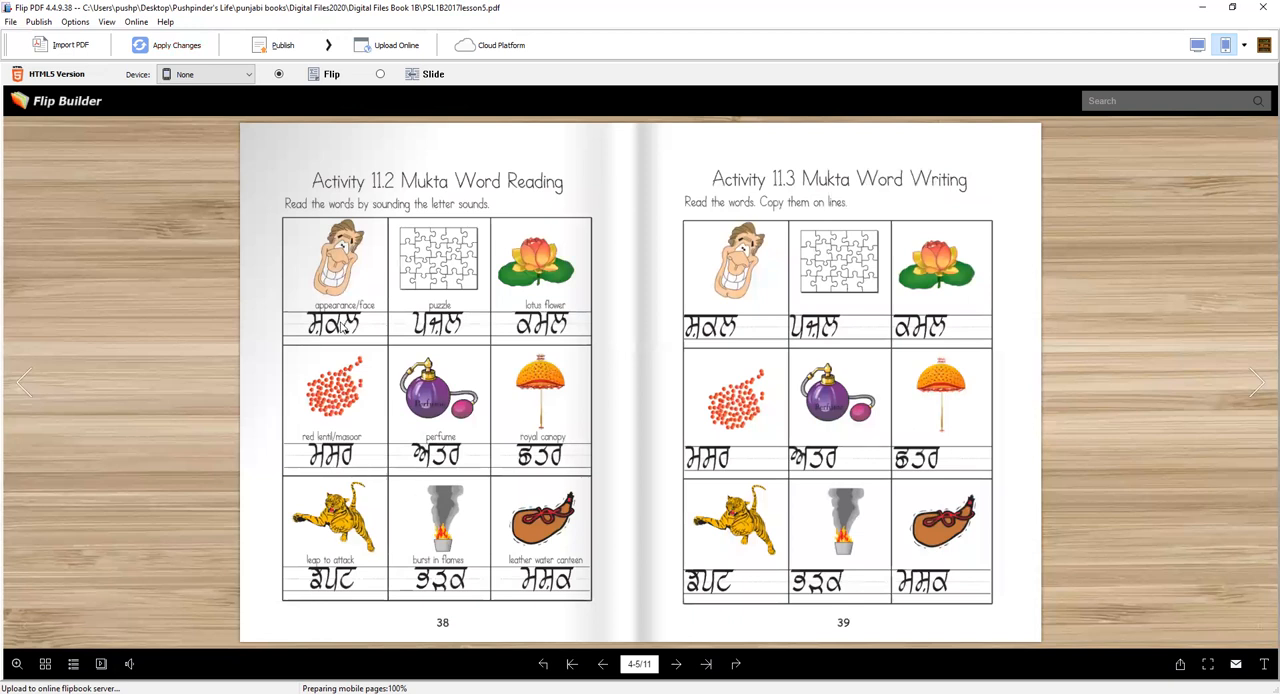
mouse_move(450, 332)
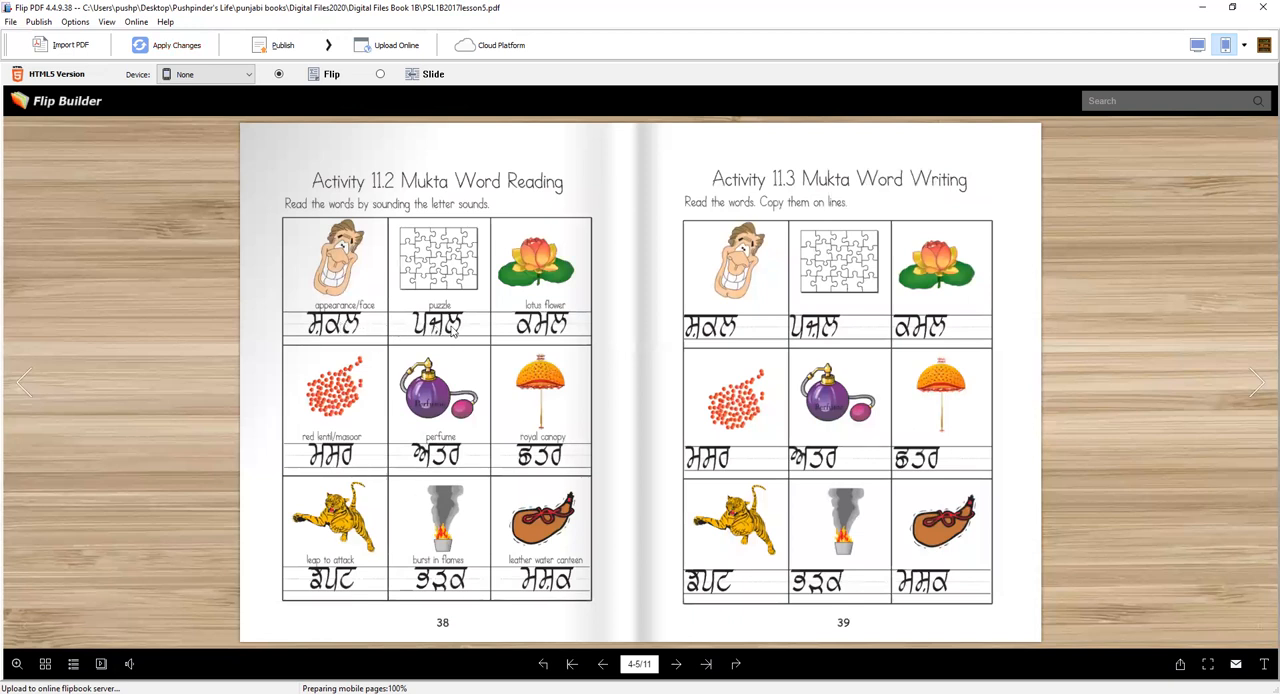
mouse_move(408, 460)
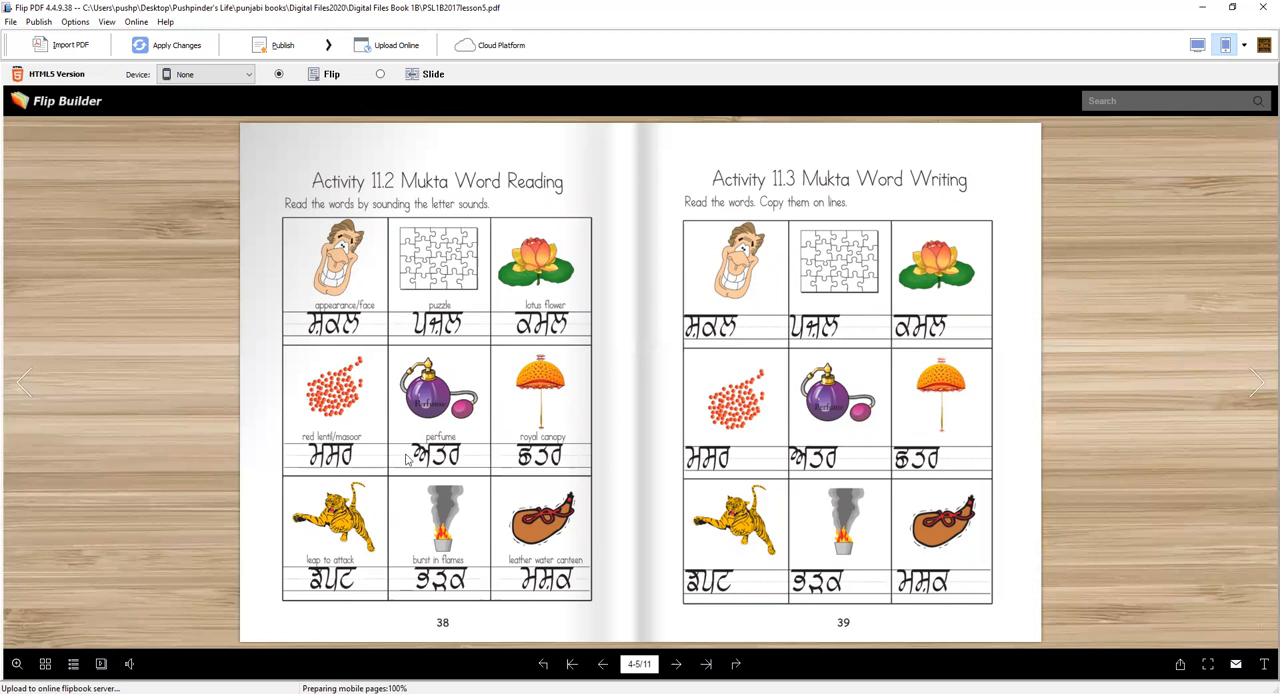
mouse_move(772, 326)
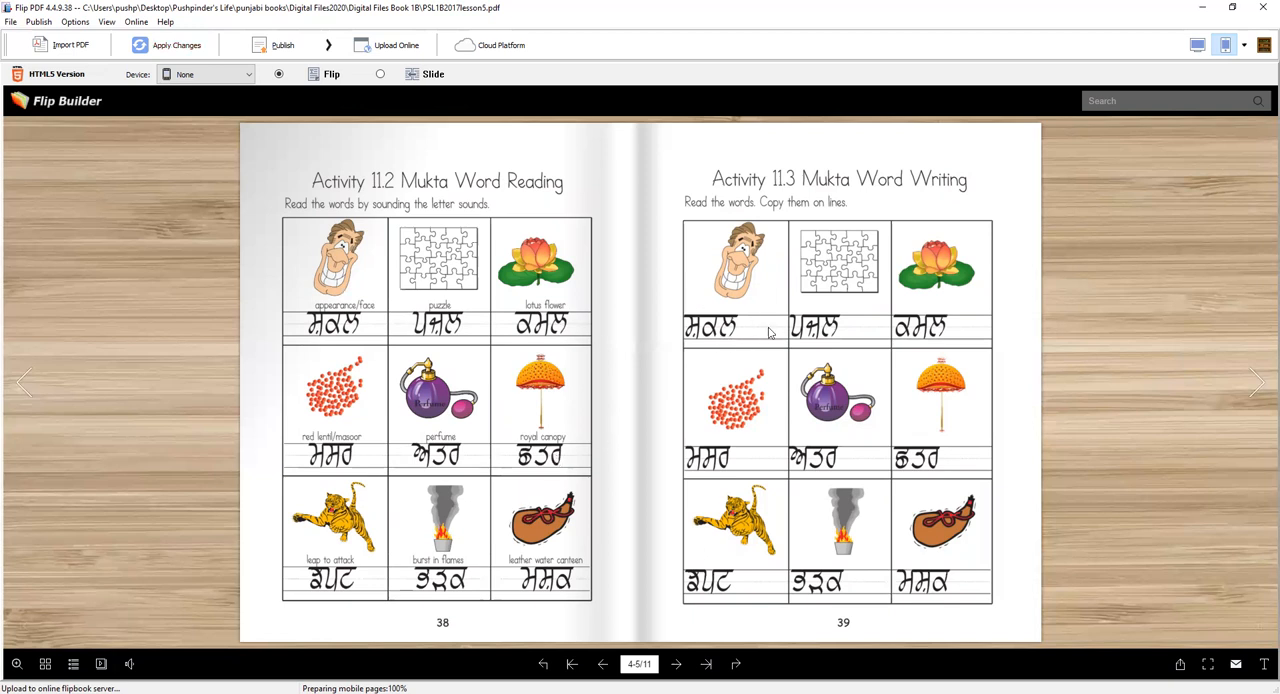
mouse_move(758, 344)
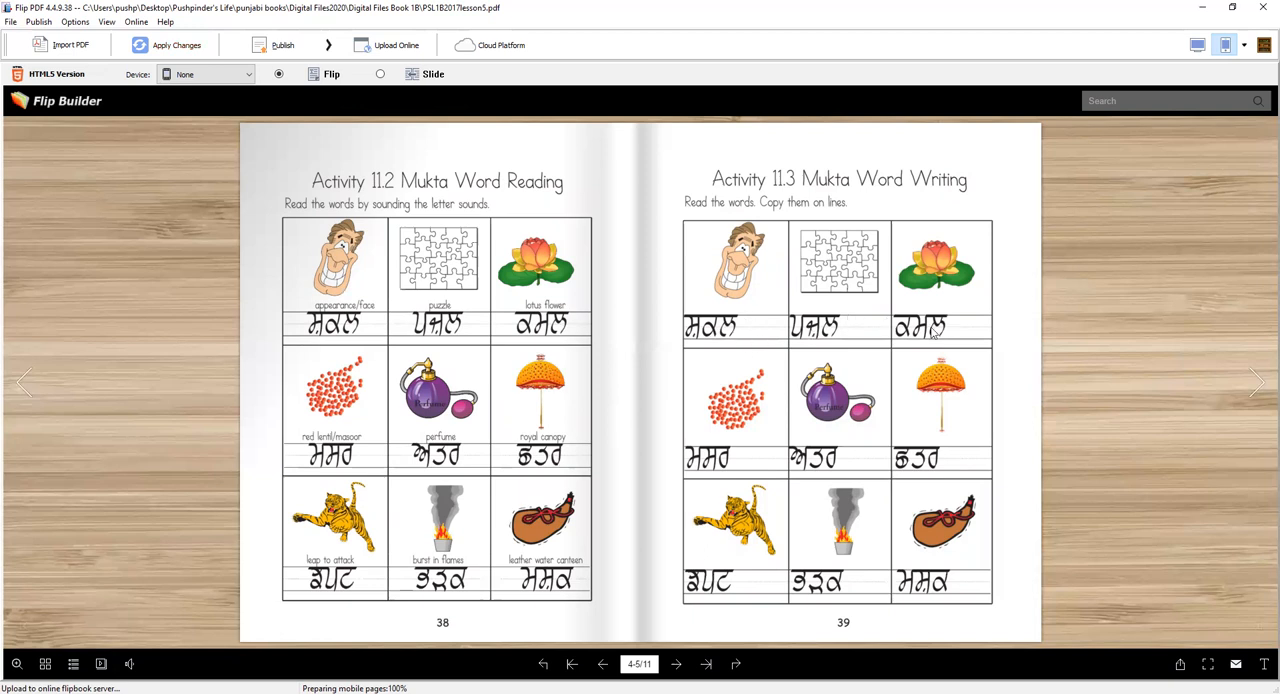
mouse_move(1258, 382)
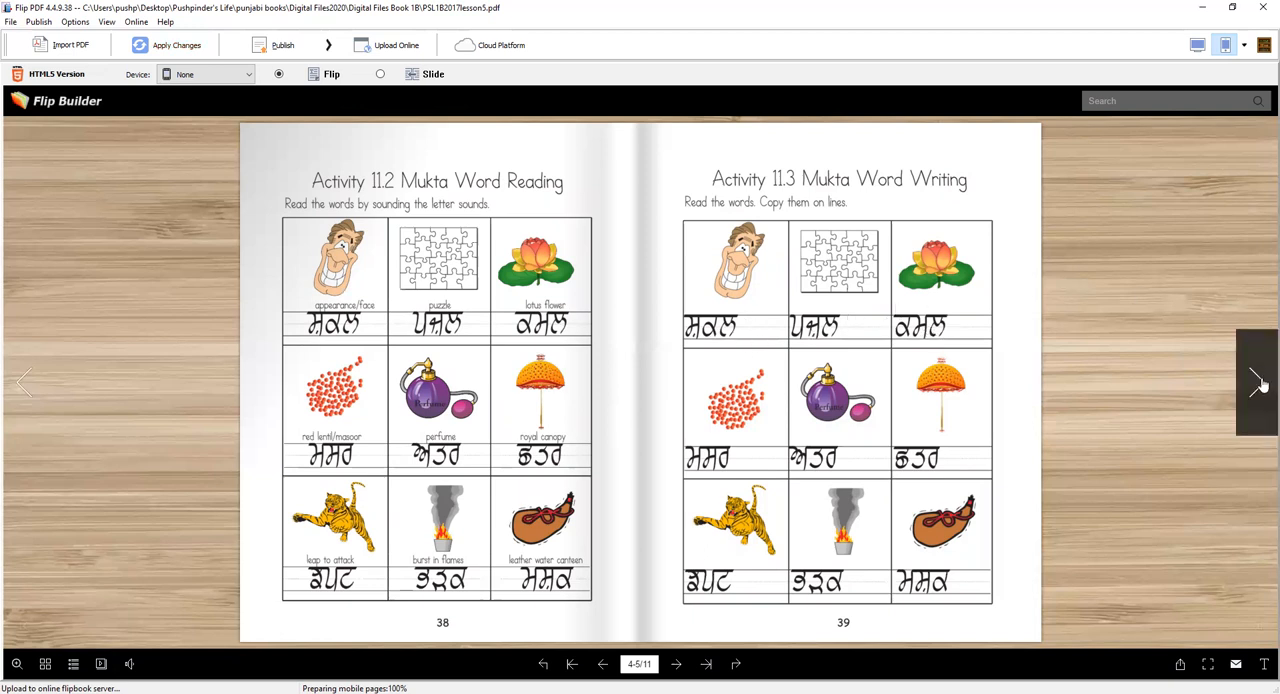
Step: Flip forward to pages 40–41 with Activity 11.4 Mukta Word Completion and Homework 11.5 Mukta Word Mastery
left_click(1258, 382)
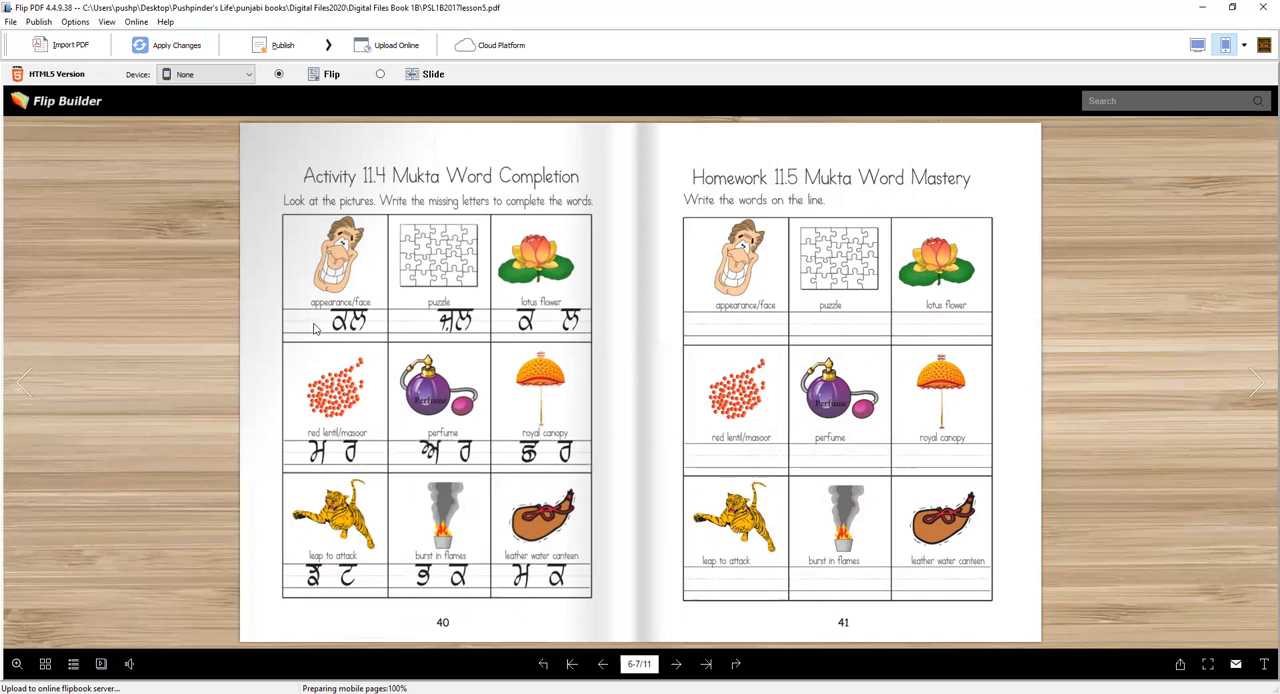
mouse_move(318, 344)
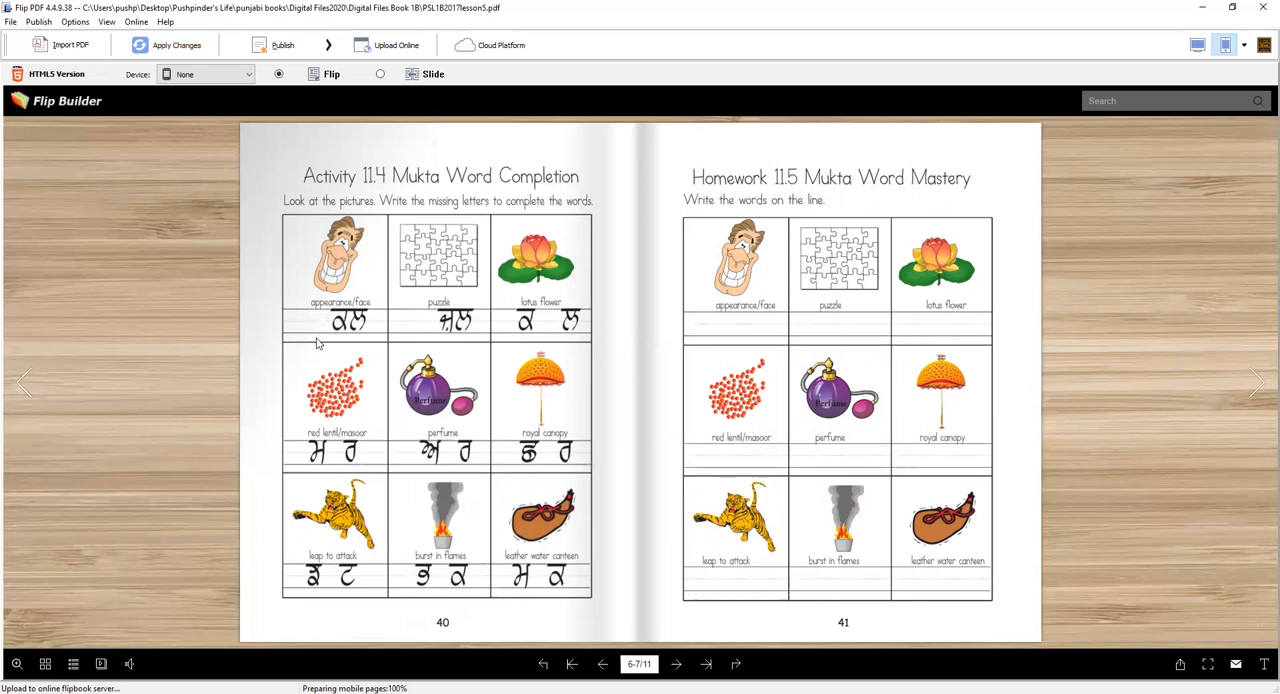
mouse_move(310, 312)
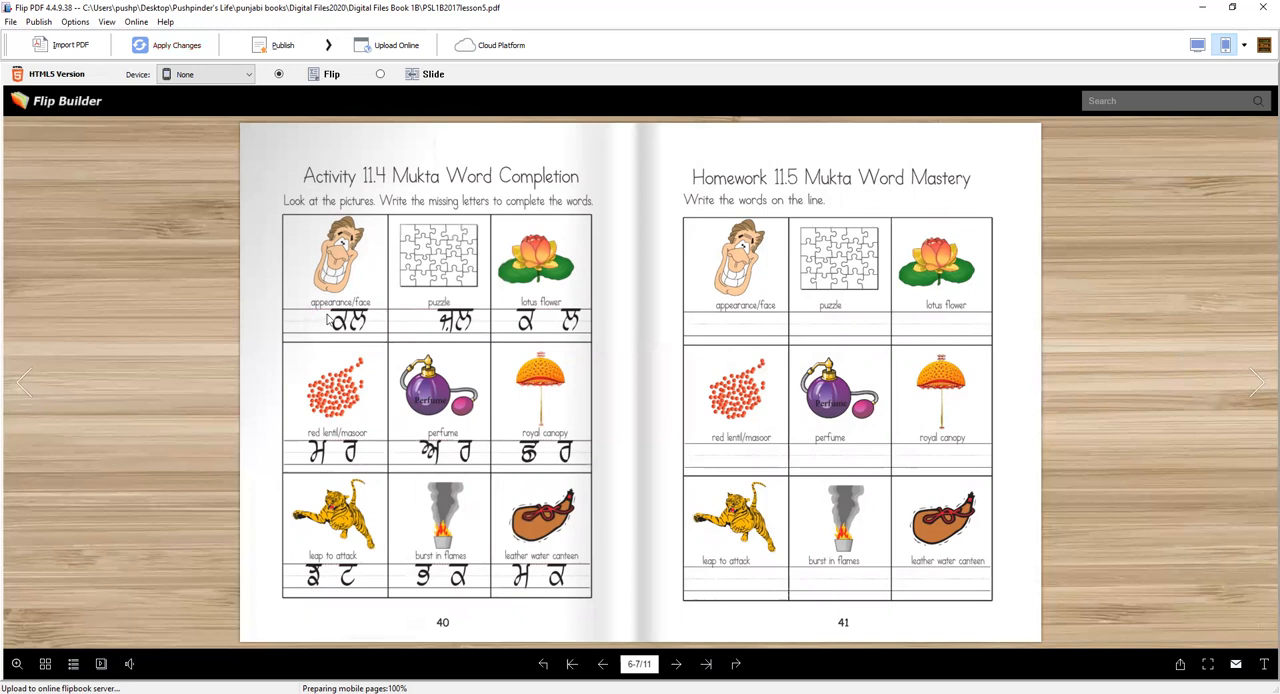
mouse_move(318, 344)
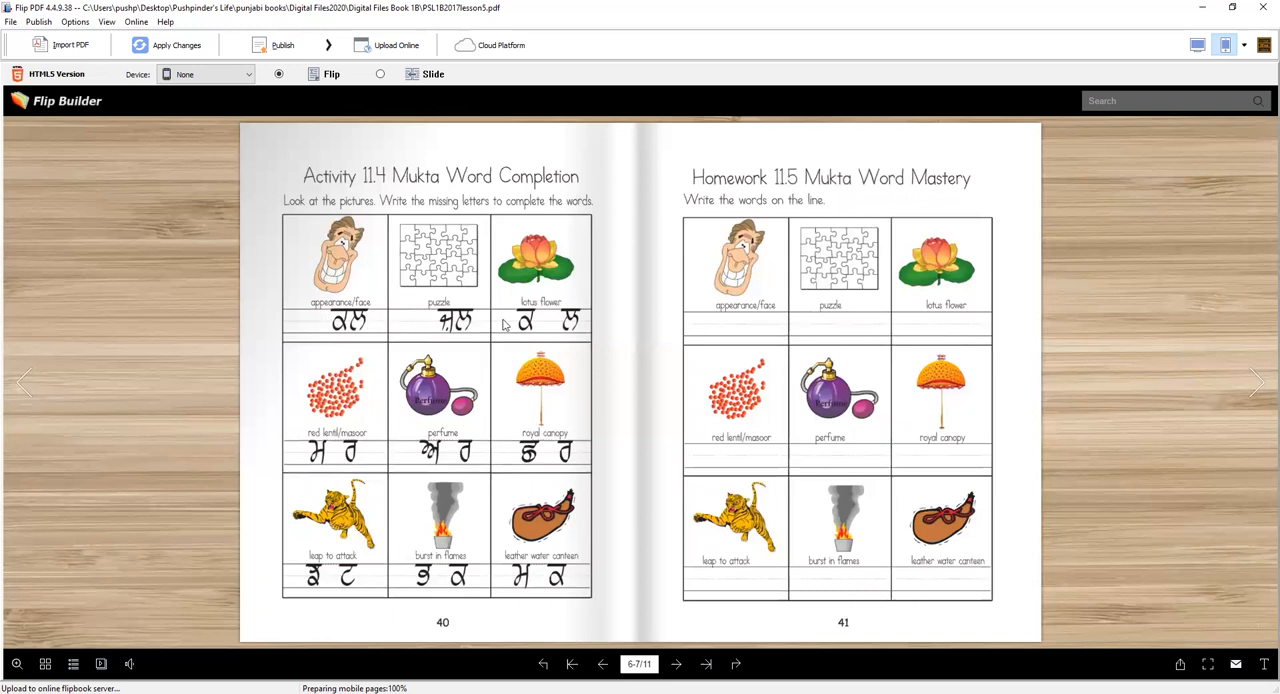
mouse_move(748, 330)
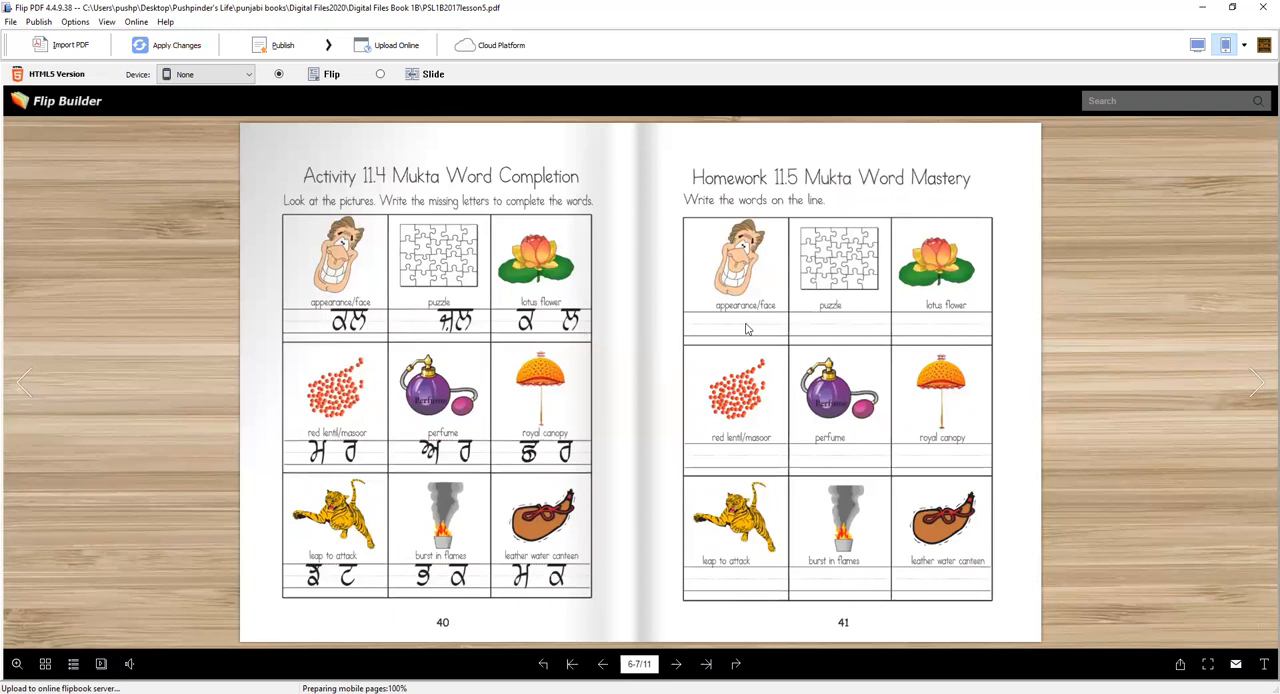
mouse_move(1074, 328)
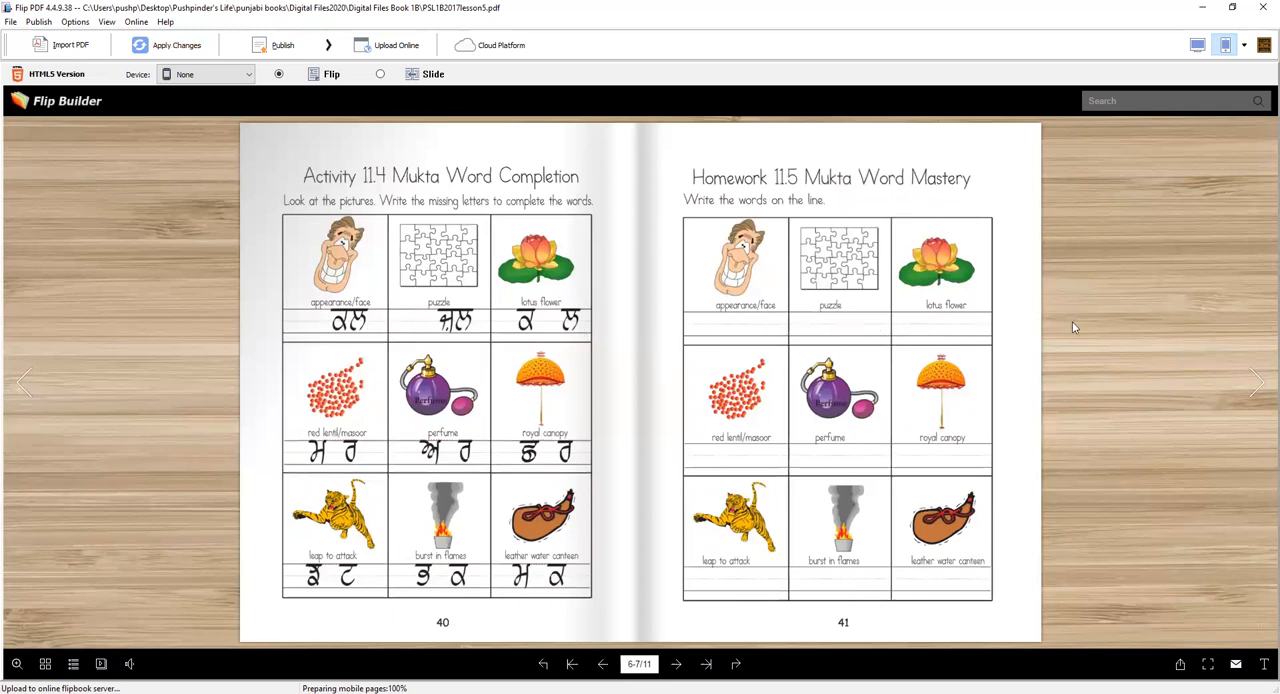
mouse_move(1258, 384)
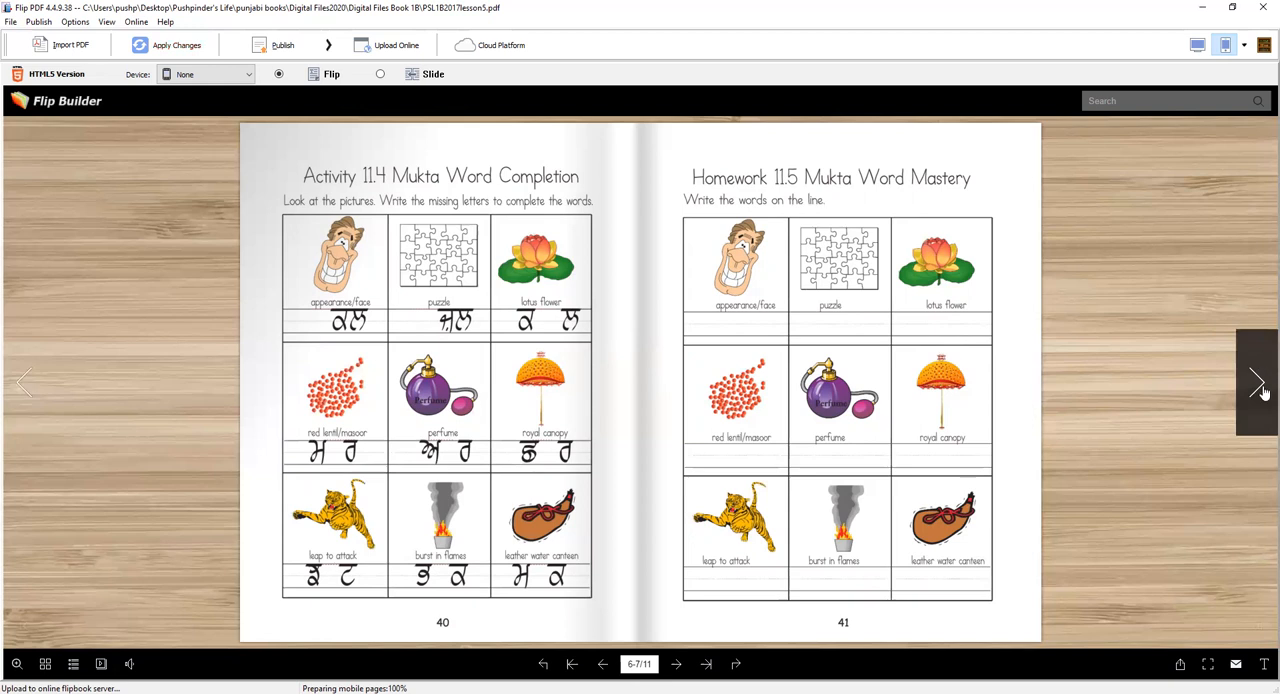
left_click(1258, 382)
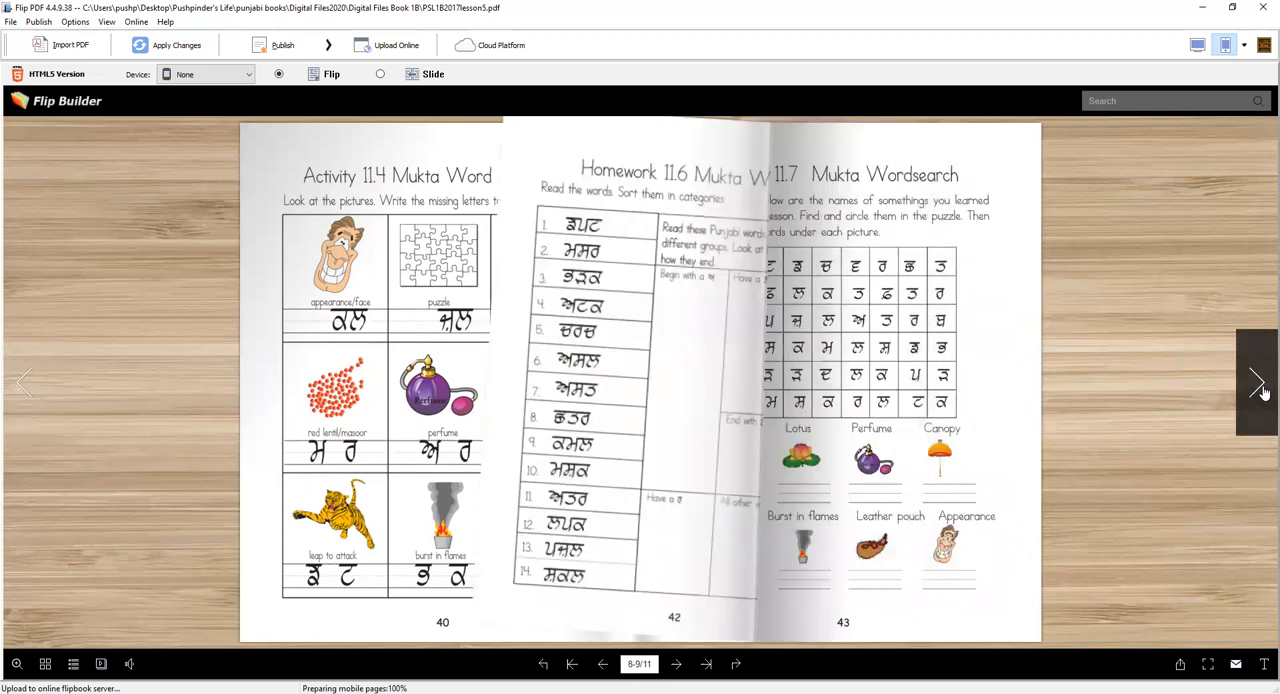
left_click(1256, 384)
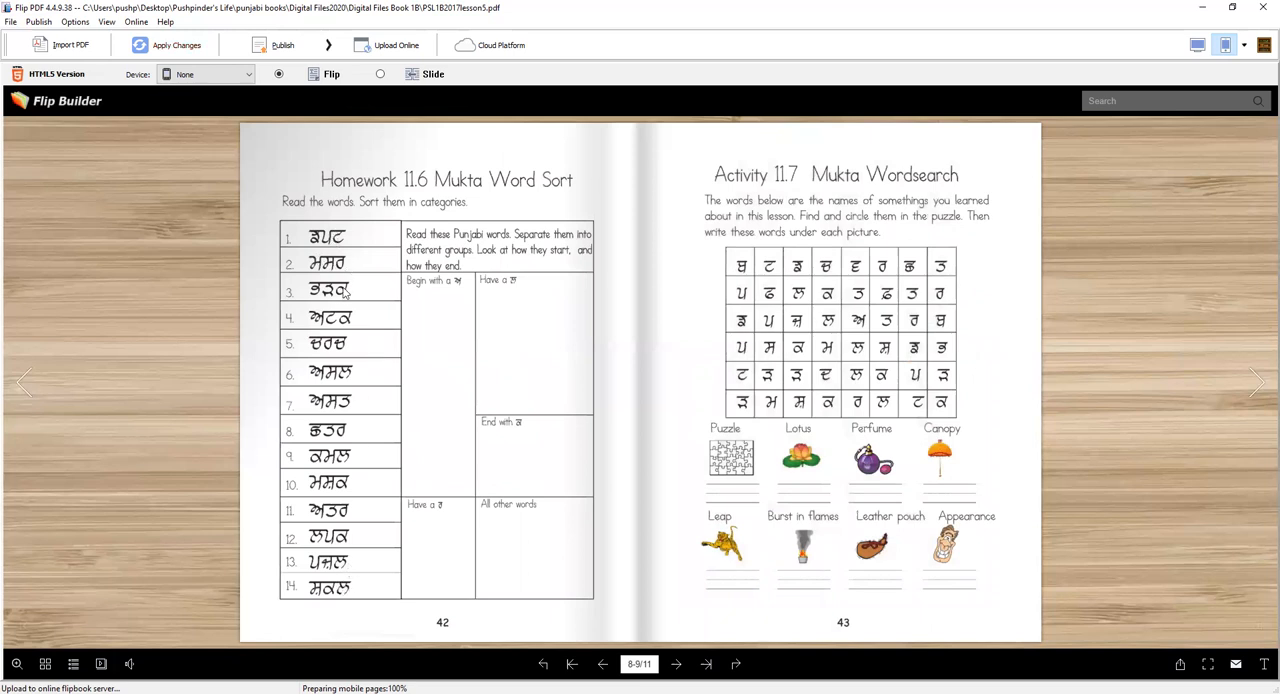
mouse_move(456, 288)
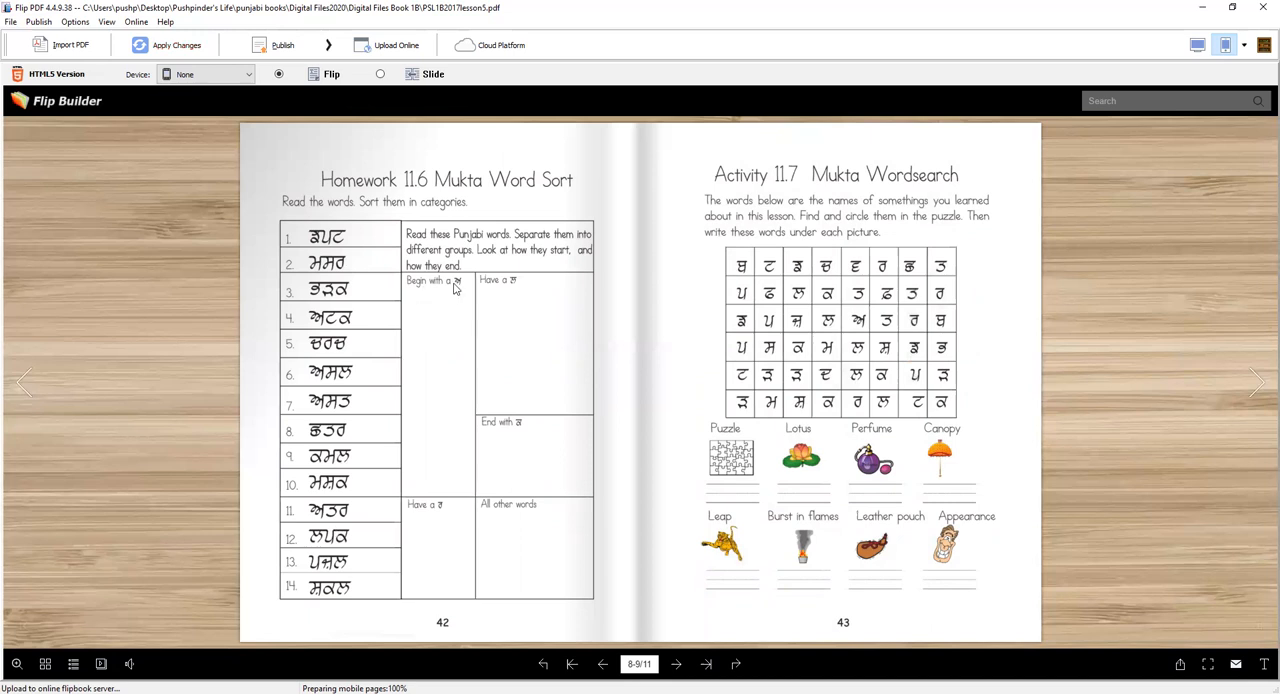
mouse_move(414, 296)
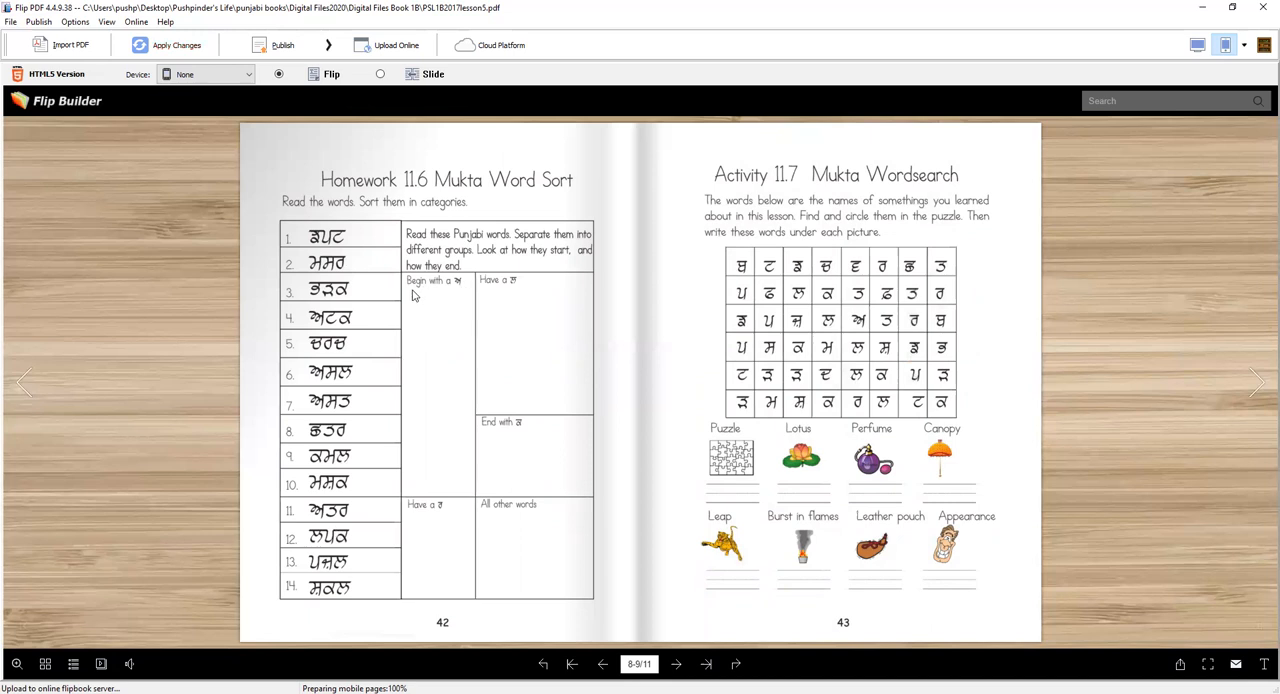
mouse_move(460, 292)
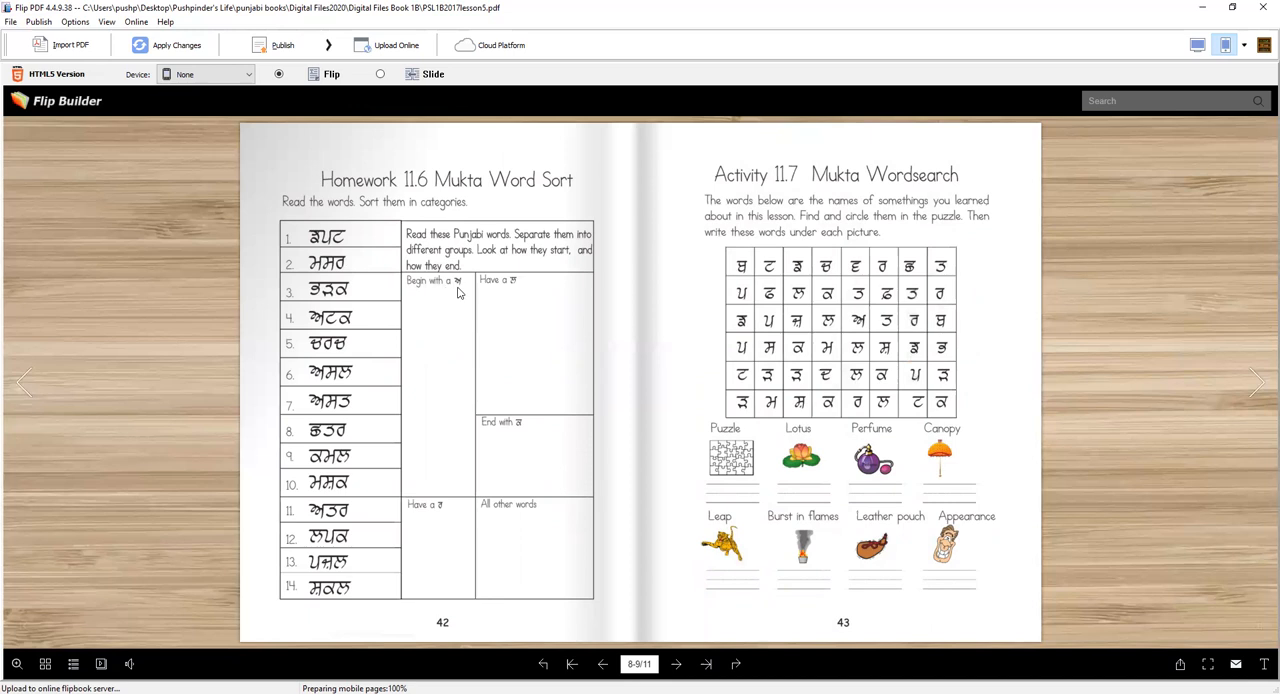
mouse_move(330, 292)
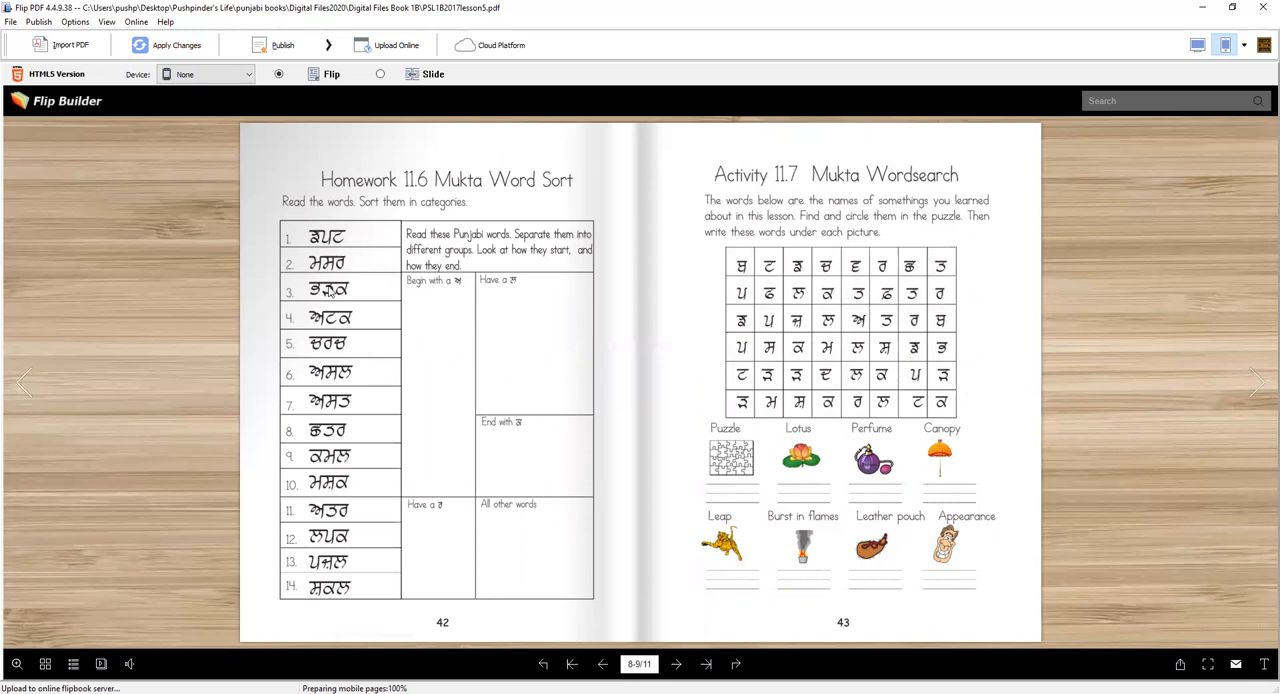
mouse_move(372, 320)
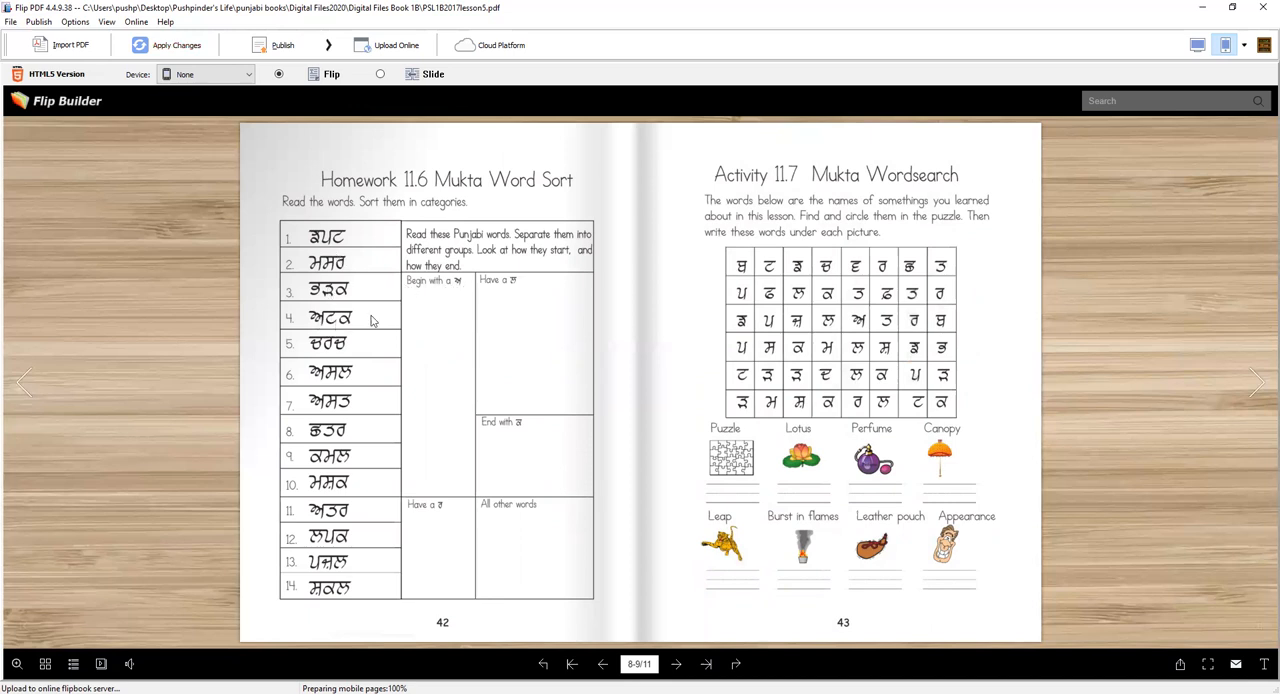
mouse_move(468, 308)
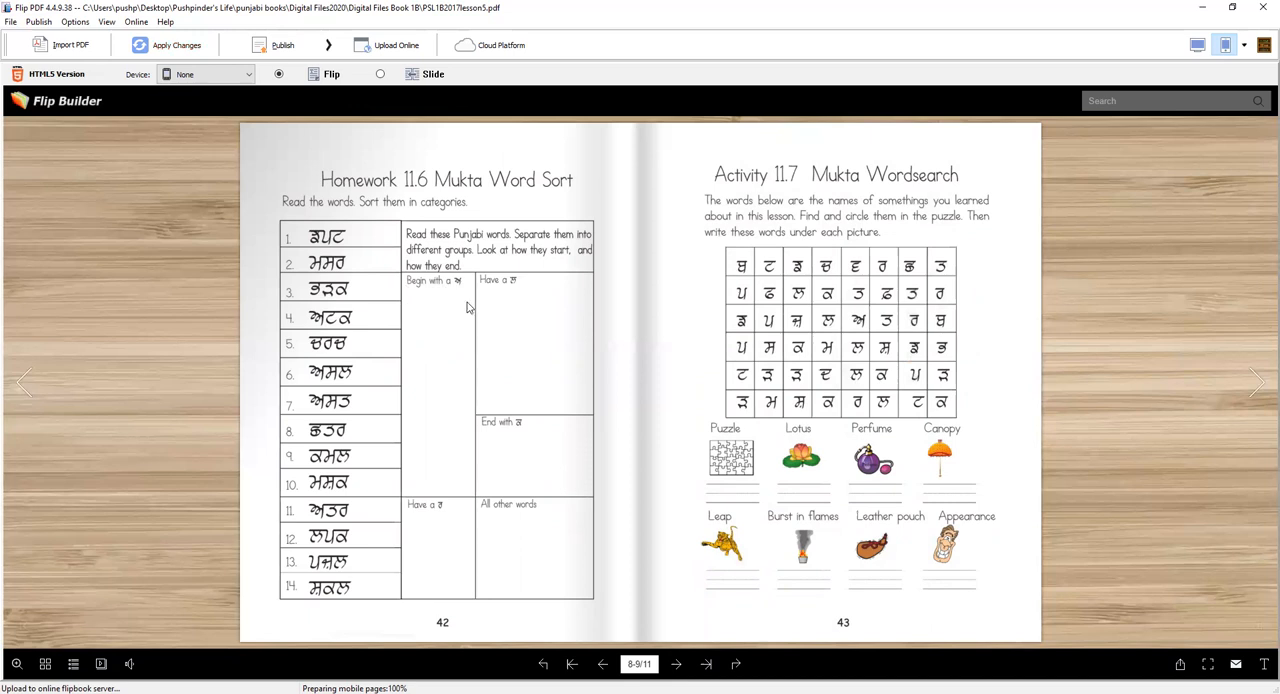
mouse_move(324, 388)
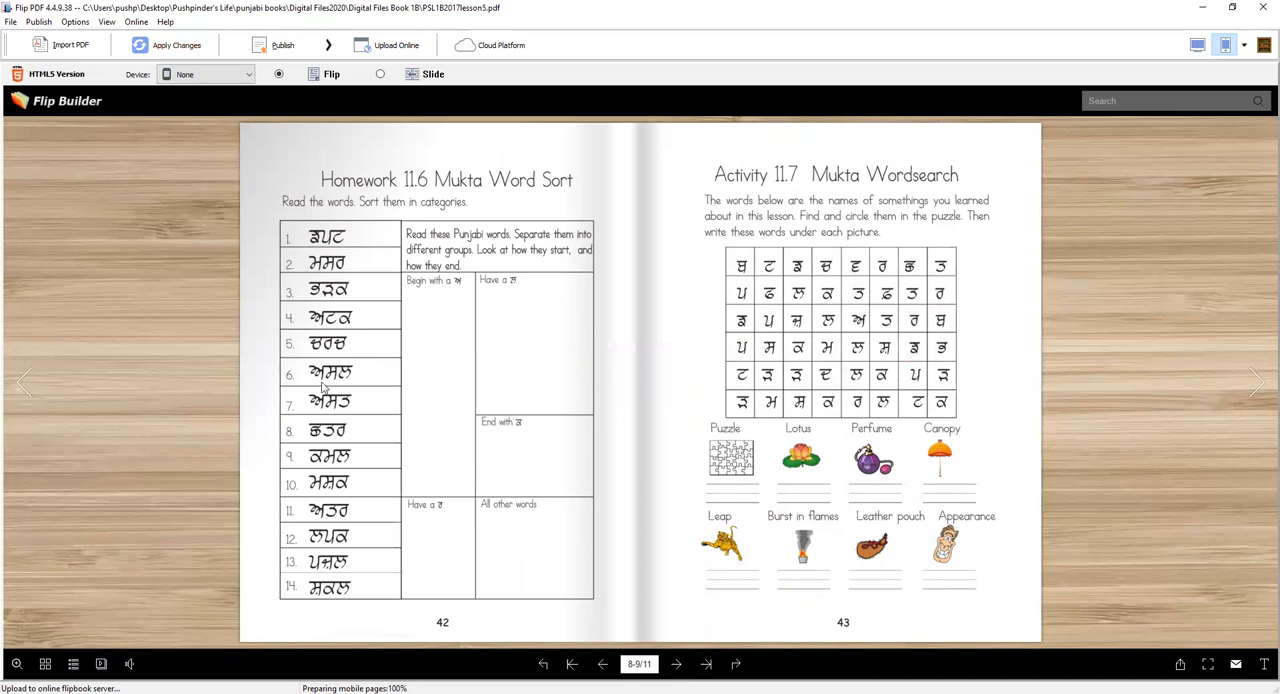
mouse_move(464, 336)
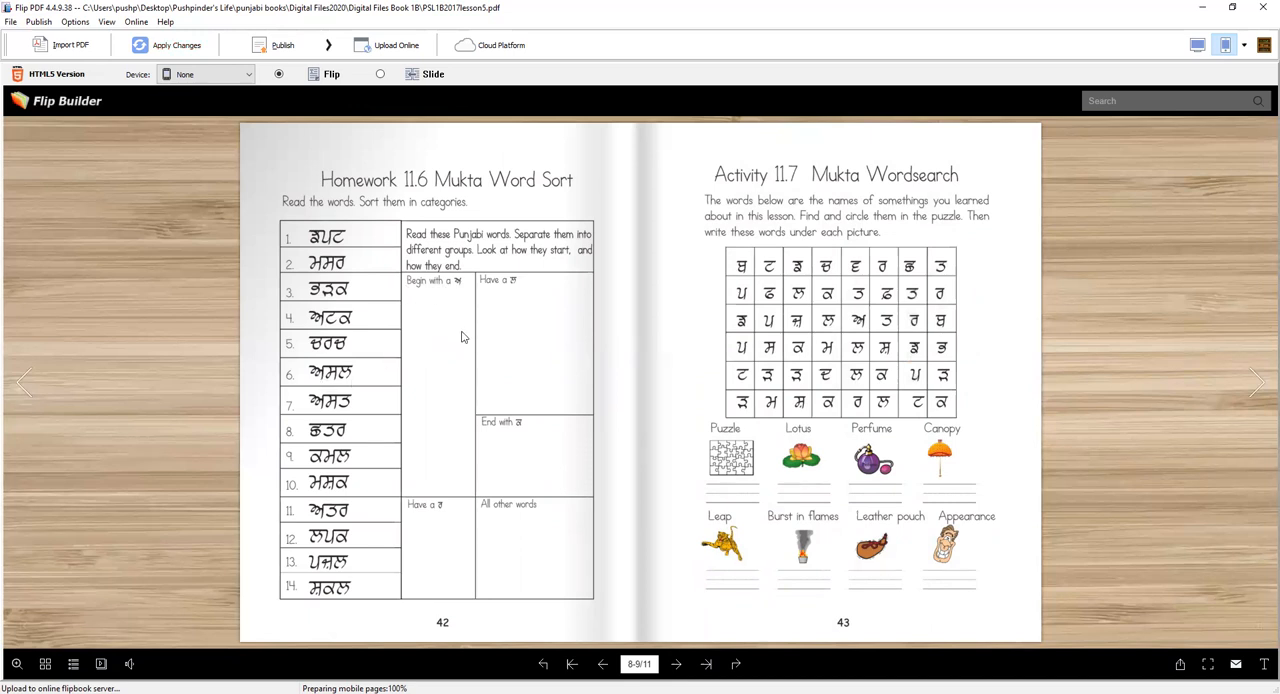
mouse_move(408, 396)
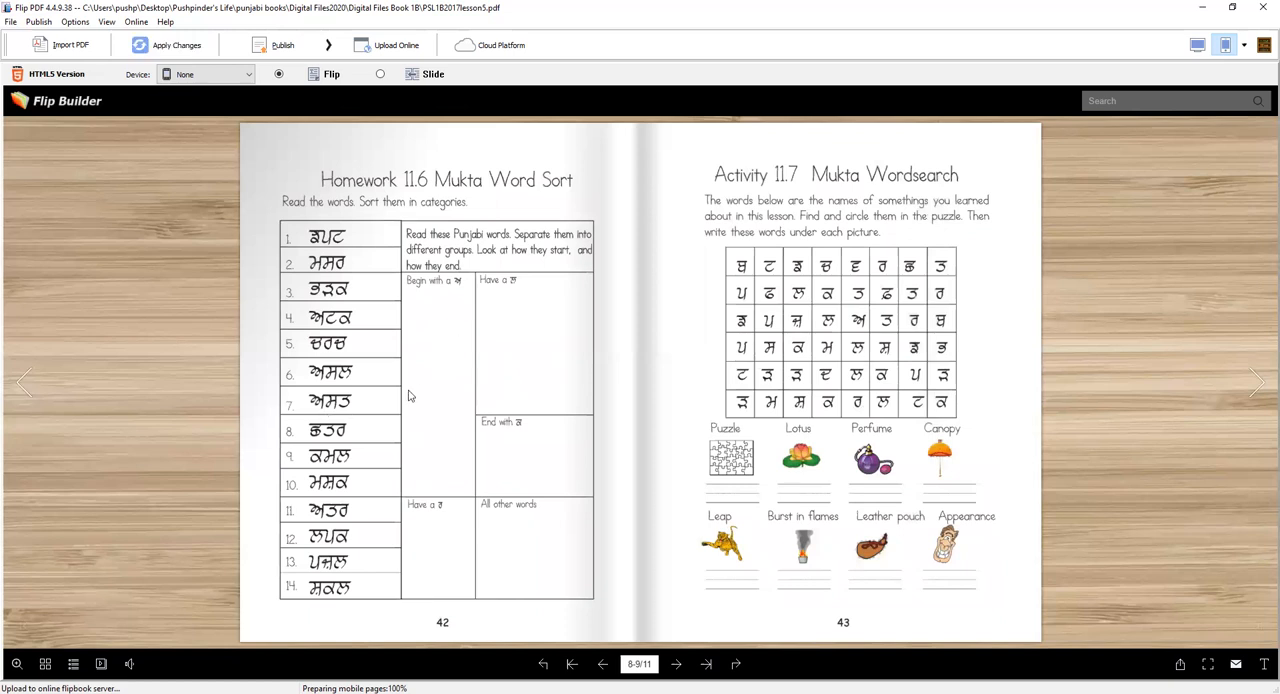
mouse_move(460, 388)
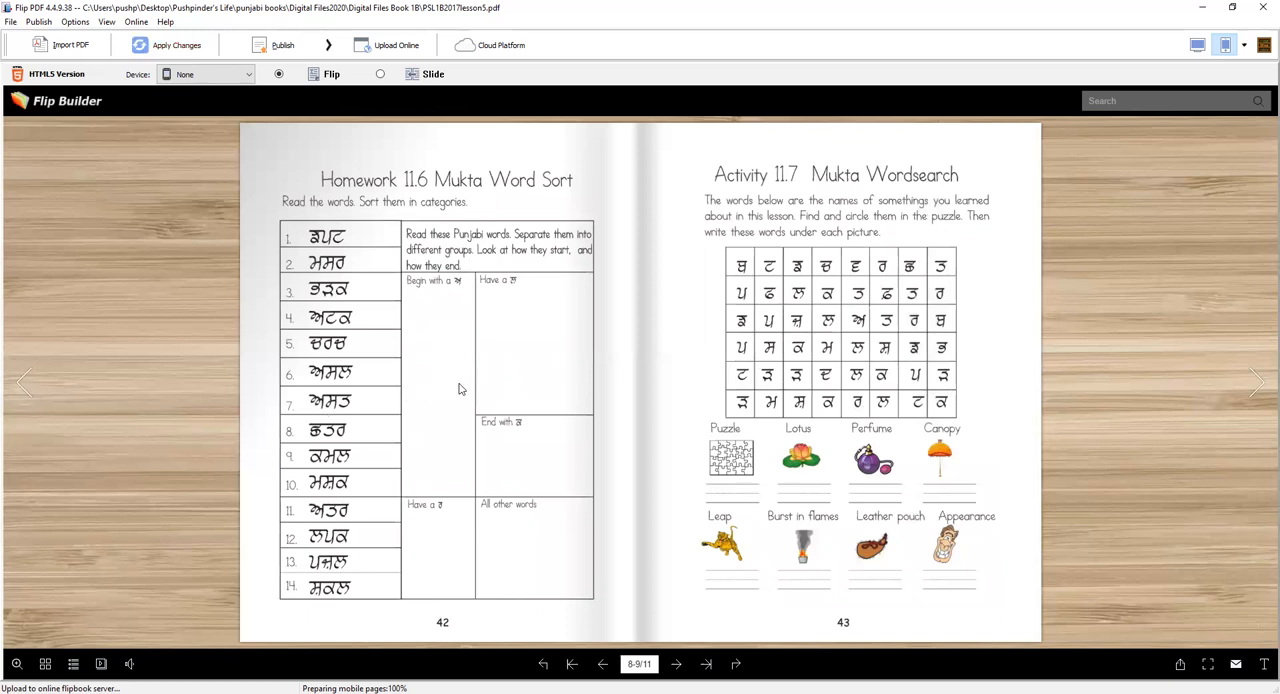
mouse_move(424, 398)
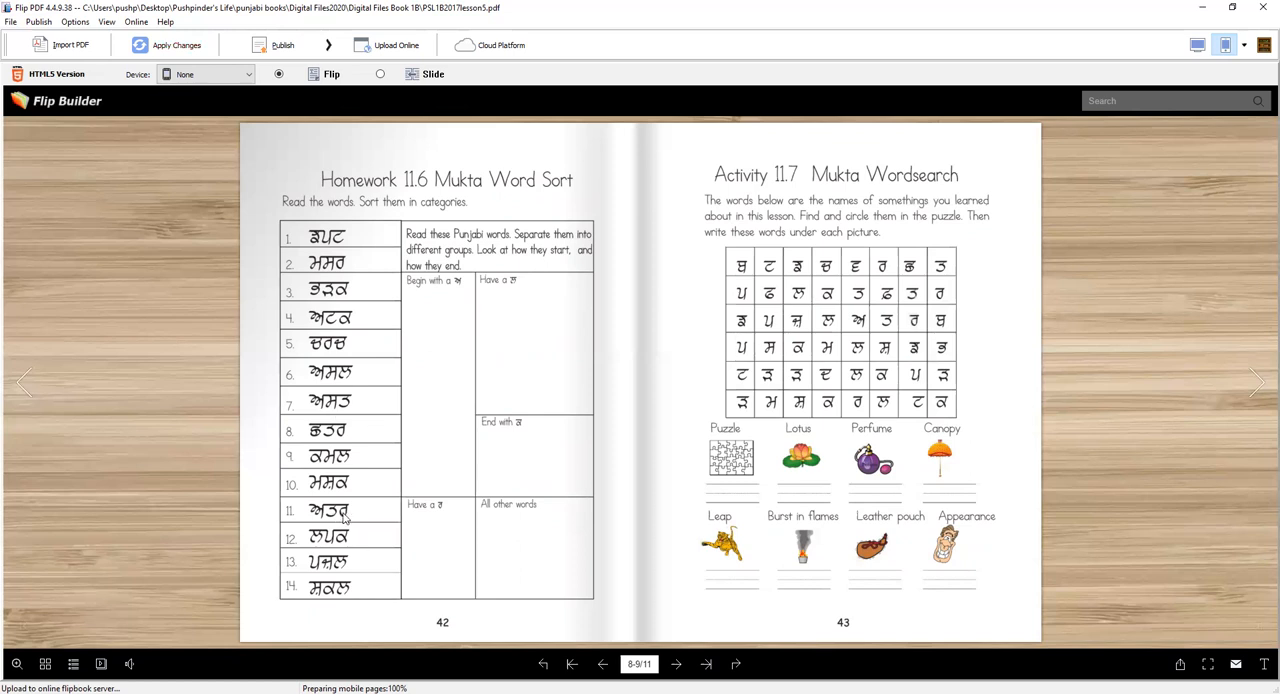
mouse_move(436, 394)
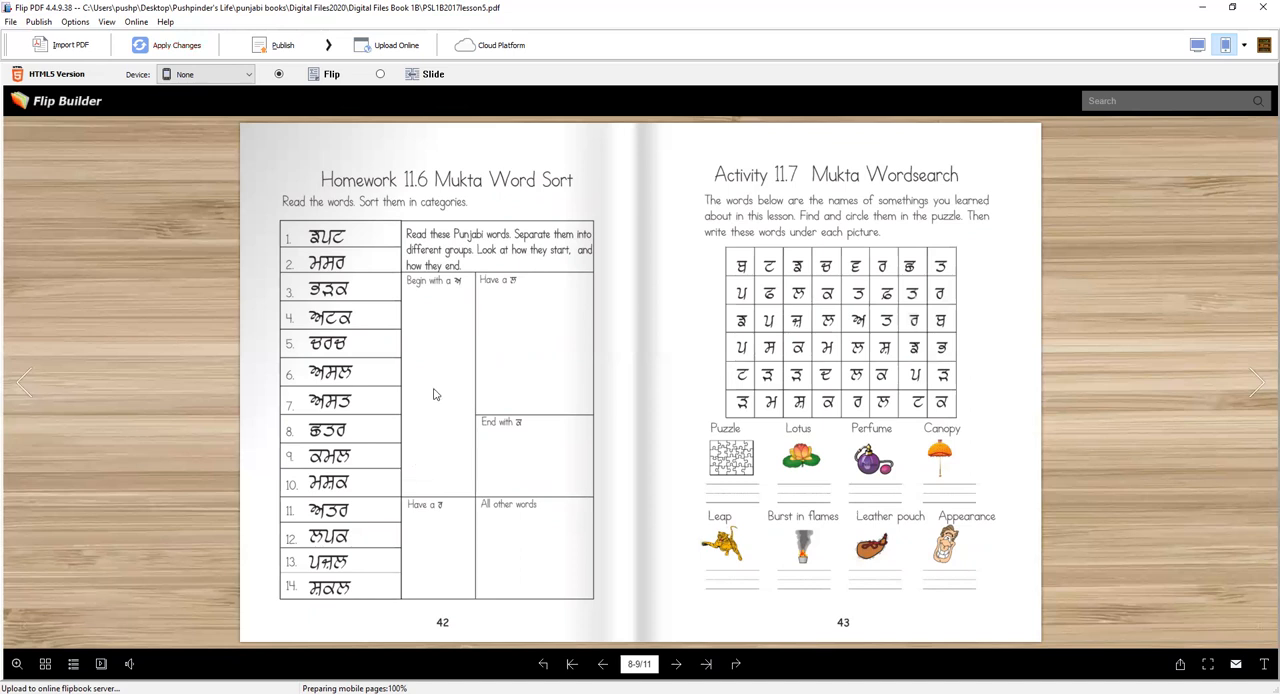
mouse_move(448, 308)
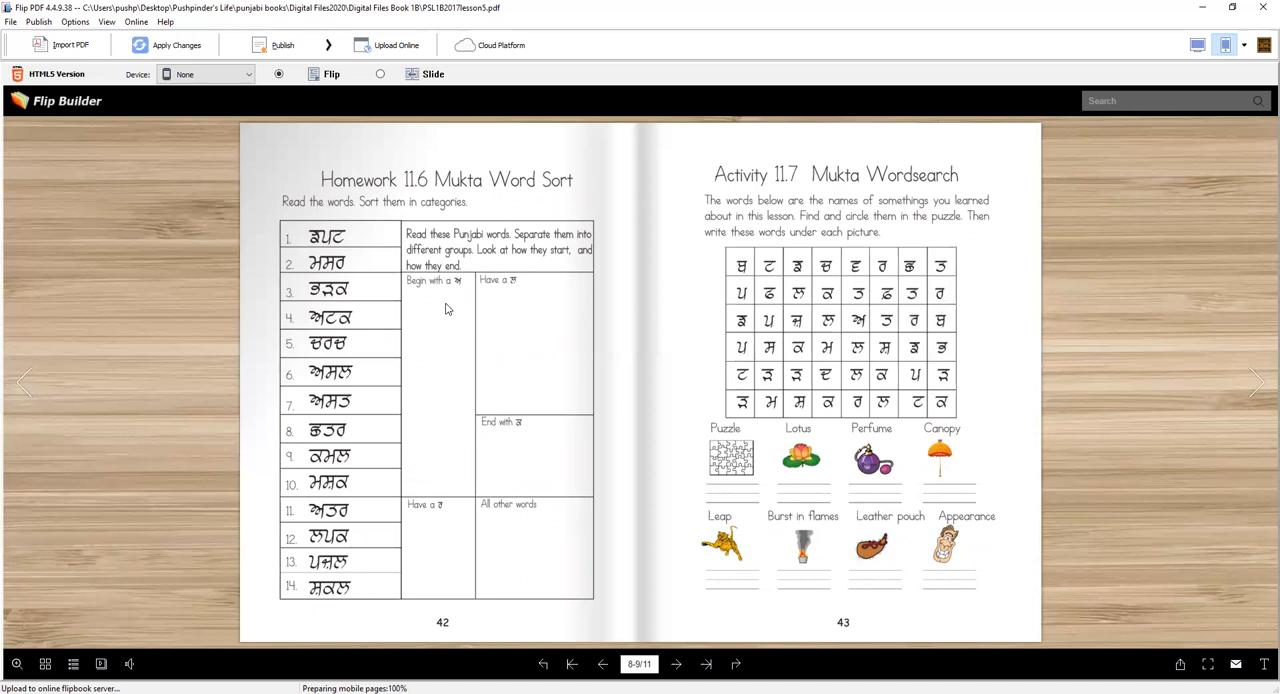
mouse_move(512, 292)
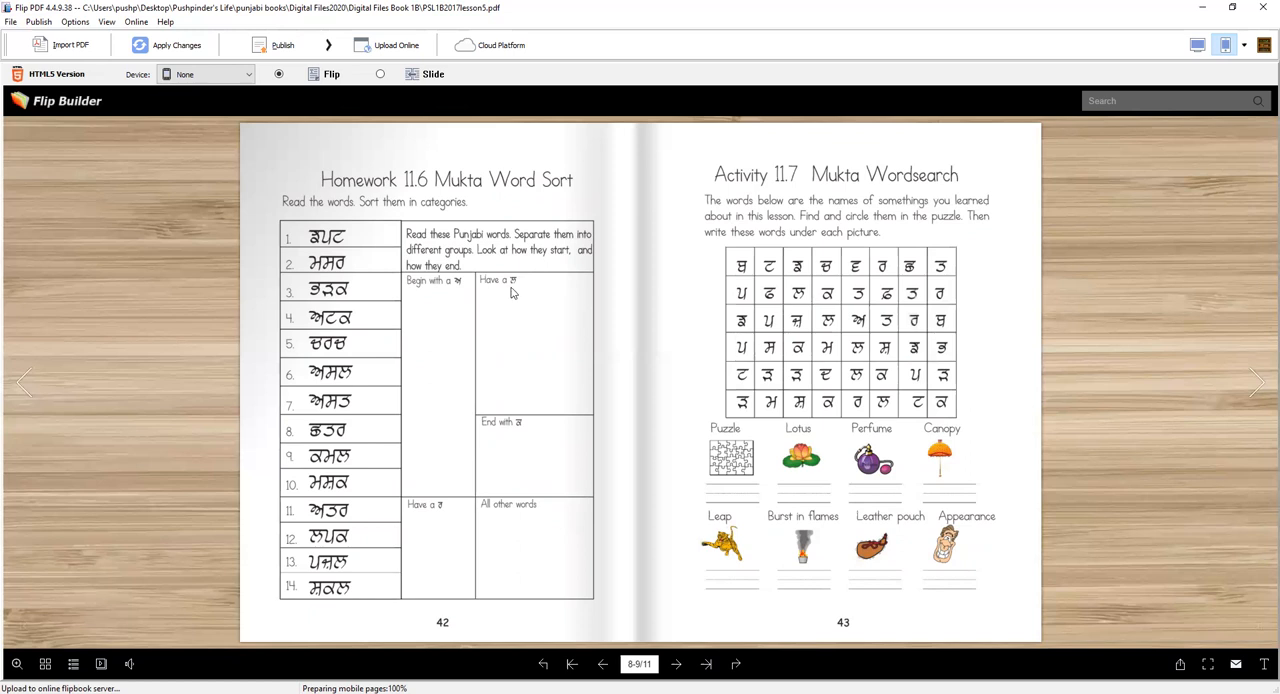
mouse_move(344, 250)
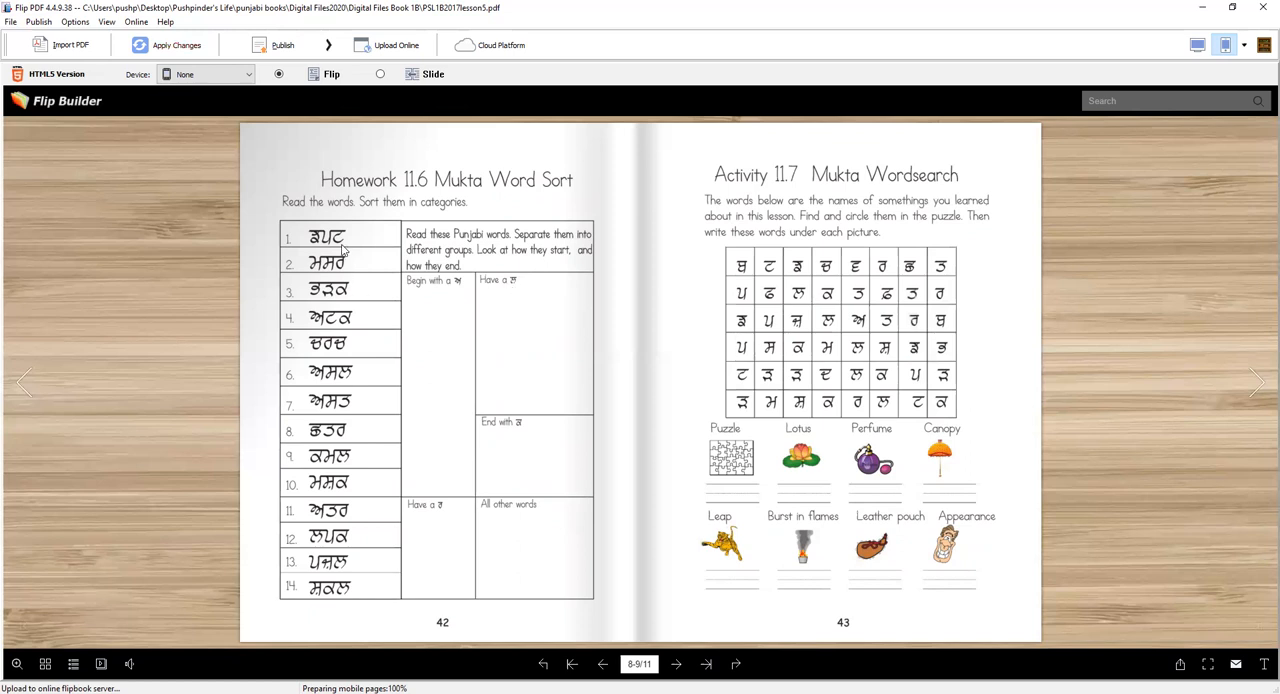
mouse_move(344, 380)
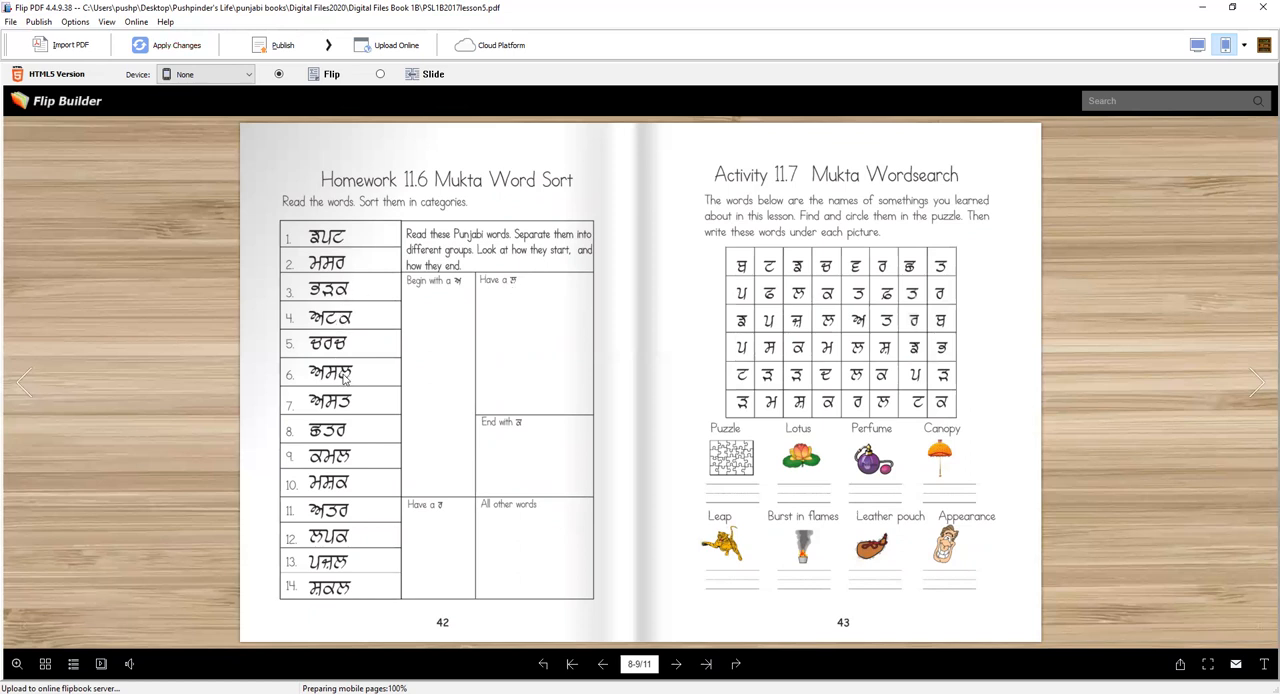
mouse_move(348, 464)
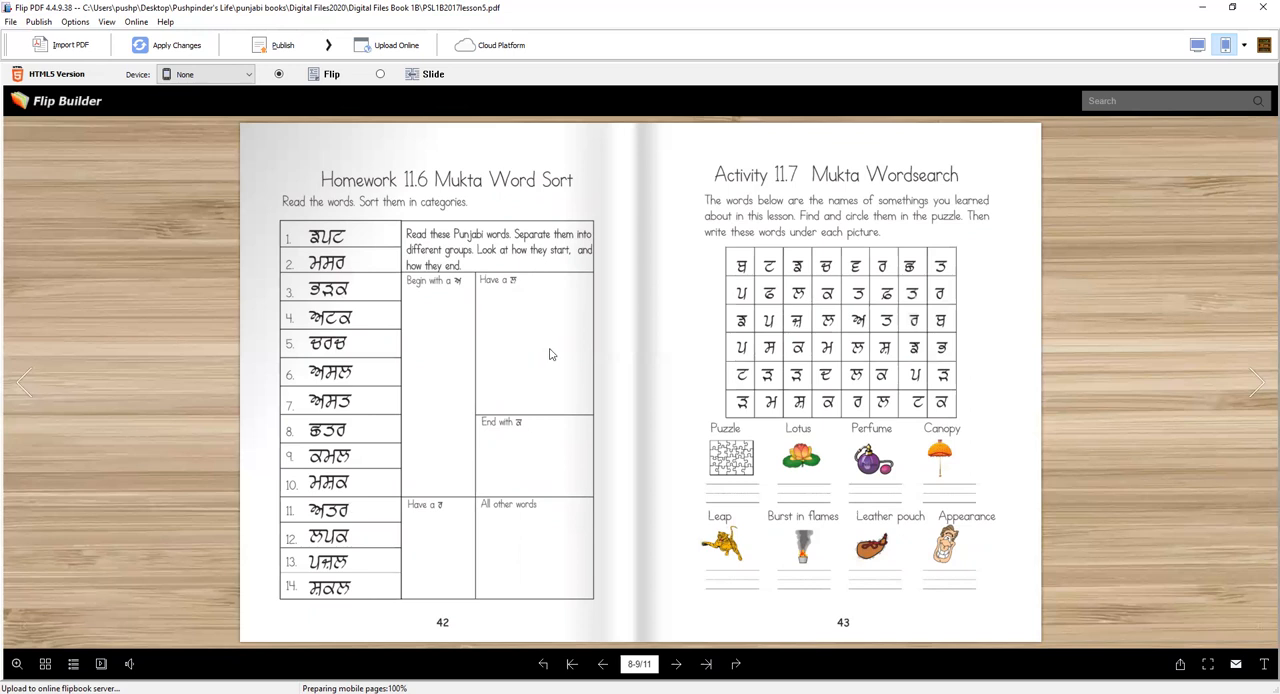
mouse_move(546, 548)
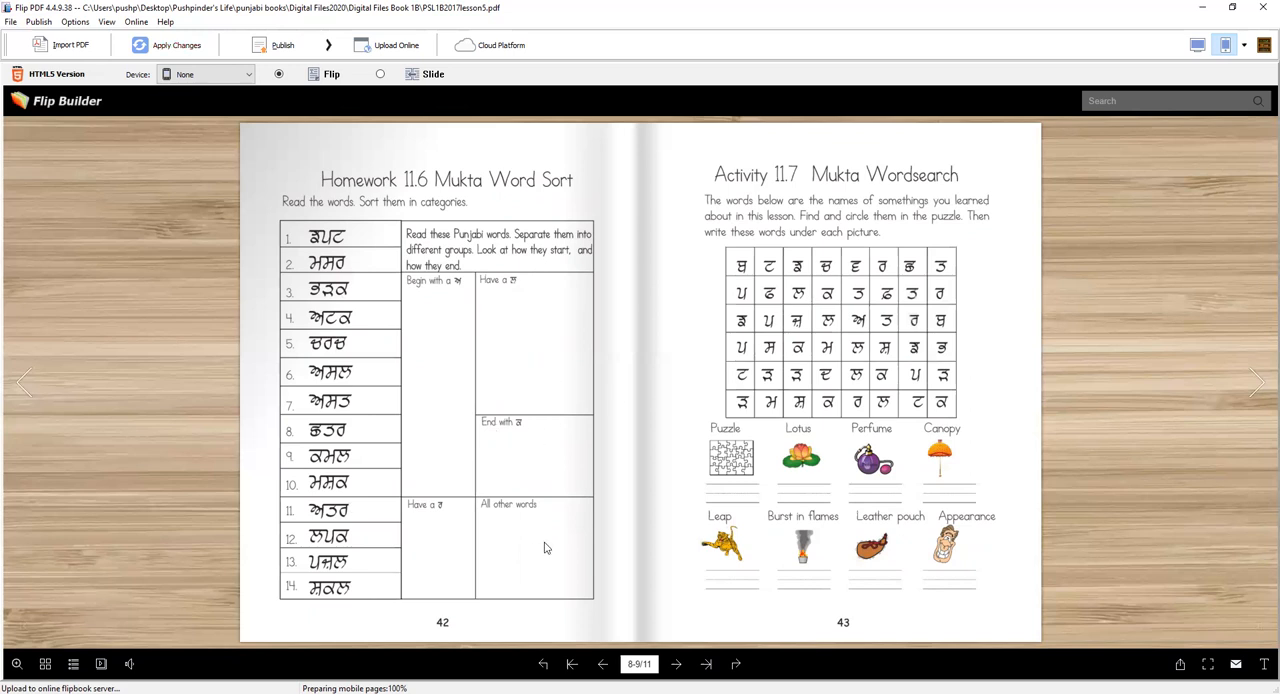
mouse_move(596, 316)
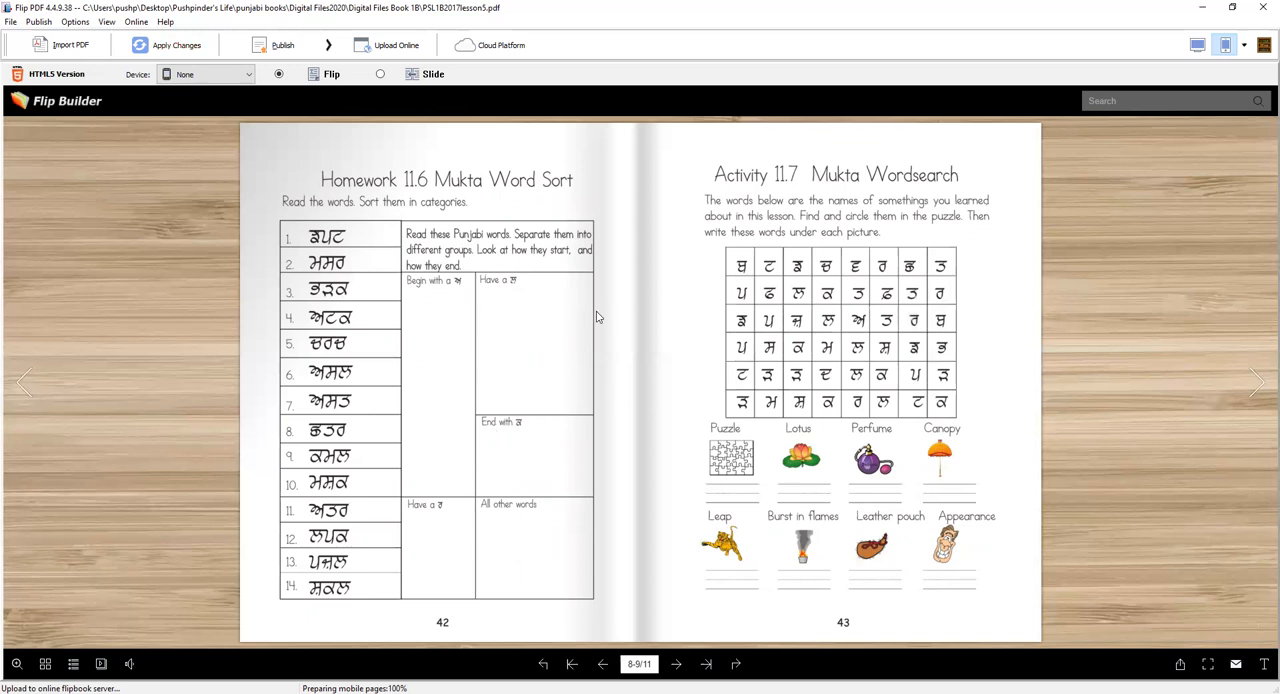
mouse_move(844, 212)
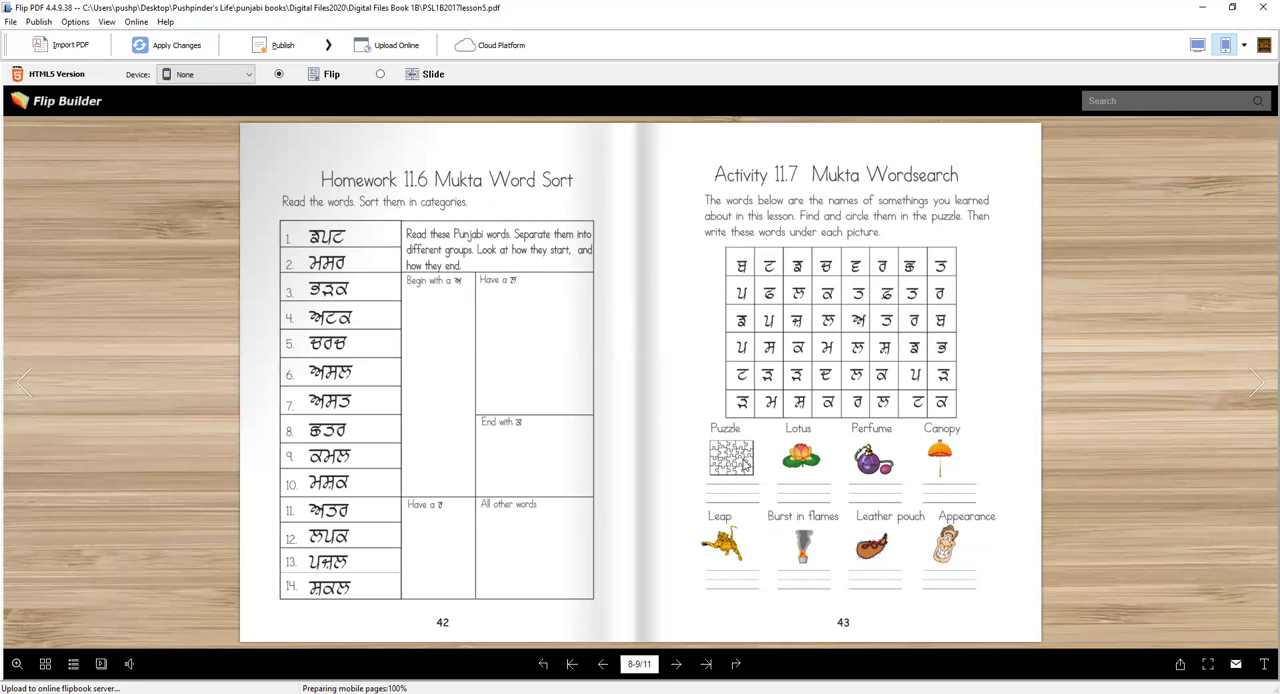
mouse_move(698, 472)
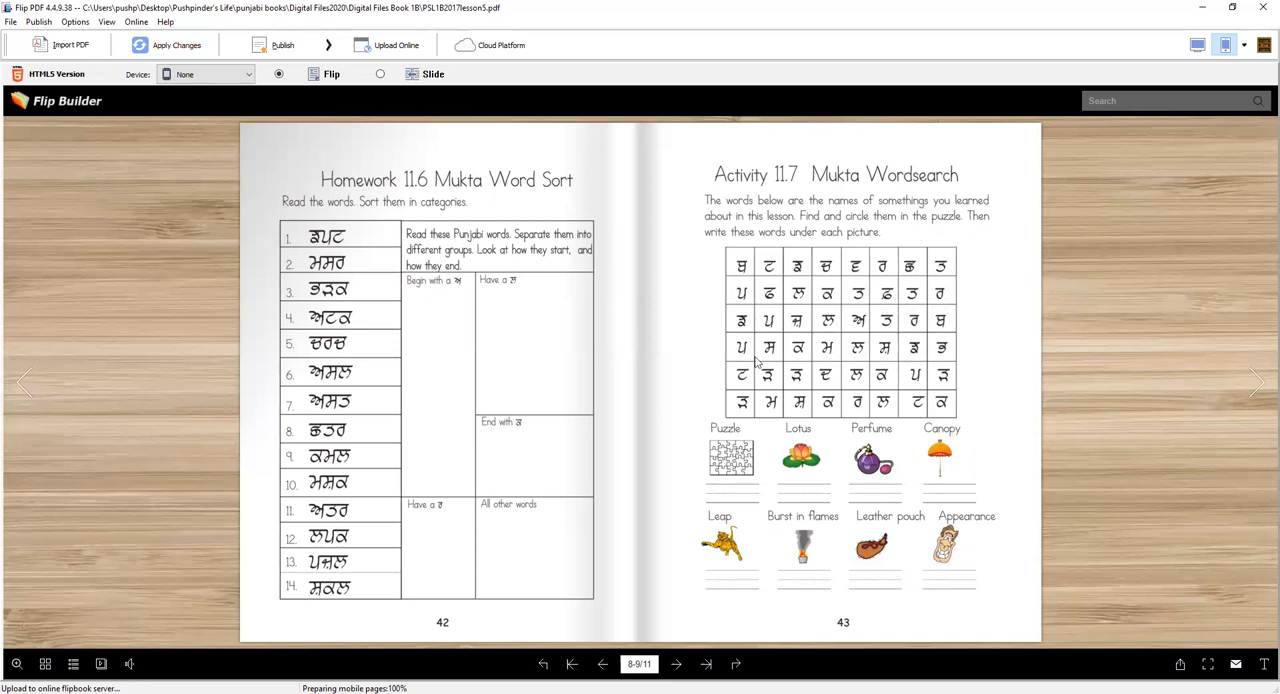
mouse_move(722, 440)
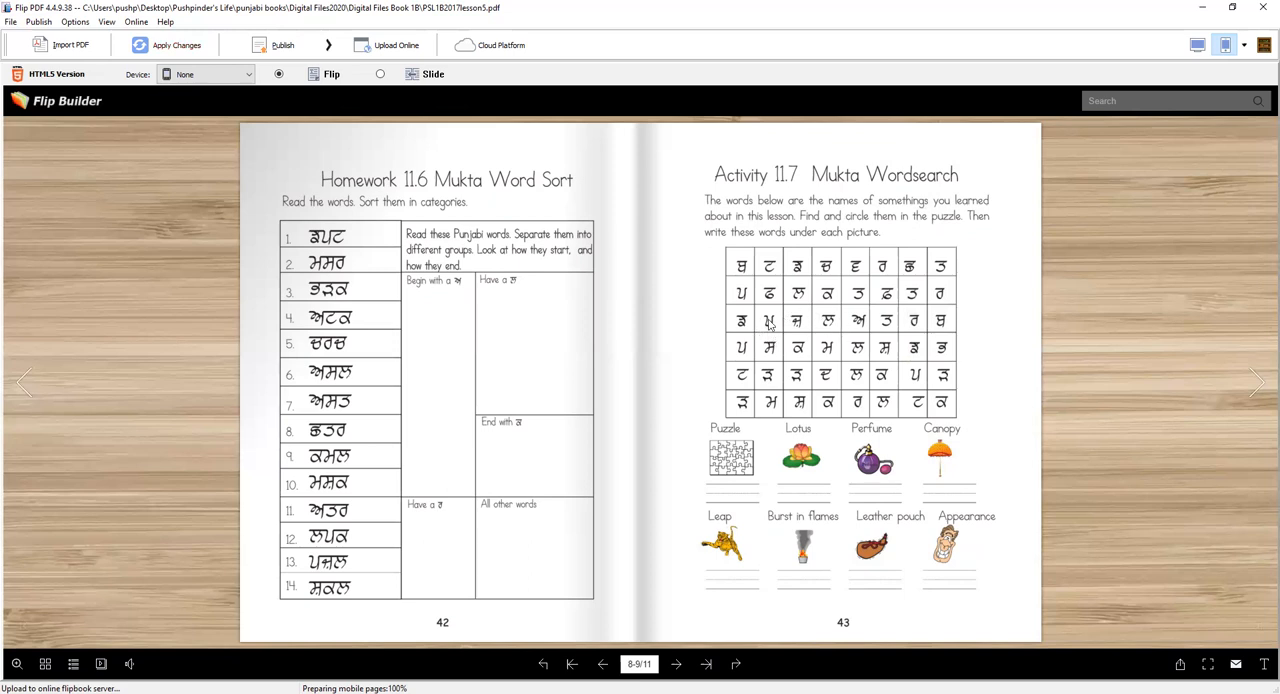
mouse_move(730, 496)
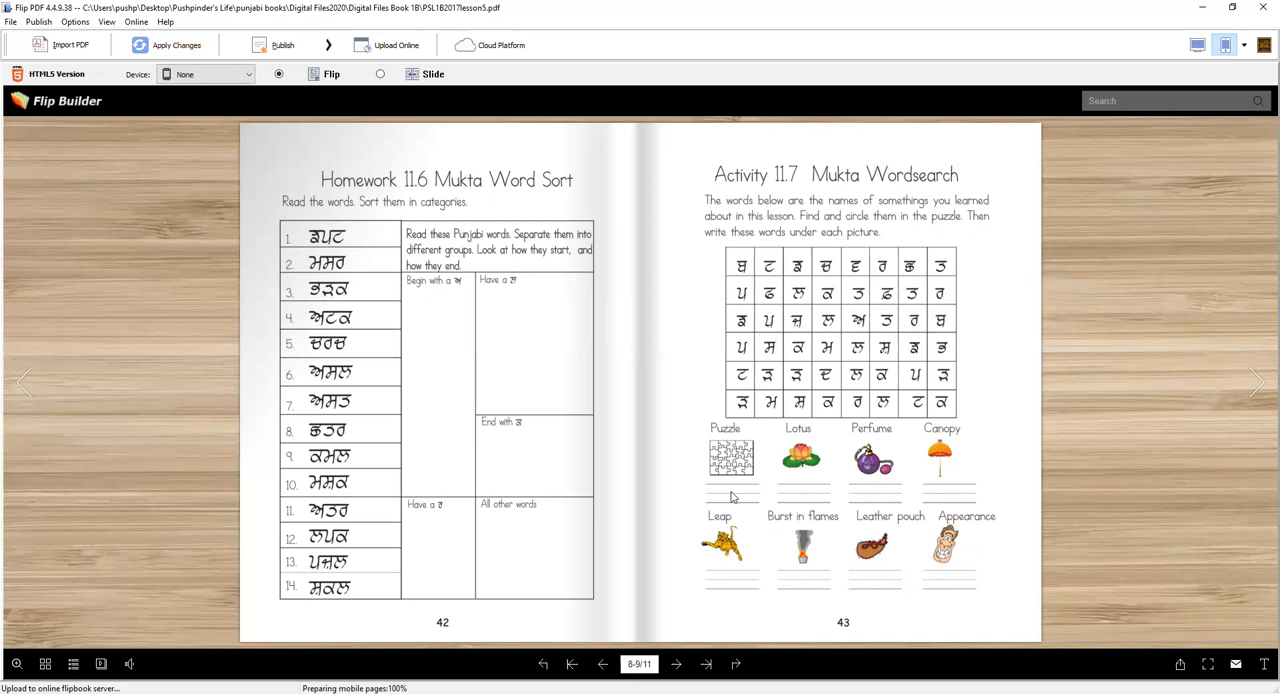
mouse_move(800, 464)
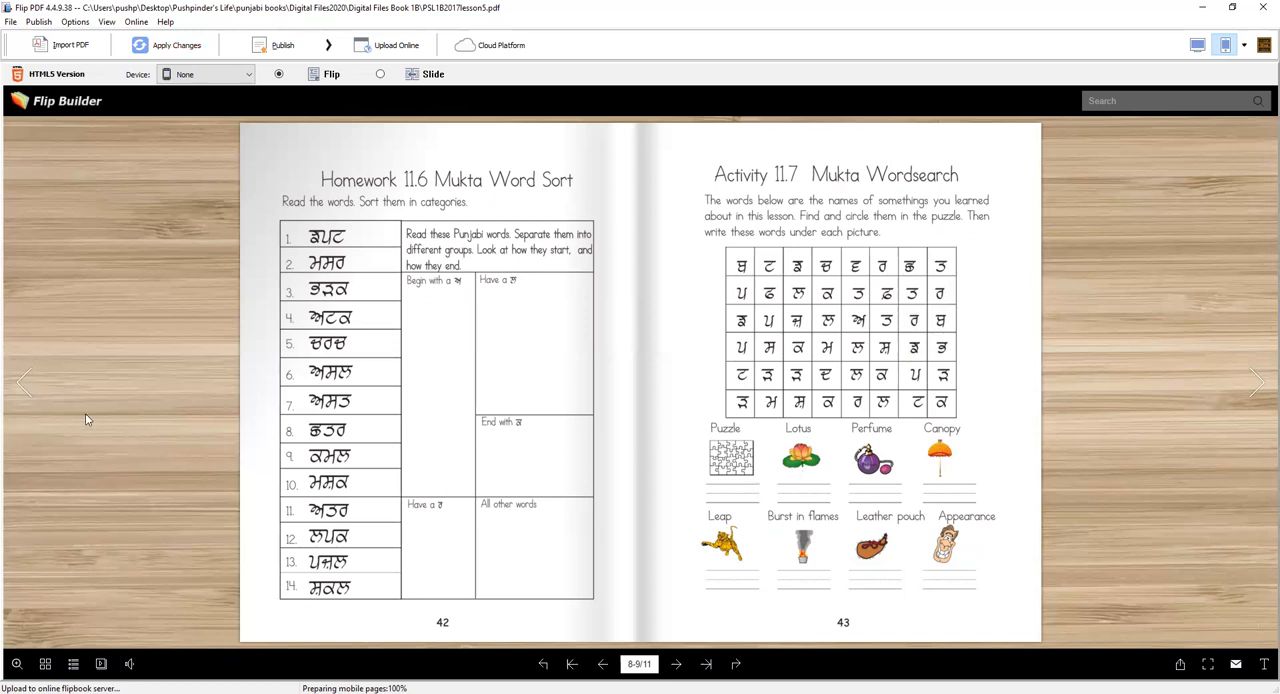
left_click(24, 384)
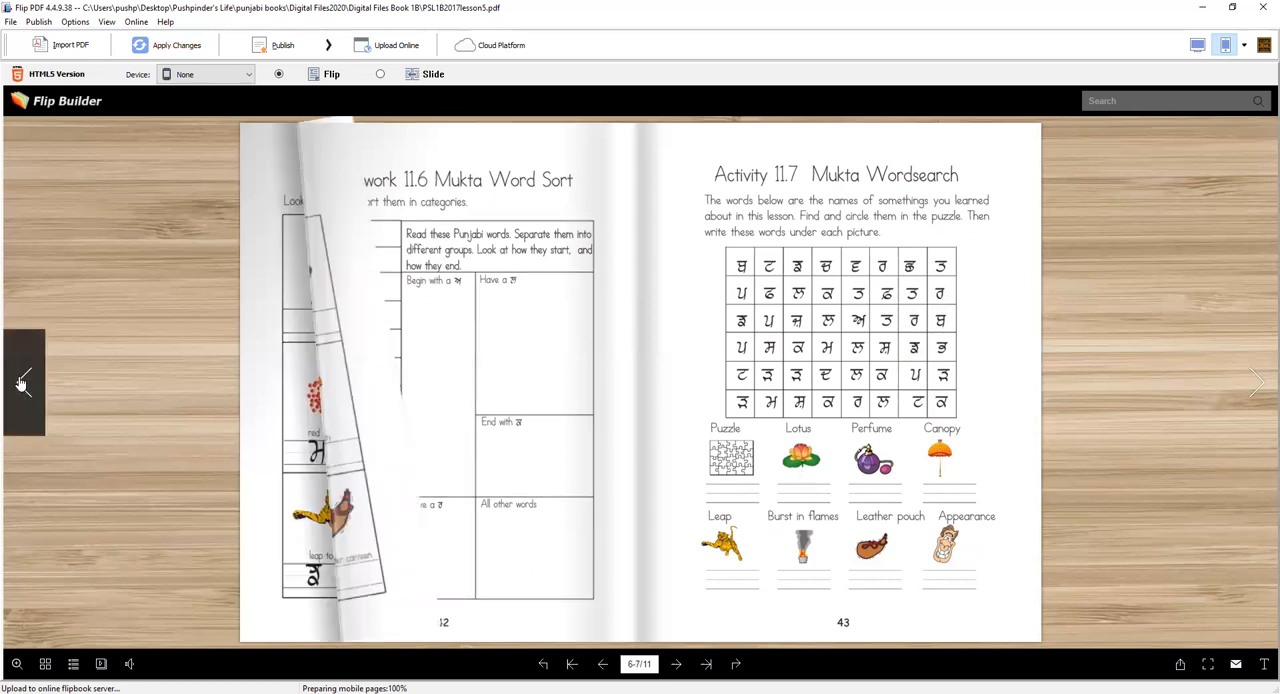
left_click(24, 384)
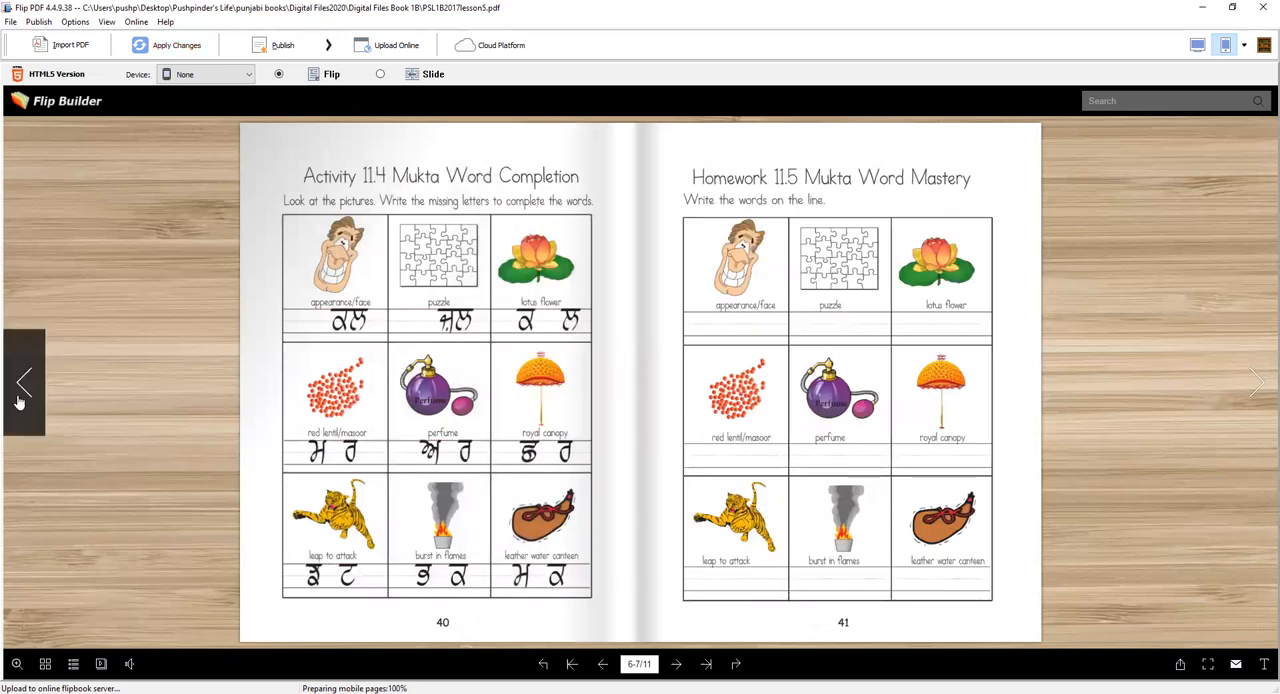
left_click(24, 384)
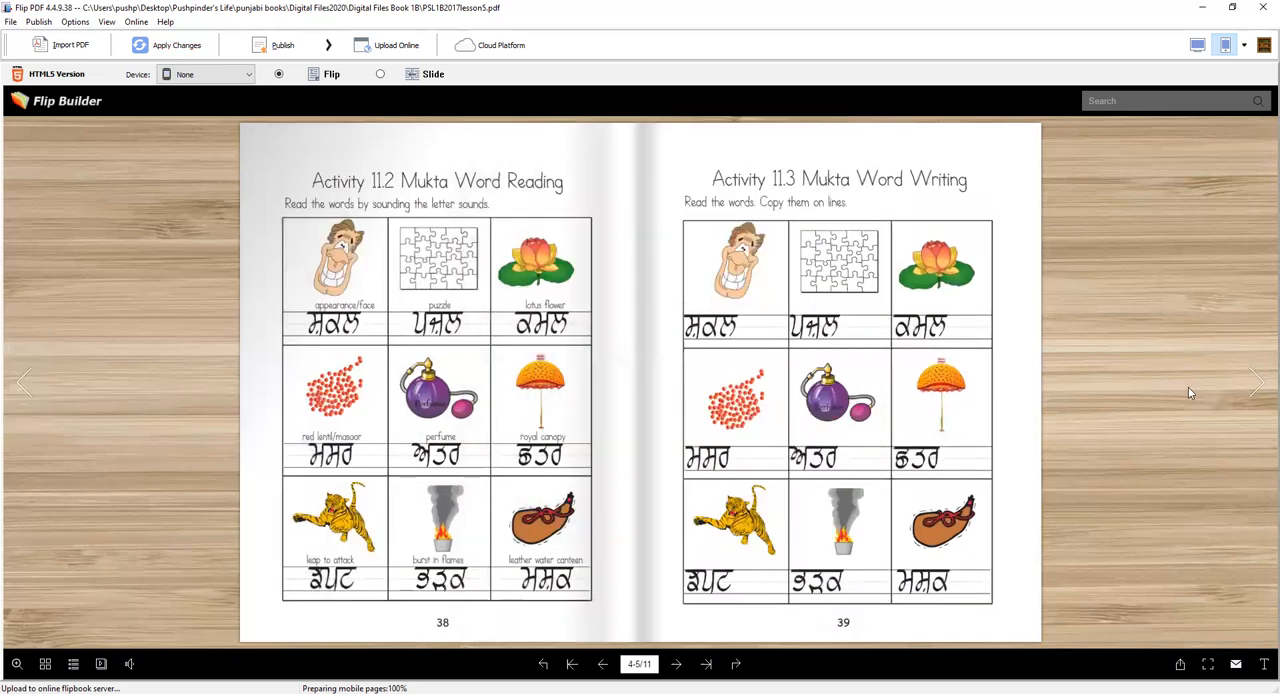
left_click(1258, 382)
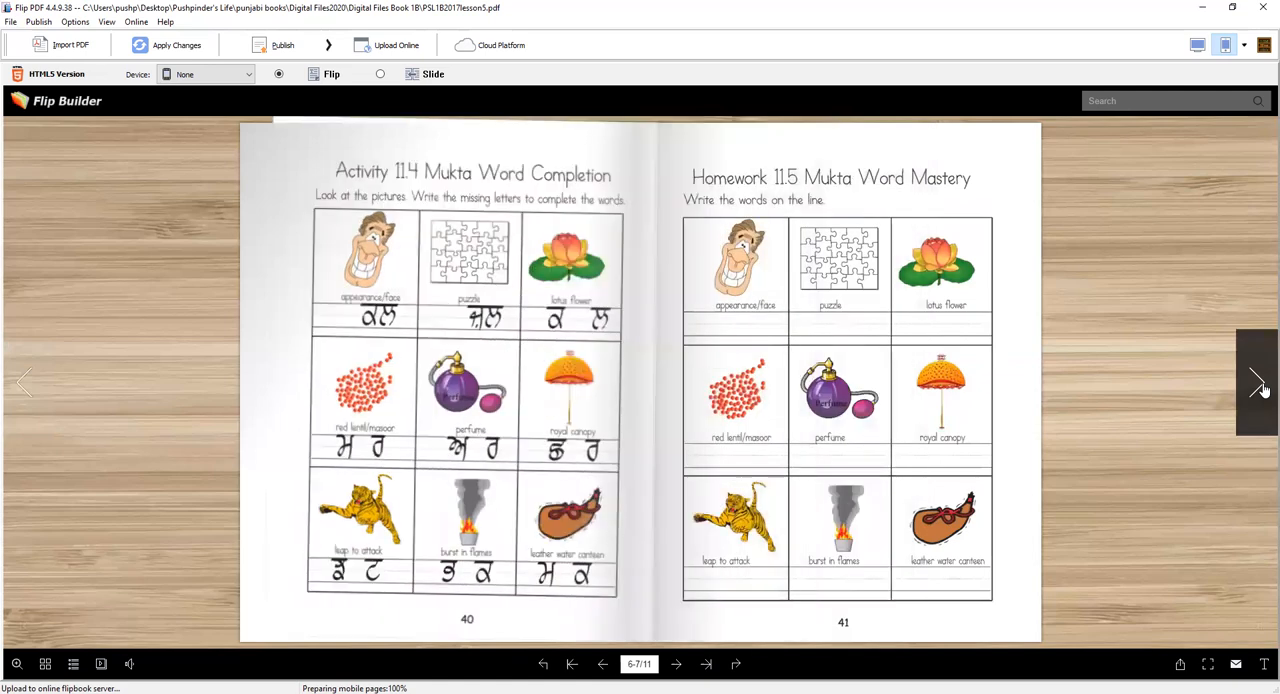
left_click(1258, 382)
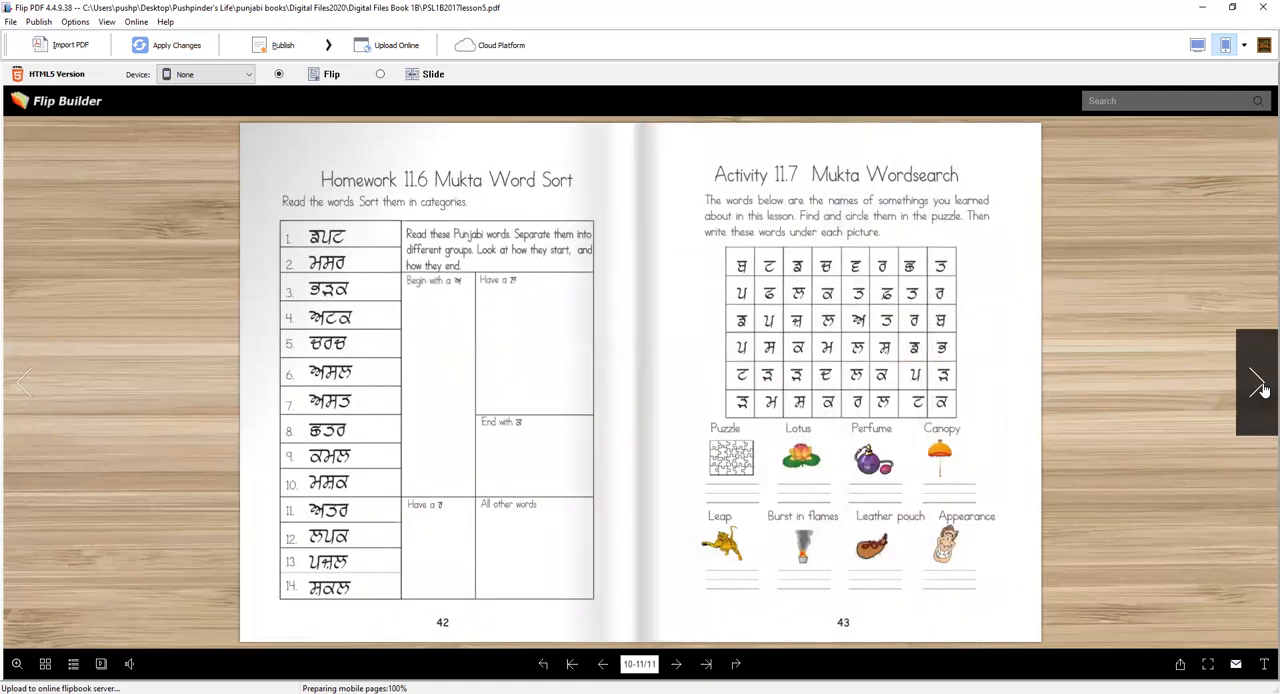
Step: Flip forward to pages 44–45 with Quiz 11.8 Mukta Words Vocabulary and Spelling Test 11.9
left_click(1258, 382)
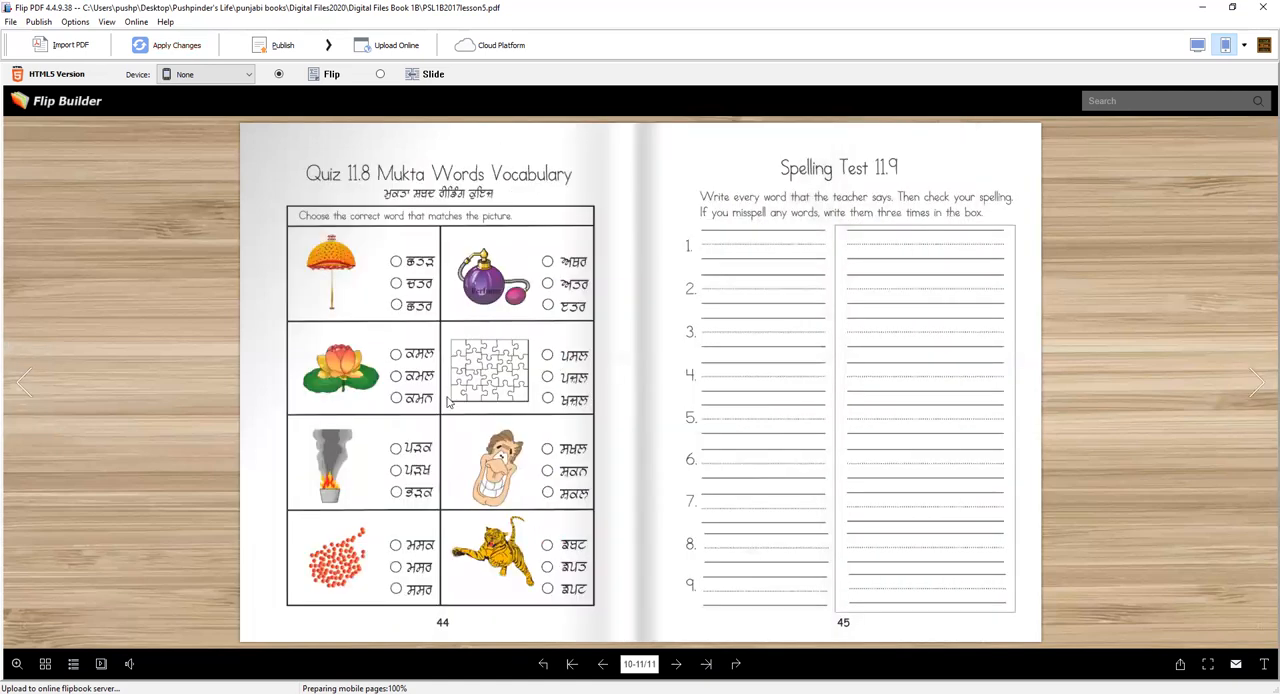
mouse_move(430, 292)
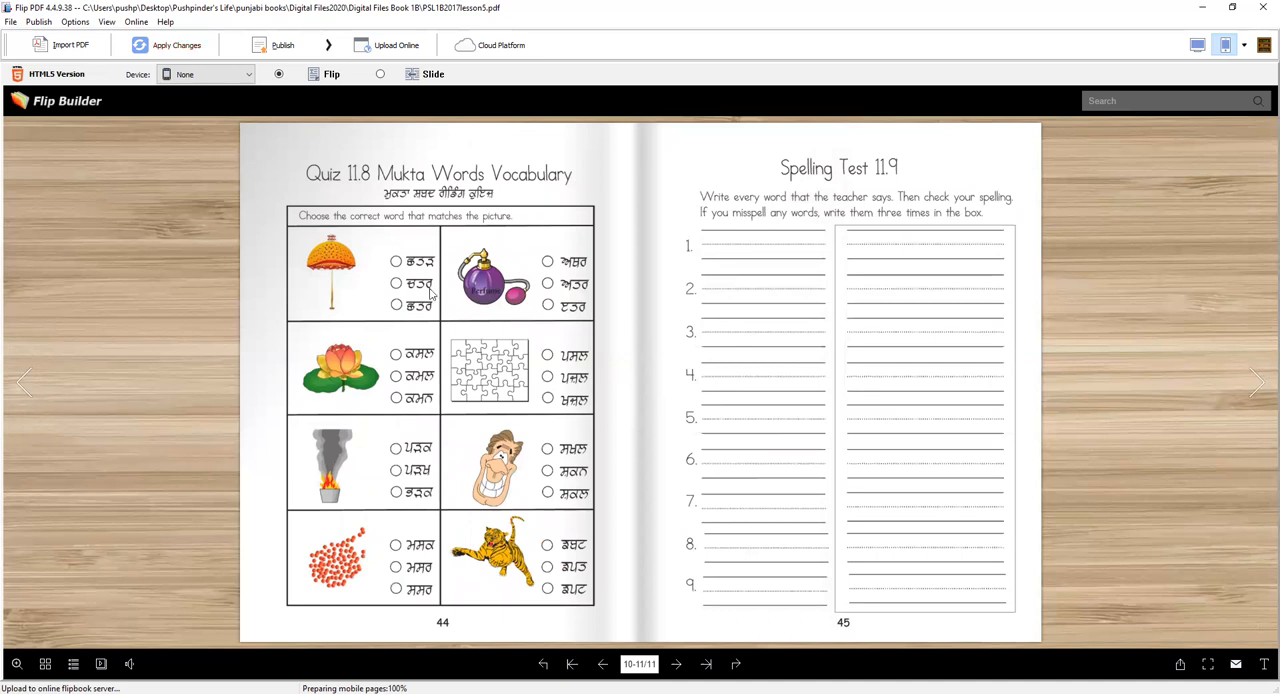
mouse_move(338, 258)
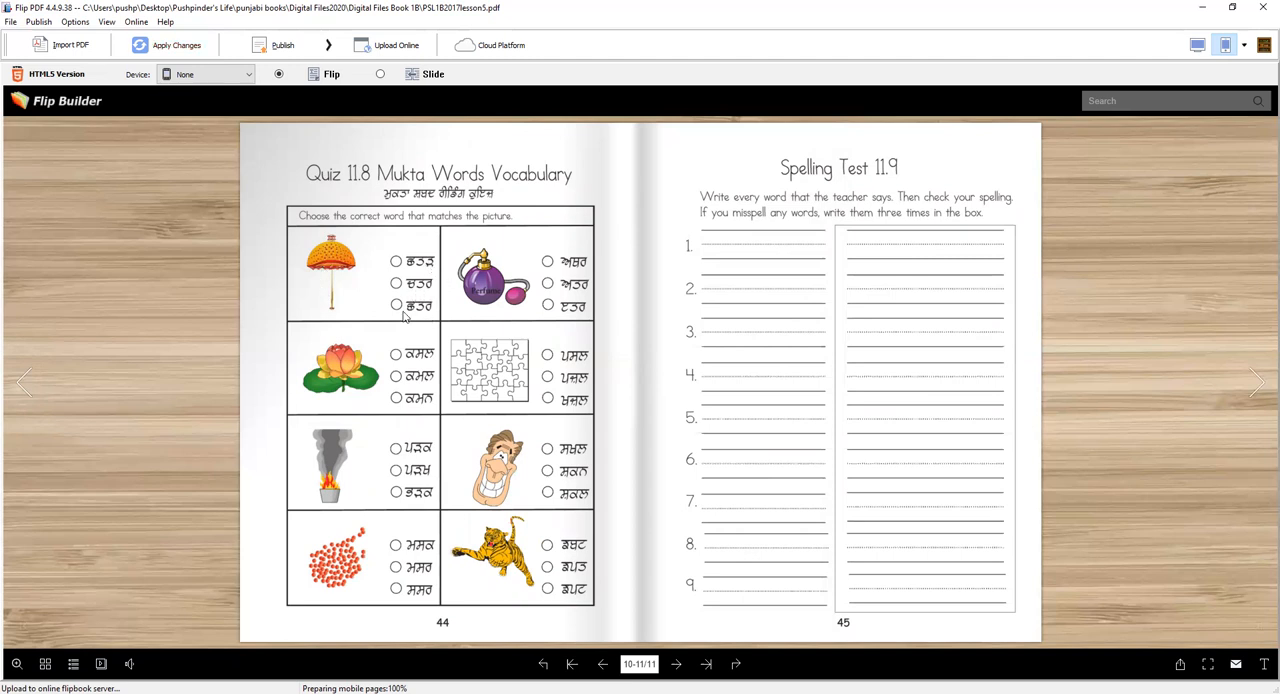
mouse_move(496, 356)
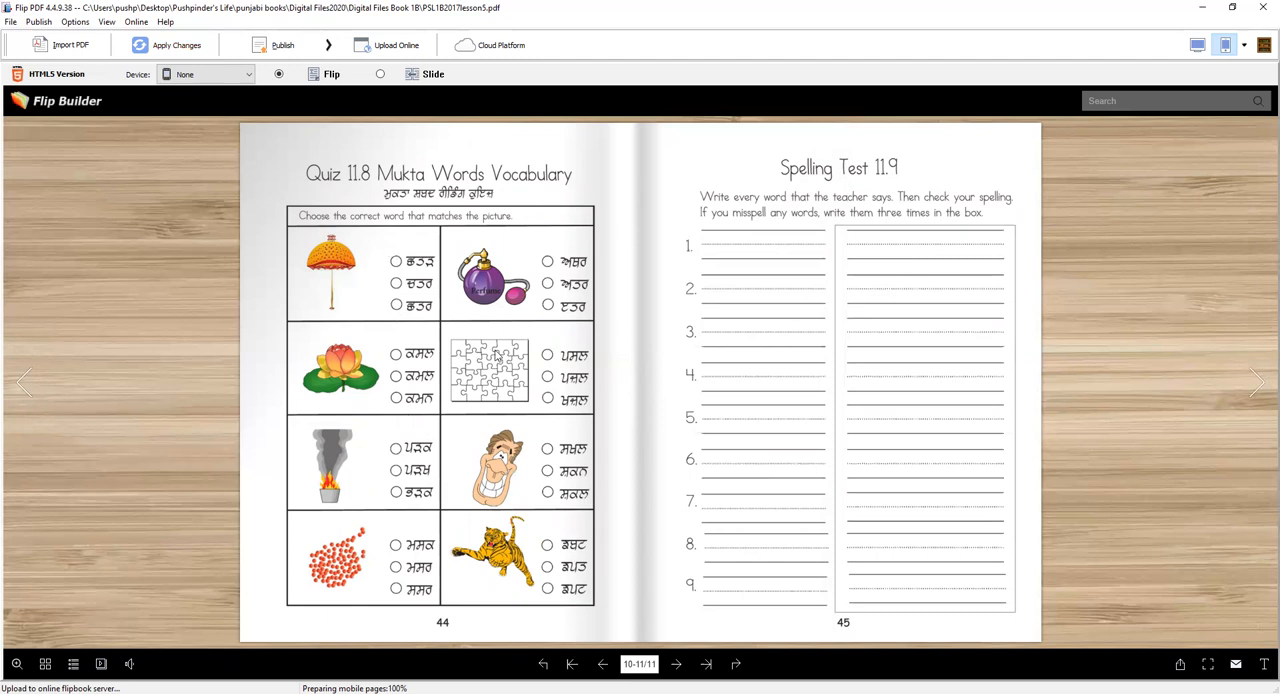
mouse_move(860, 220)
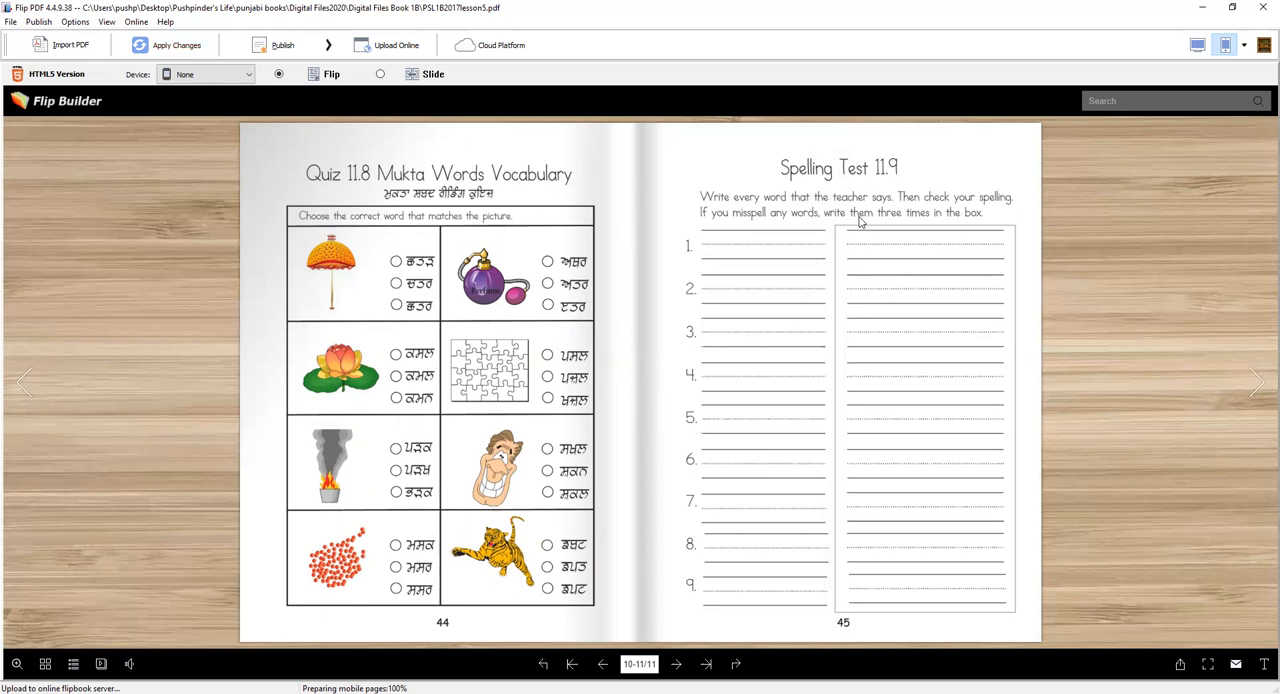
mouse_move(660, 304)
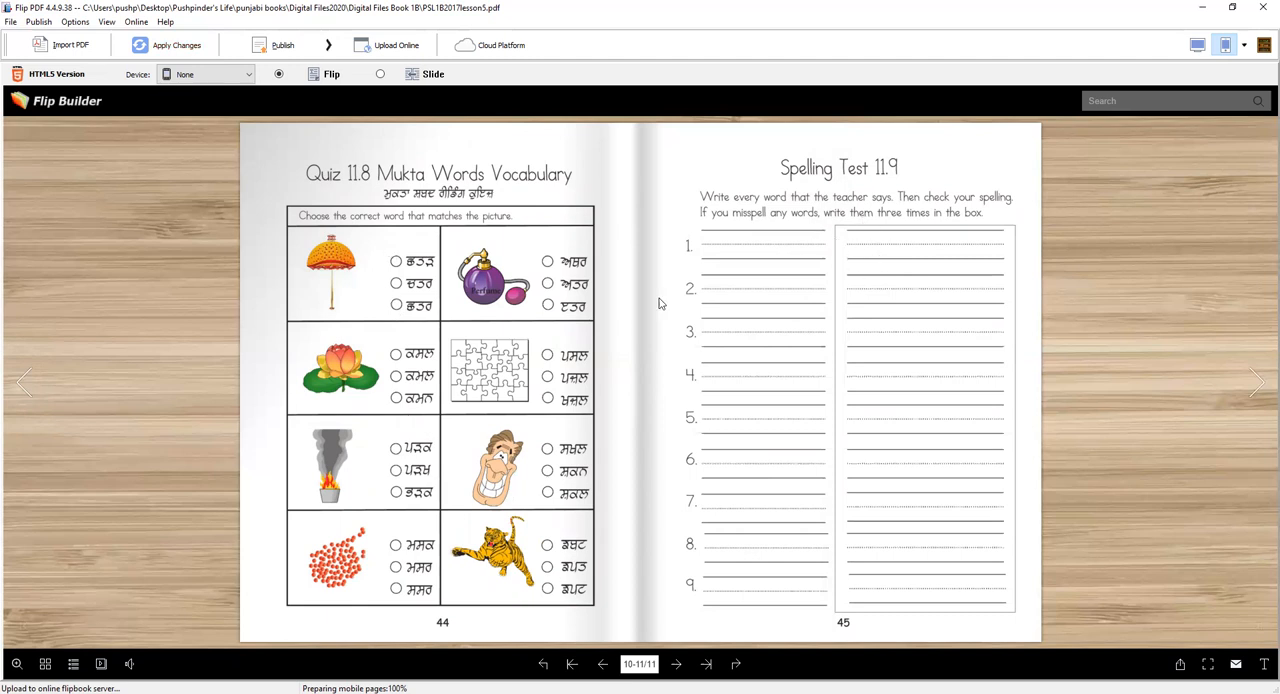
mouse_move(990, 362)
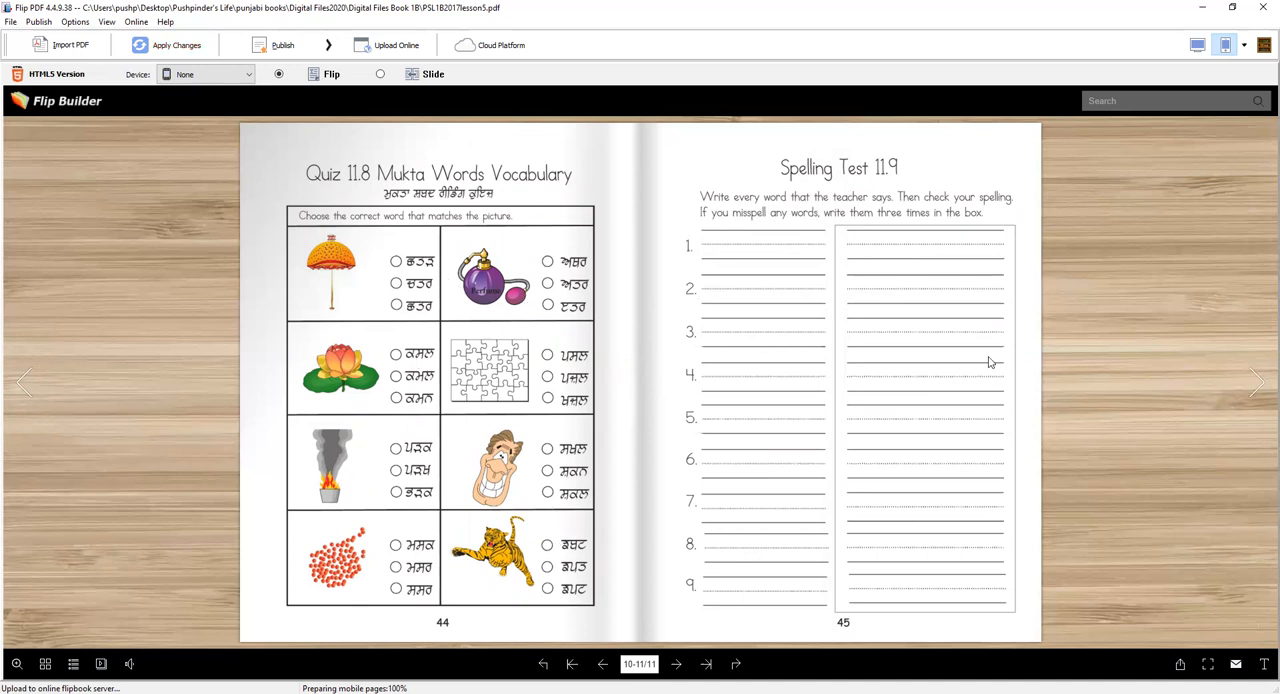
mouse_move(1258, 384)
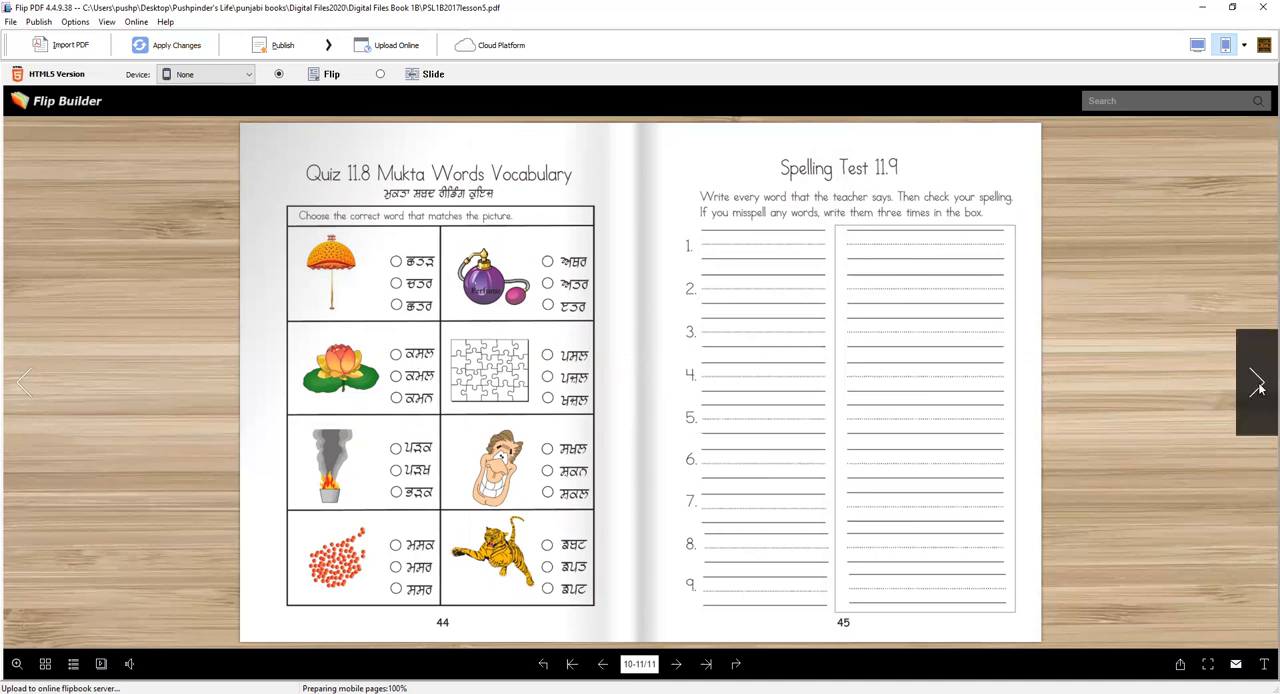
mouse_move(636, 668)
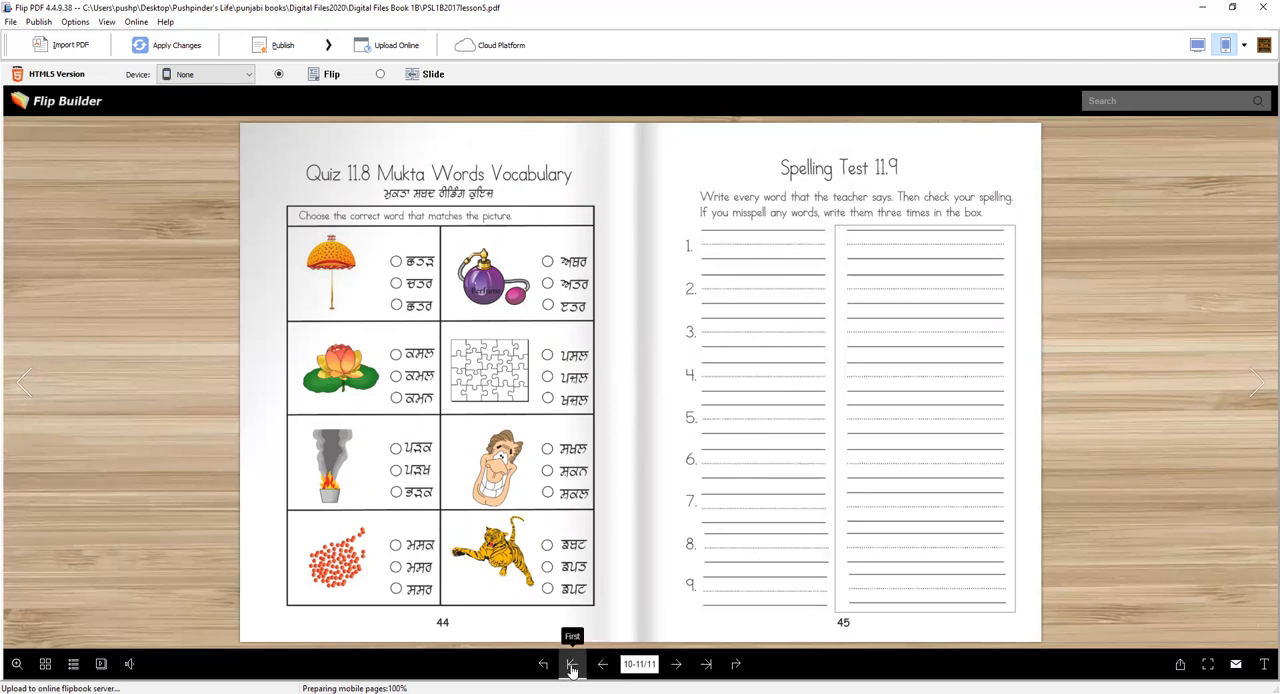
Step: Jump from the Quiz 11.8 spread back to the PSL Book 1B Lesson 5 front cover
left_click(572, 664)
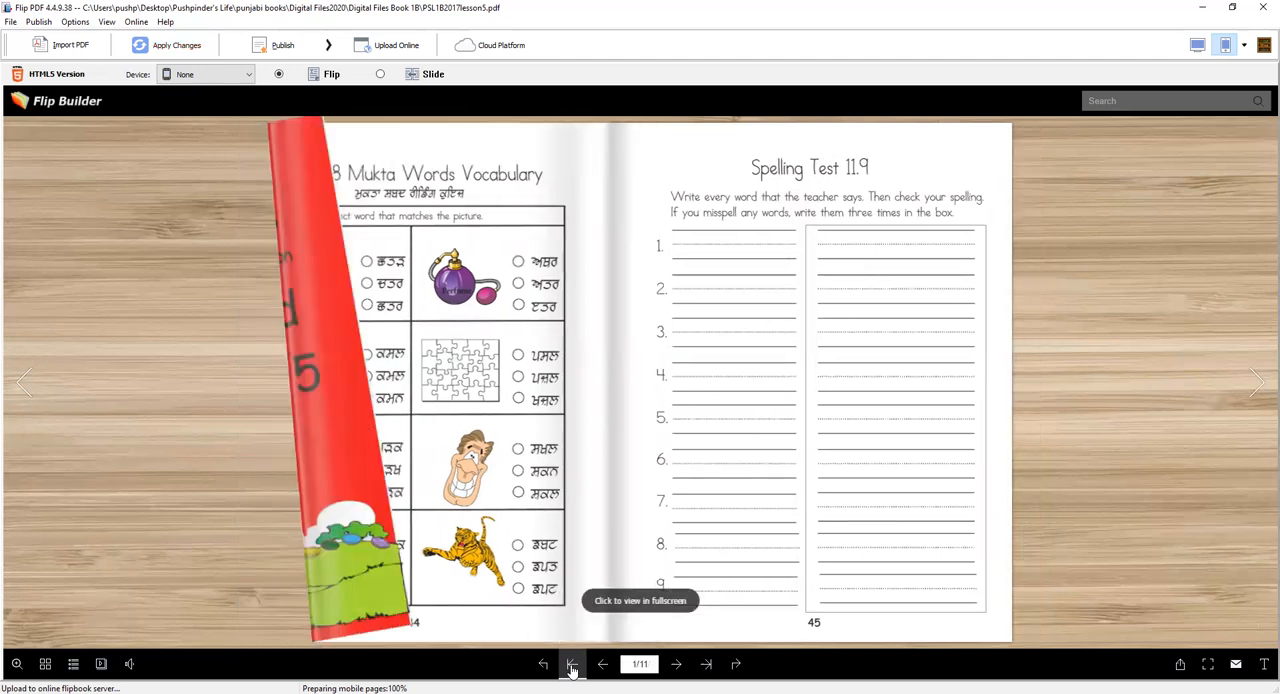
left_click(572, 664)
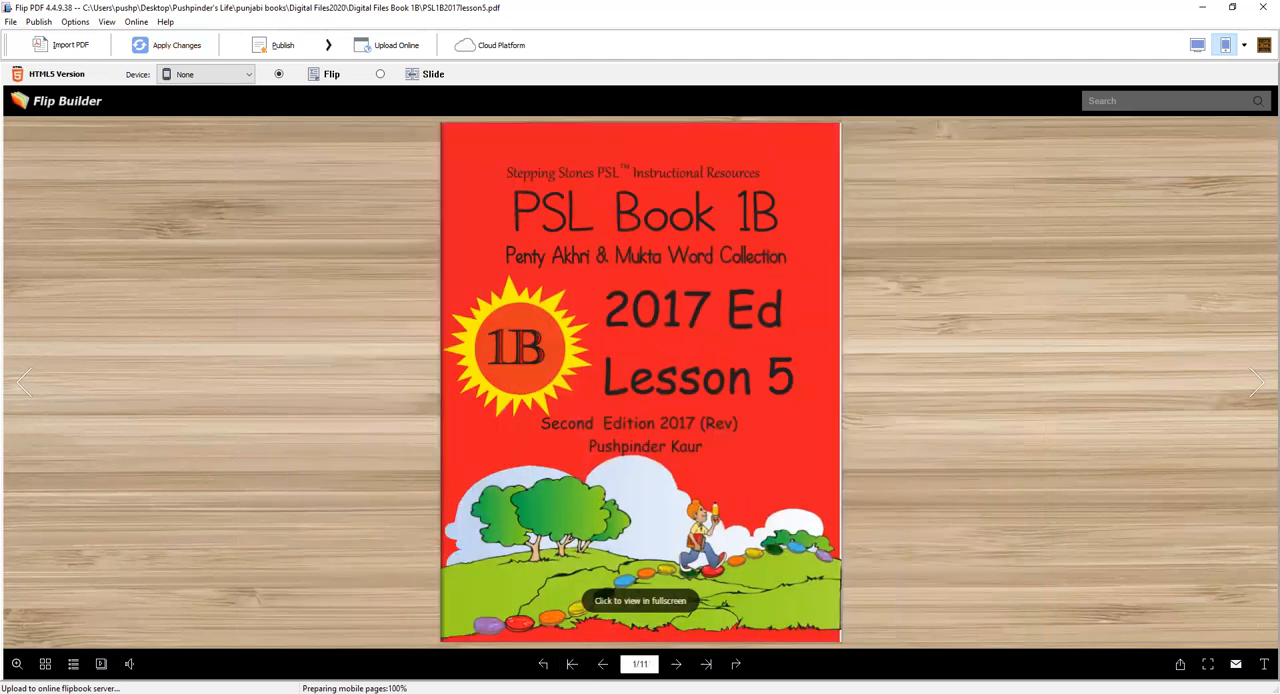